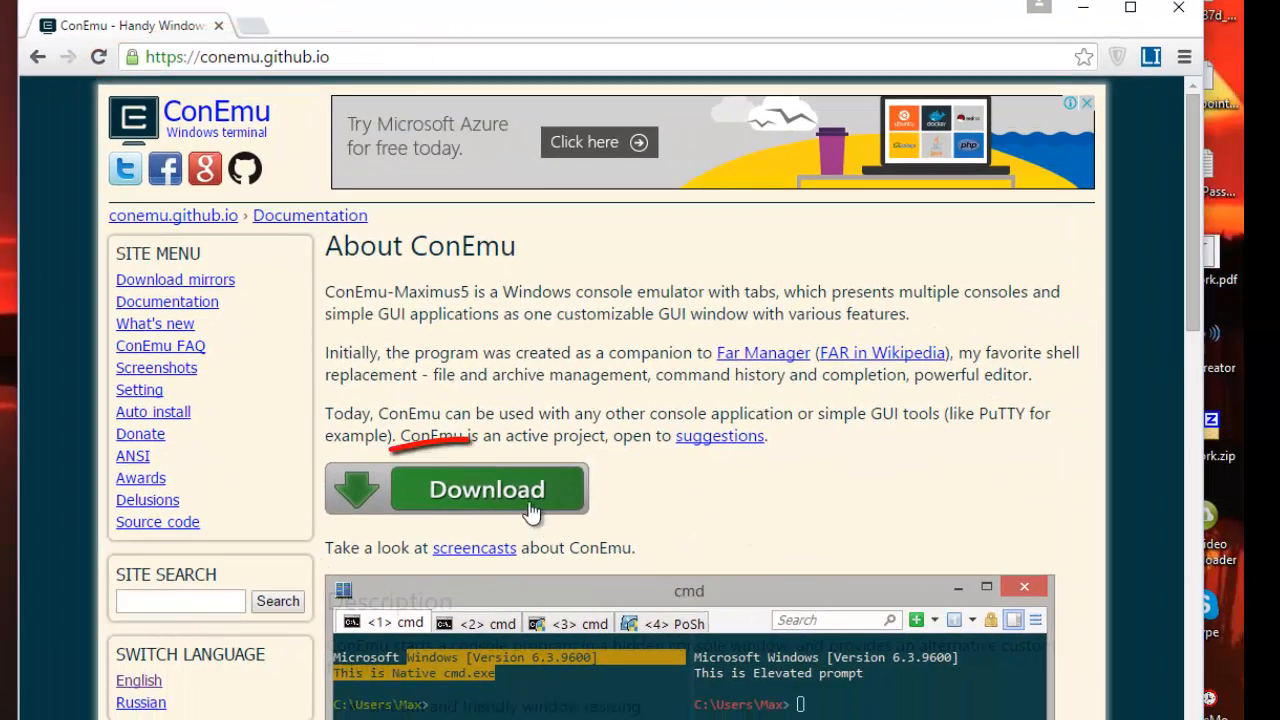
Go from conemu.github.io's Download link to FossHub's ConEmu Alpha and Preview download list
{"action": "left_click", "coordinate": [487, 489]}
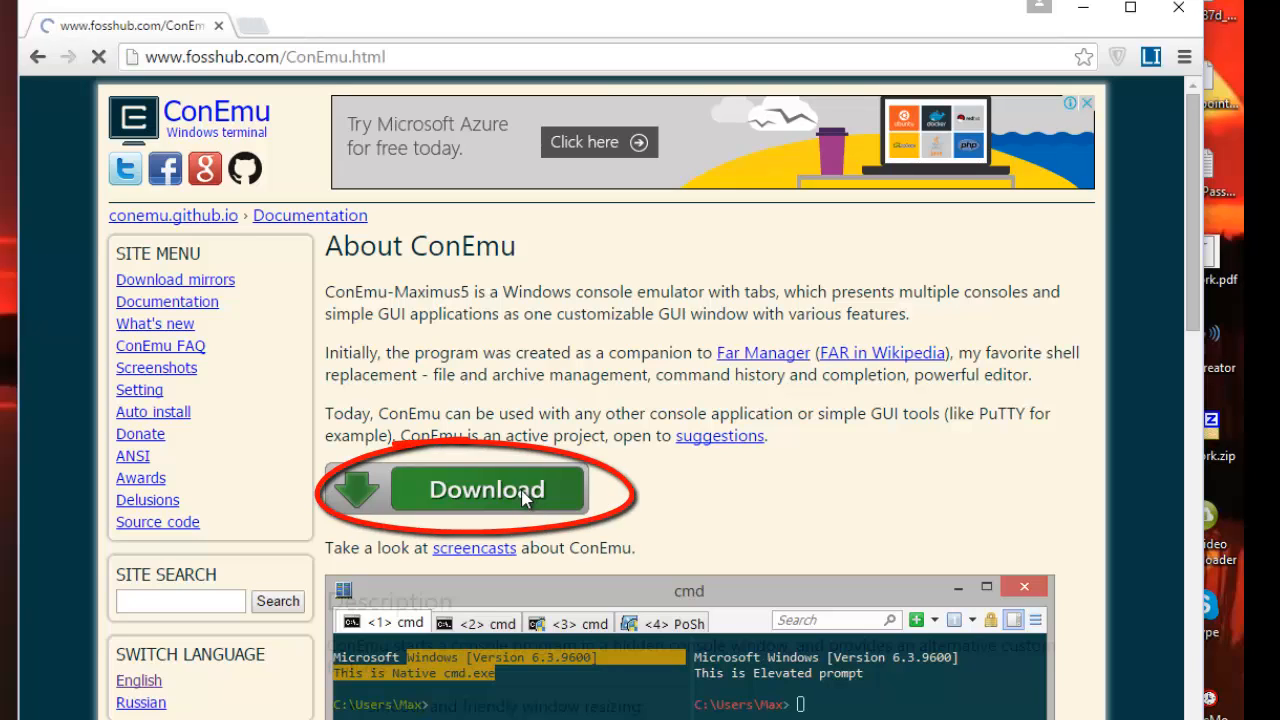
{"action": "left_click", "coordinate": [487, 489]}
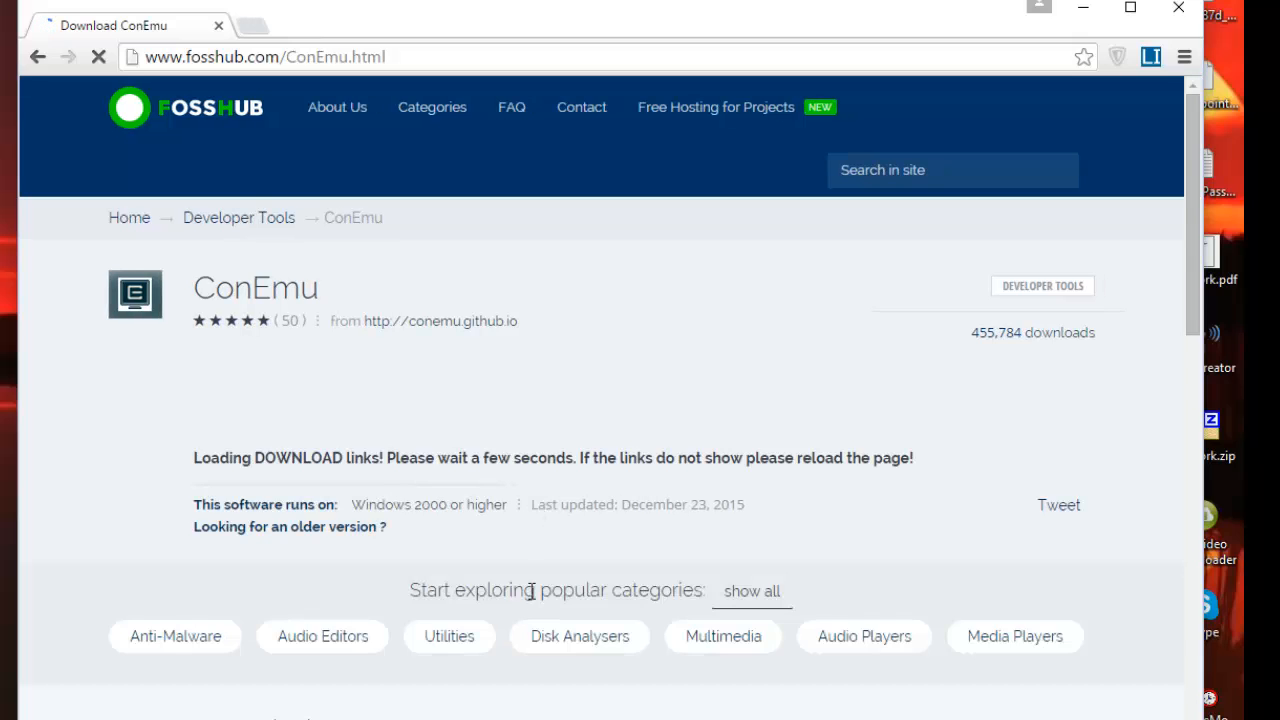
{"action": "scroll", "scroll_direction": "down", "scroll_amount": 3}
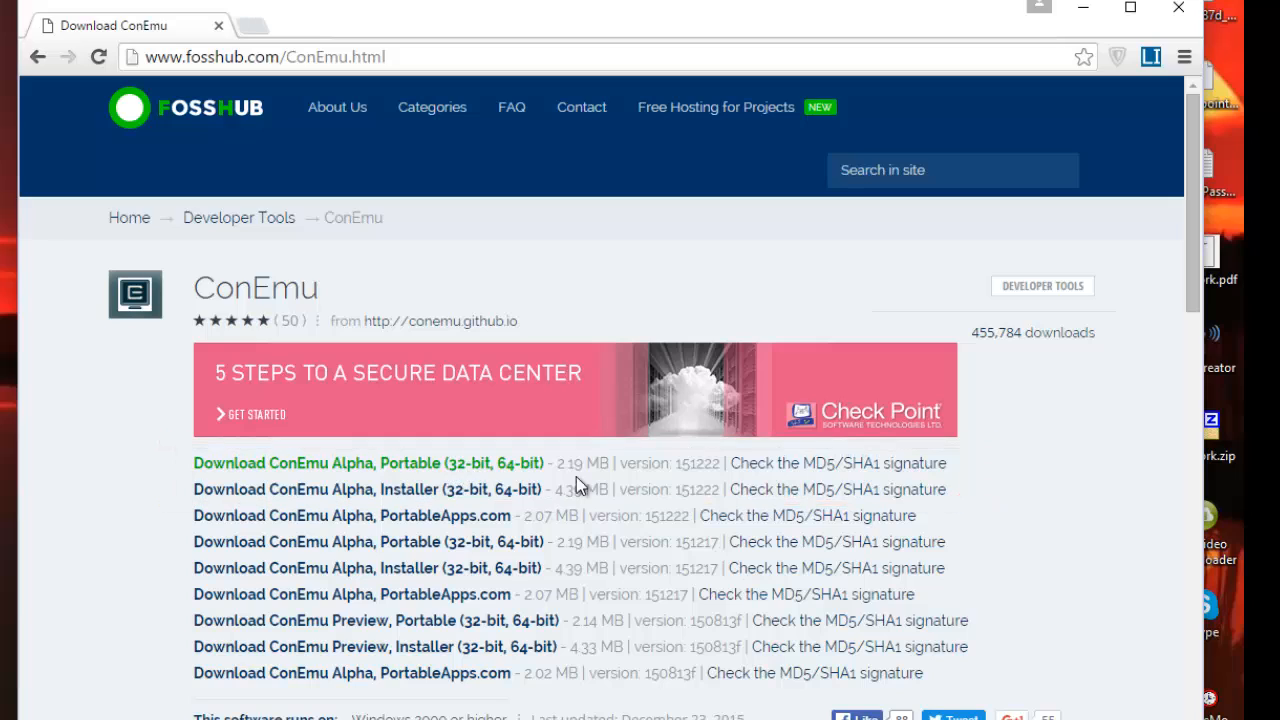
{"action": "mouse_move", "coordinate": [405, 489]}
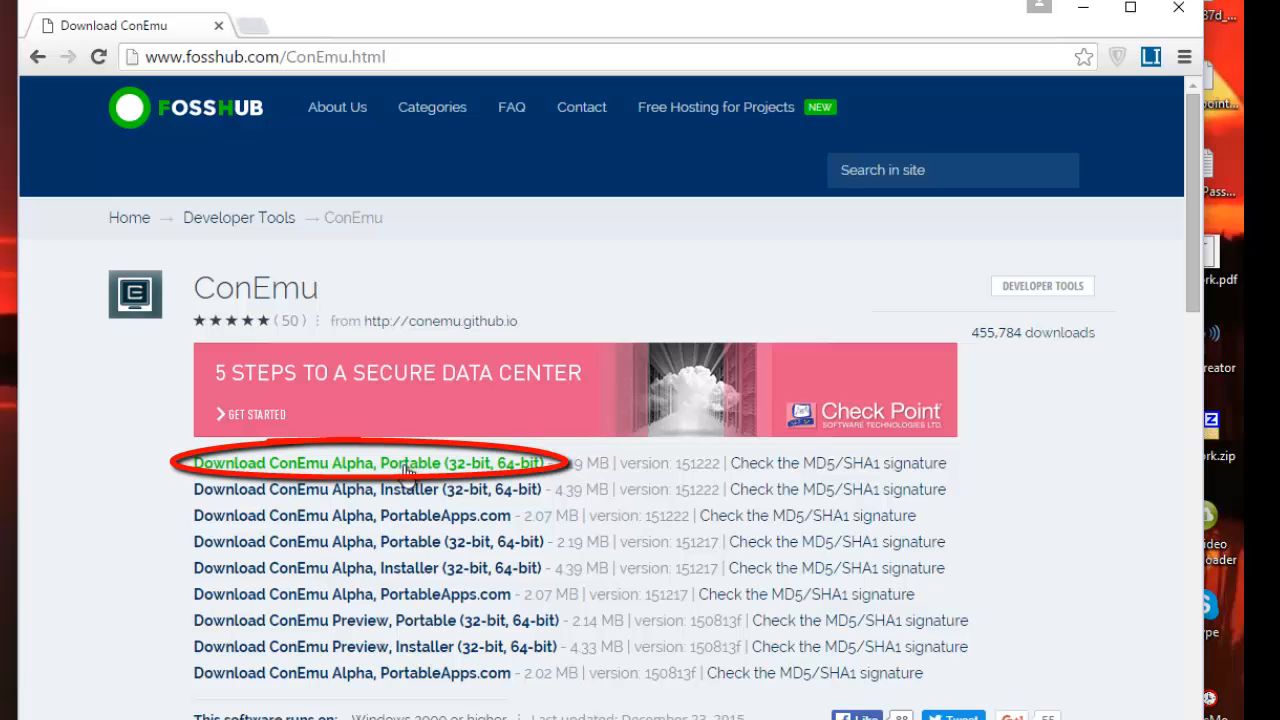
{"action": "mouse_move", "coordinate": [685, 446]}
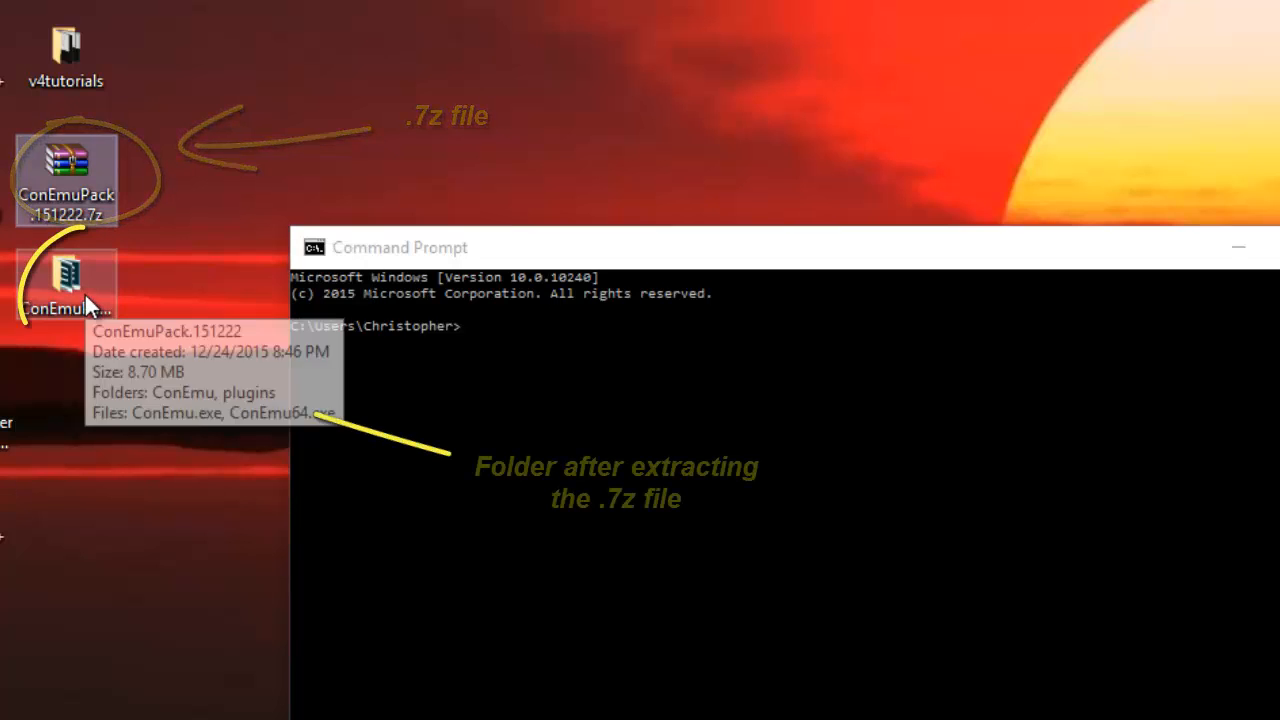
Open the ConEmuPack.151222 folder and compare ConEmu64.exe with the 32-bit ConEmu.exe
{"action": "double_click", "coordinate": [65, 285]}
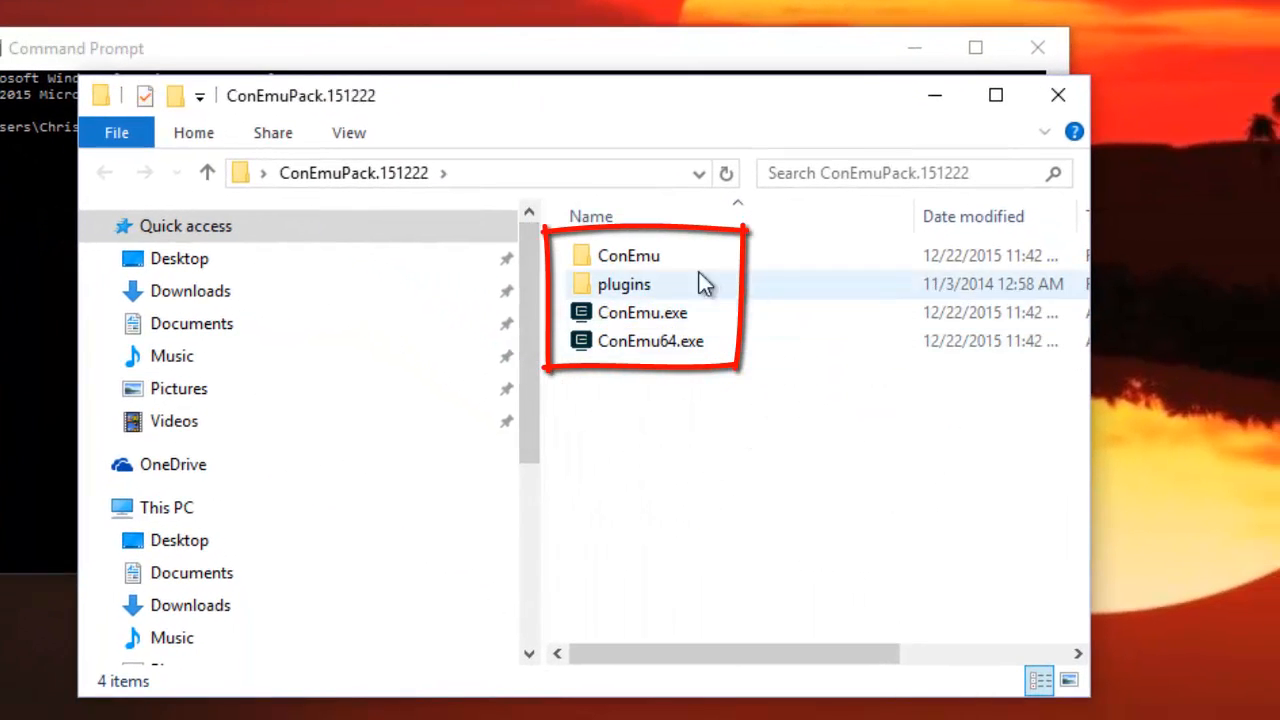
{"action": "left_click", "coordinate": [628, 255]}
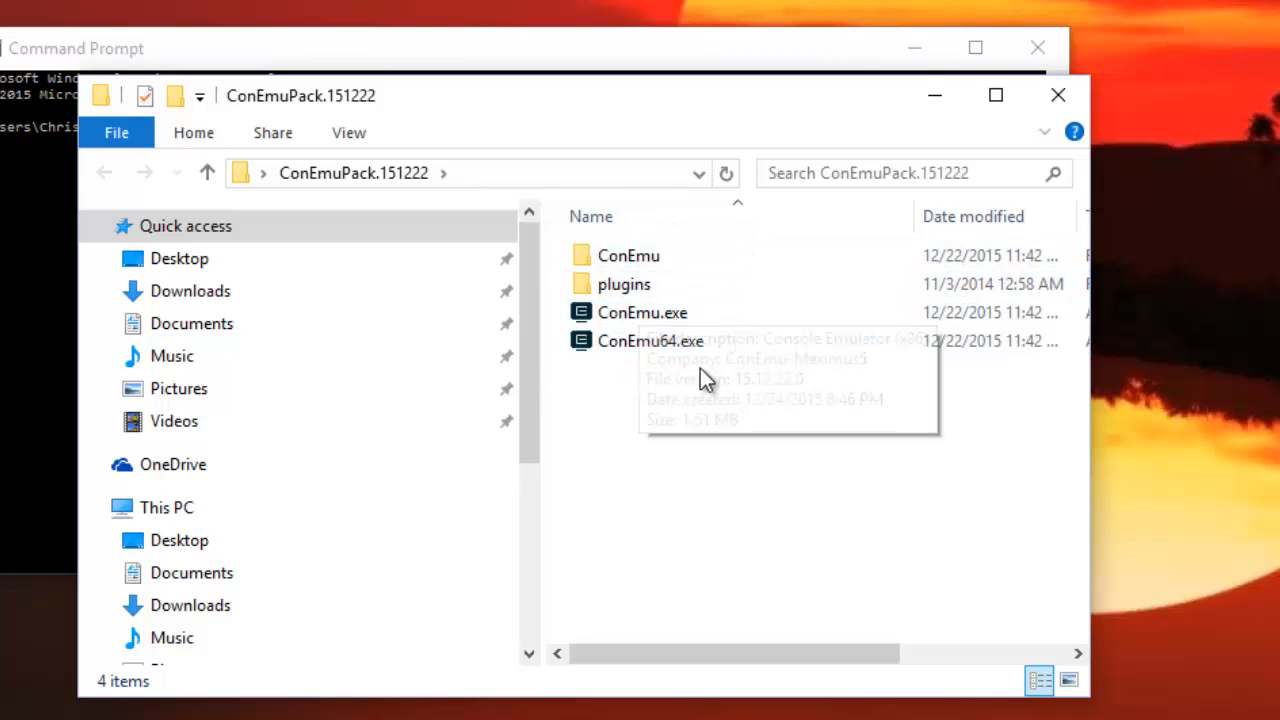
{"action": "mouse_move", "coordinate": [680, 408]}
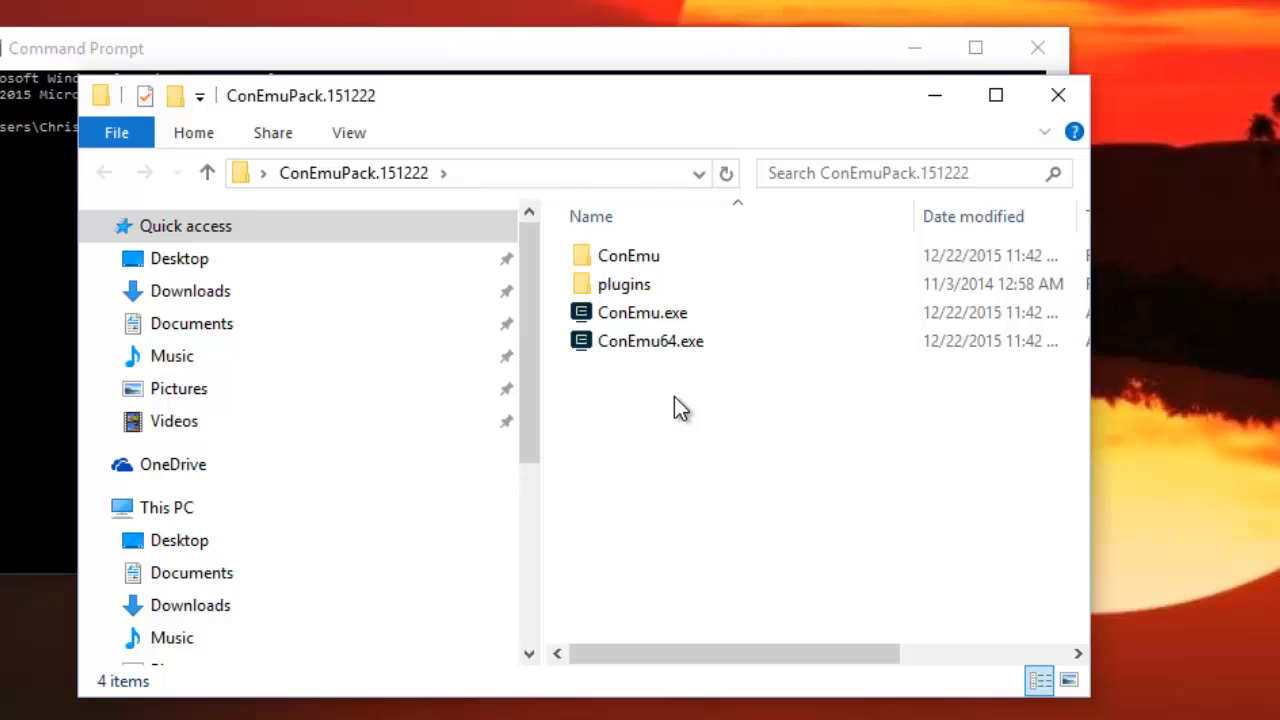
{"action": "left_click", "coordinate": [650, 341]}
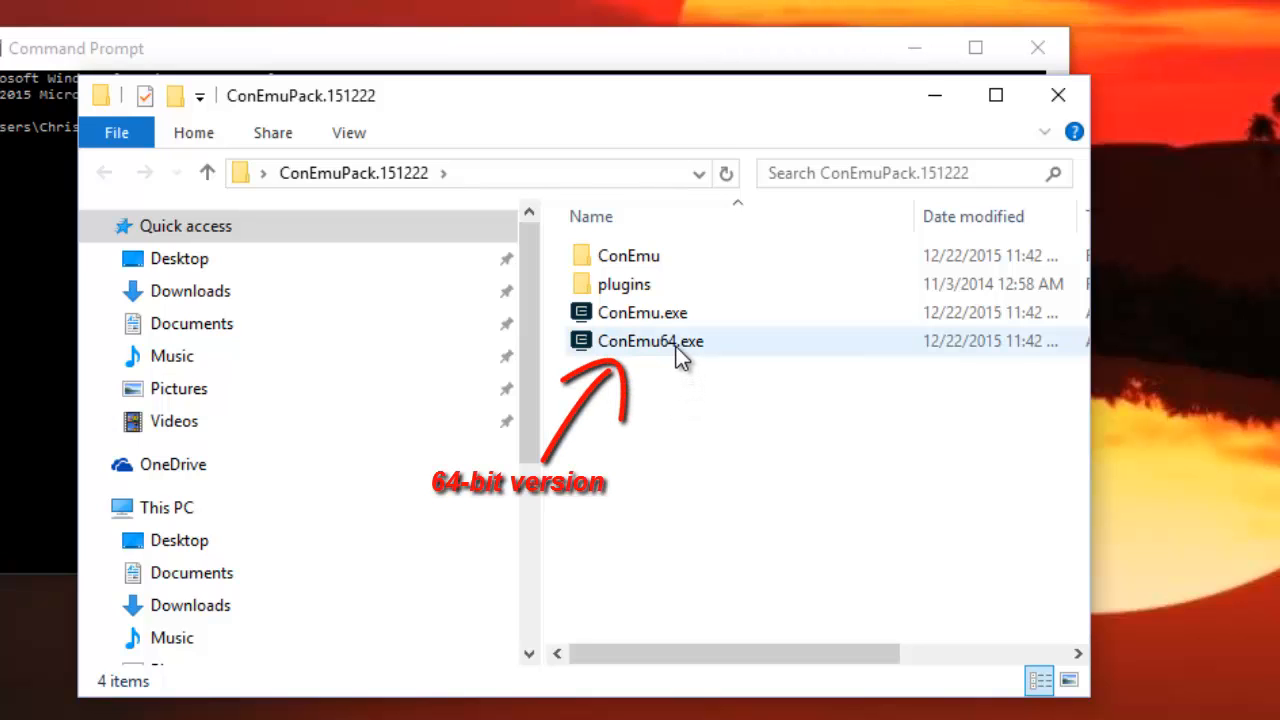
{"action": "left_click", "coordinate": [650, 341]}
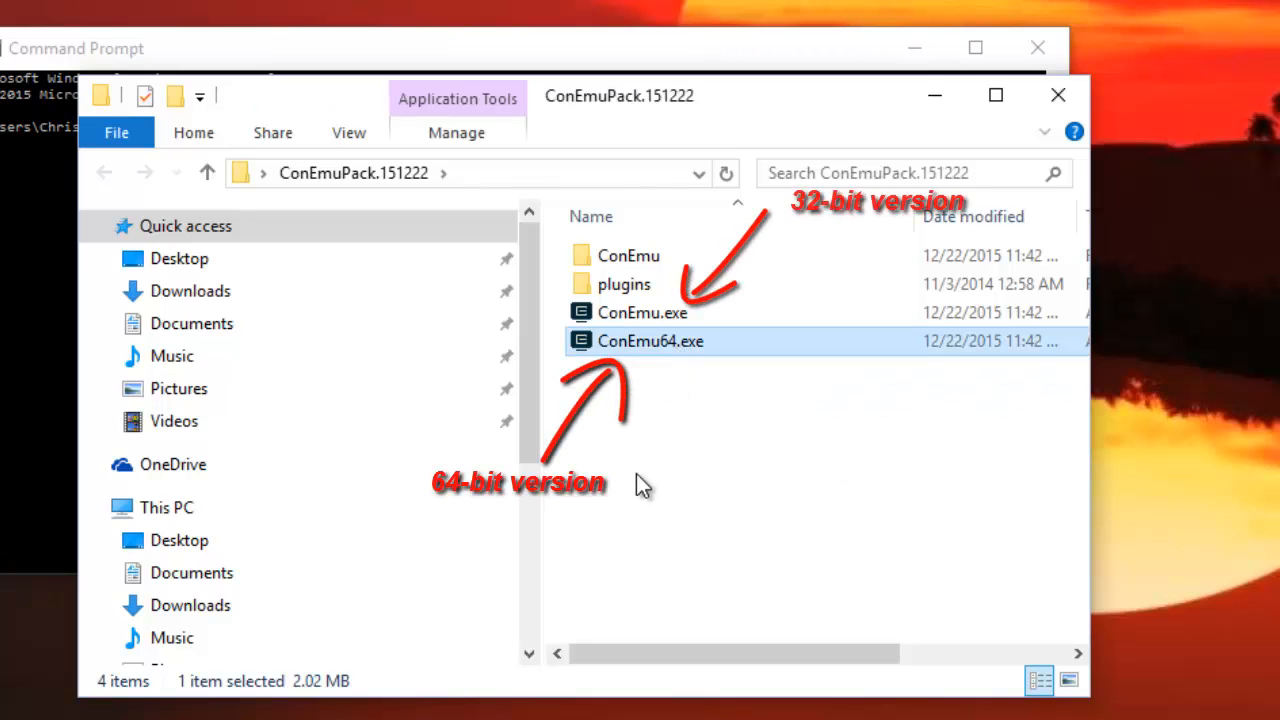
{"action": "mouse_move", "coordinate": [655, 403]}
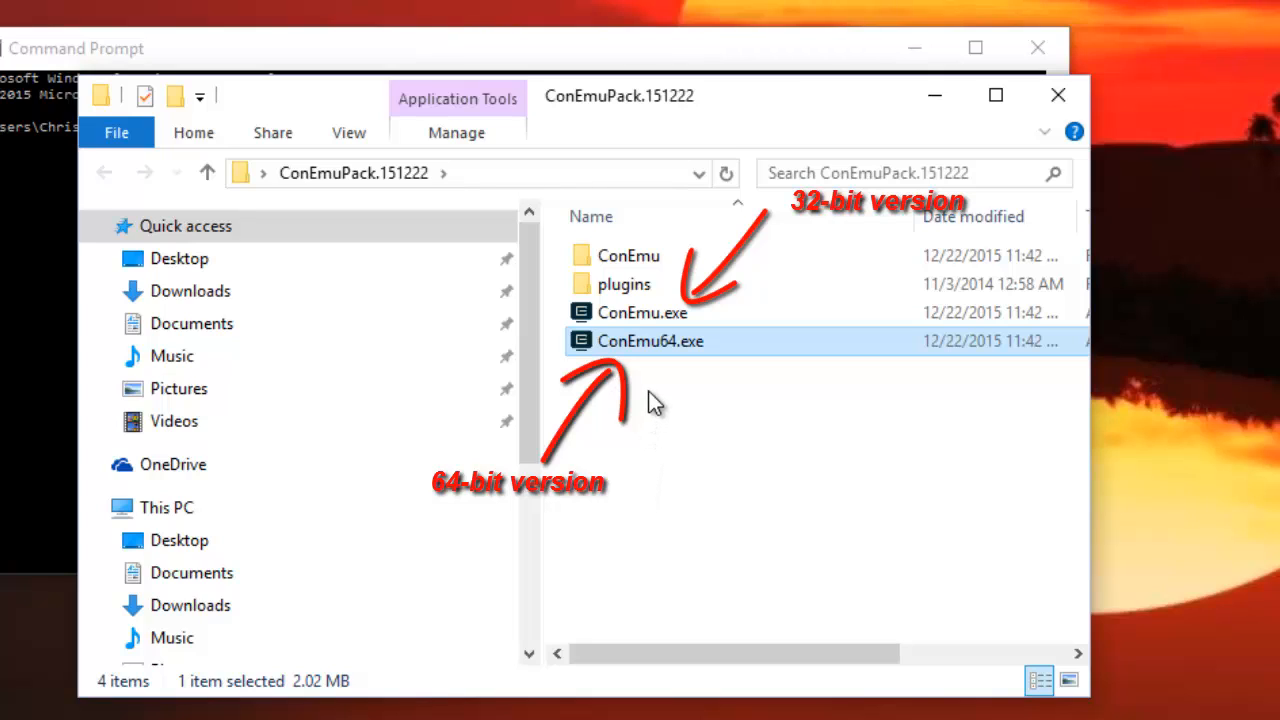
{"action": "mouse_move", "coordinate": [630, 490]}
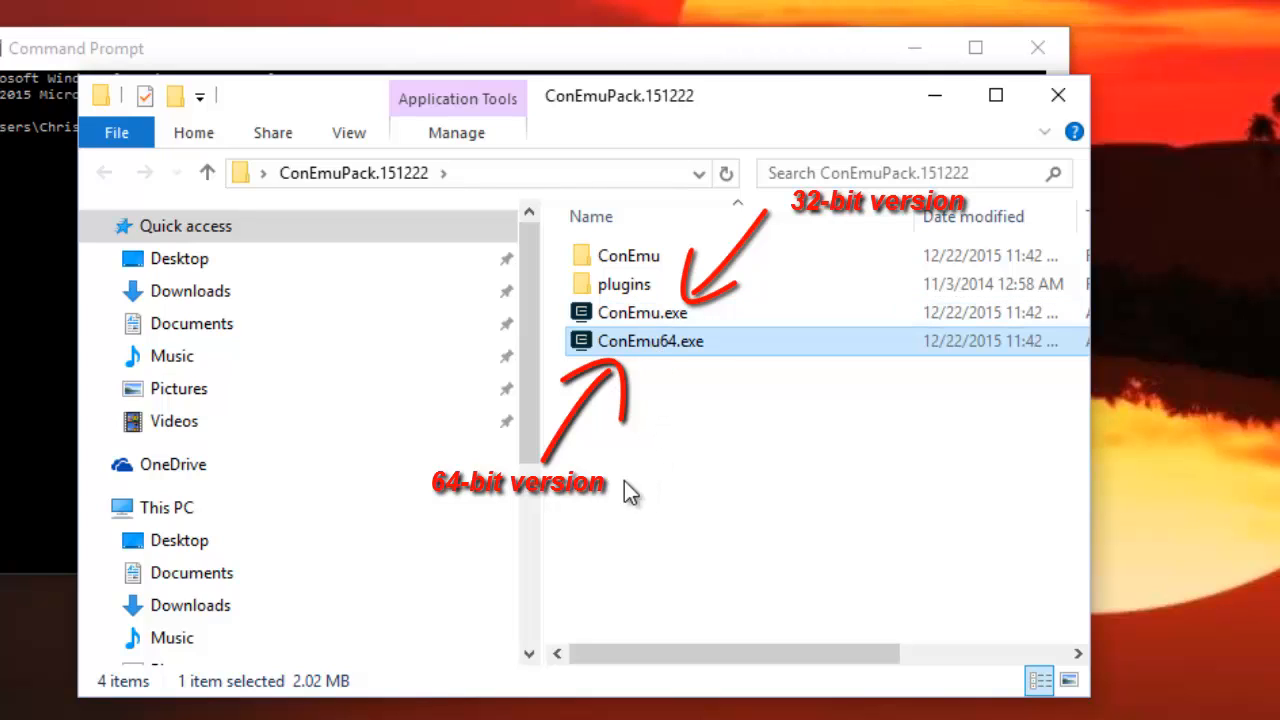
{"action": "left_click", "coordinate": [643, 312]}
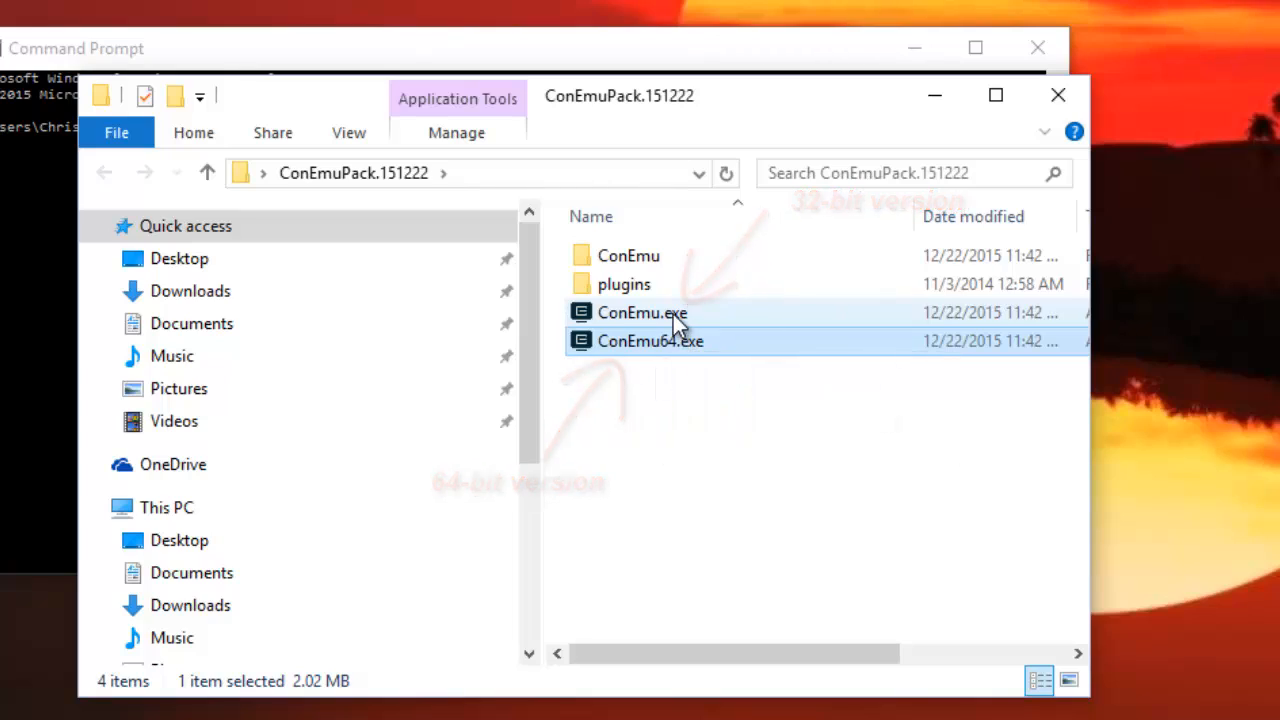
Launch 32-bit ConEmu and accept fast configuration with ConEmu.xml storage and Stable updates
{"action": "double_click", "coordinate": [643, 312]}
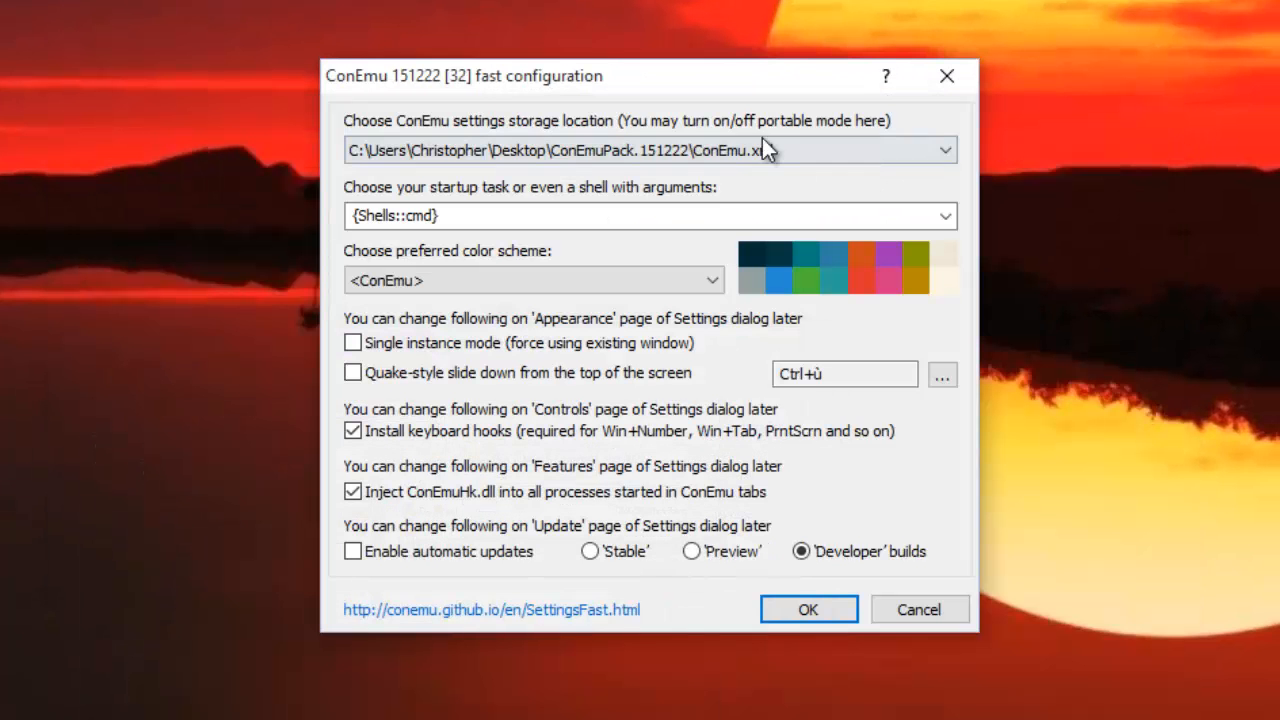
{"action": "mouse_move", "coordinate": [945, 270]}
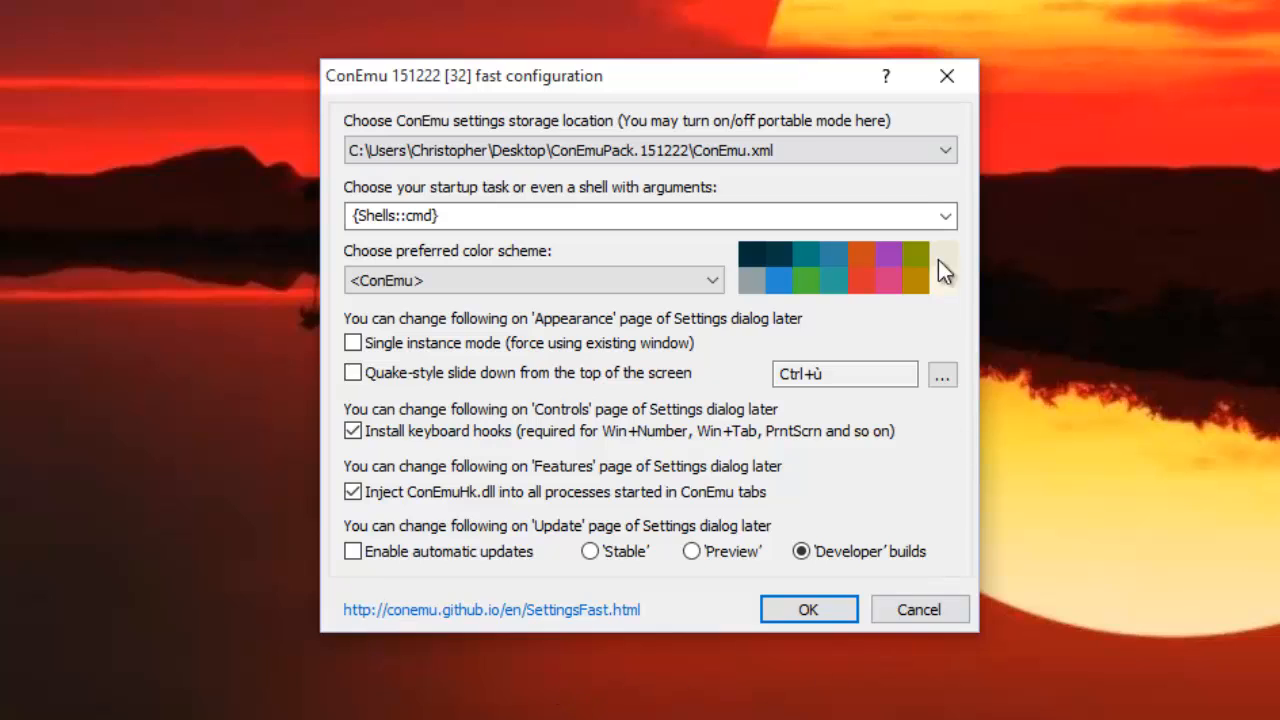
{"action": "left_click", "coordinate": [640, 150]}
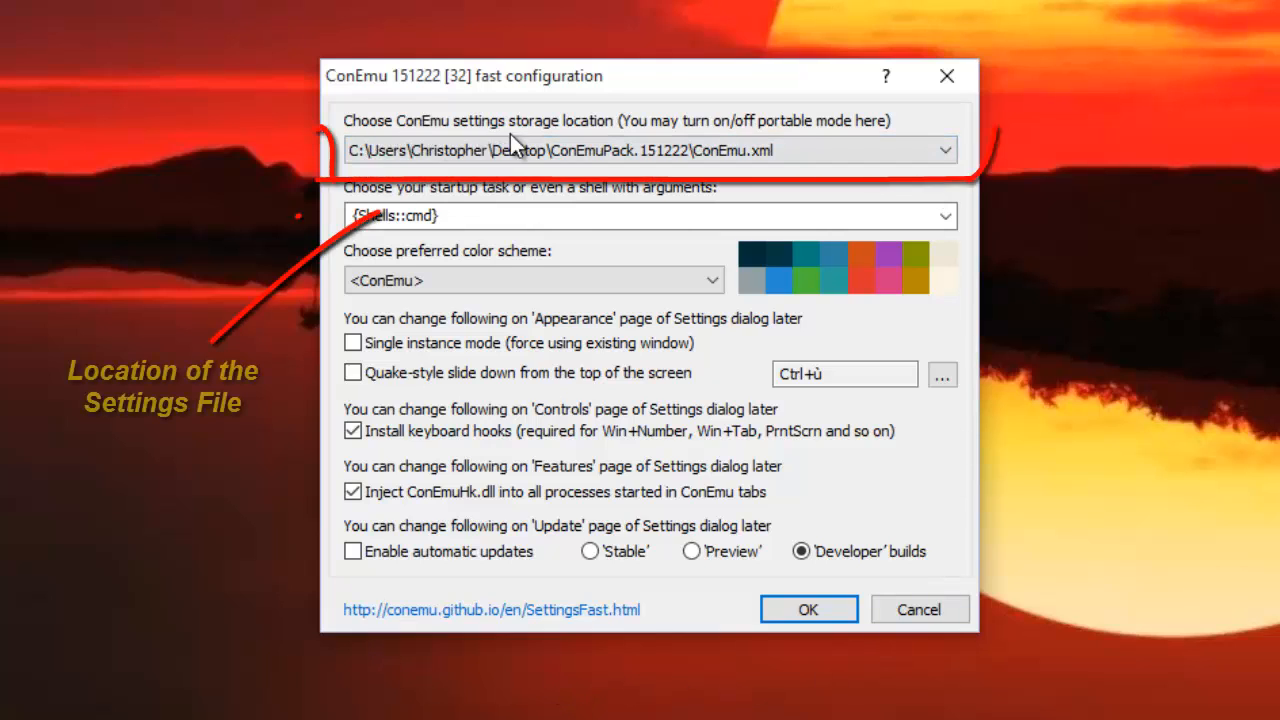
{"action": "left_click", "coordinate": [640, 150]}
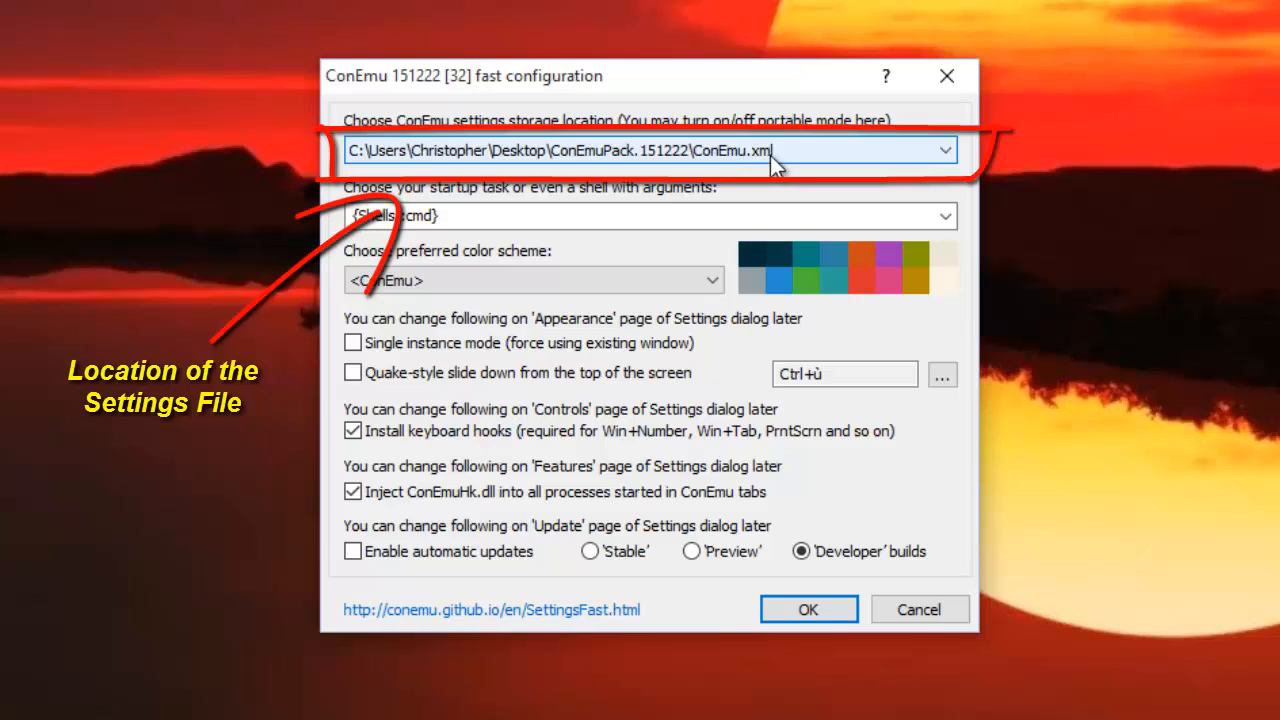
{"action": "mouse_move", "coordinate": [703, 163]}
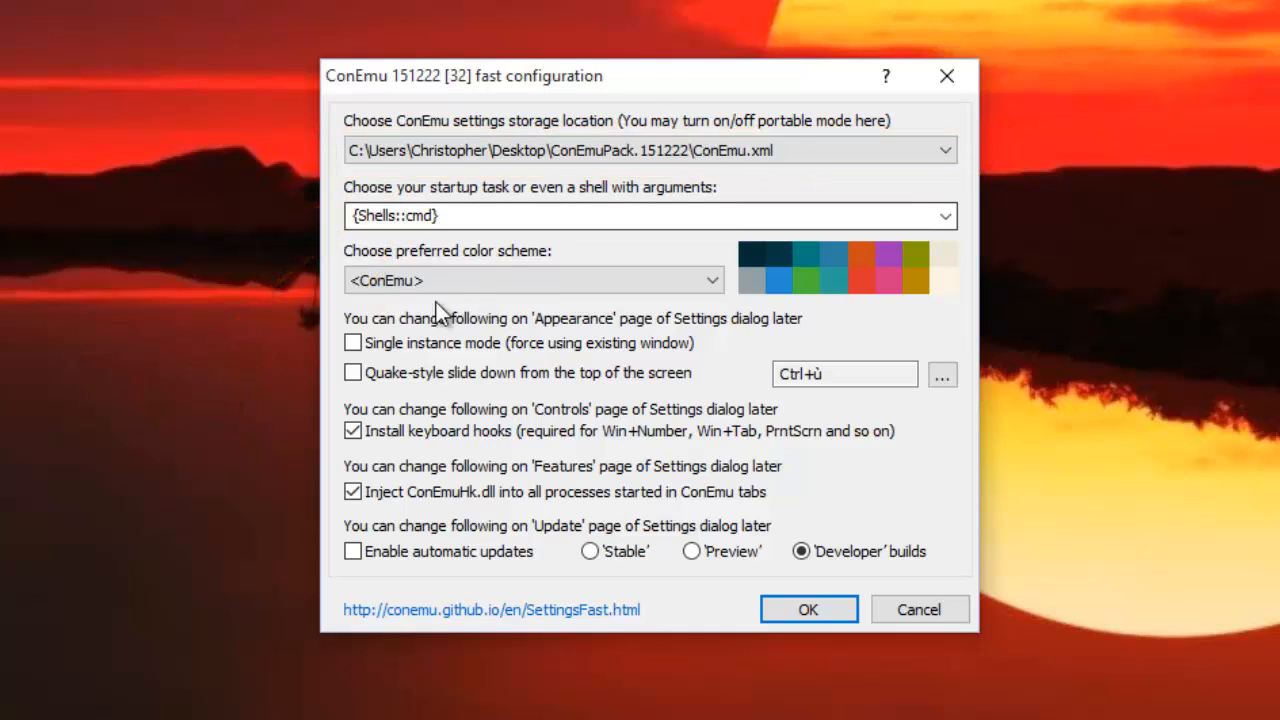
{"action": "mouse_move", "coordinate": [390, 607]}
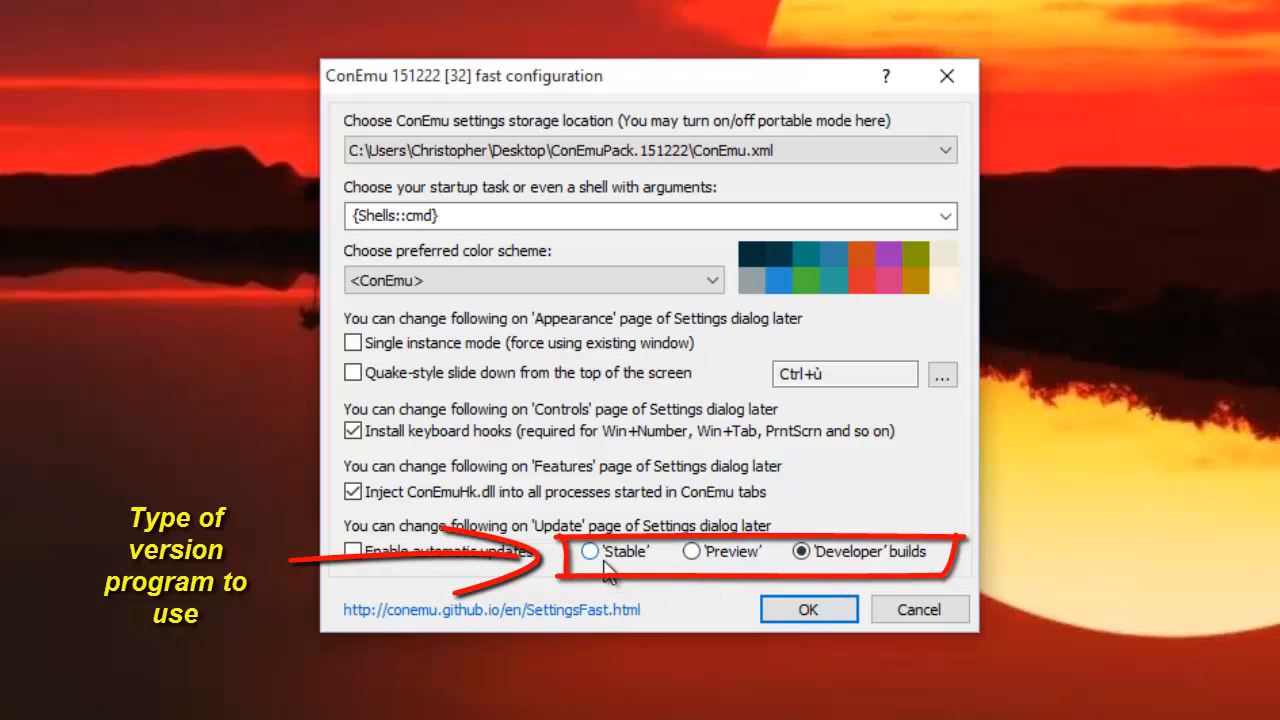
{"action": "left_click", "coordinate": [589, 551]}
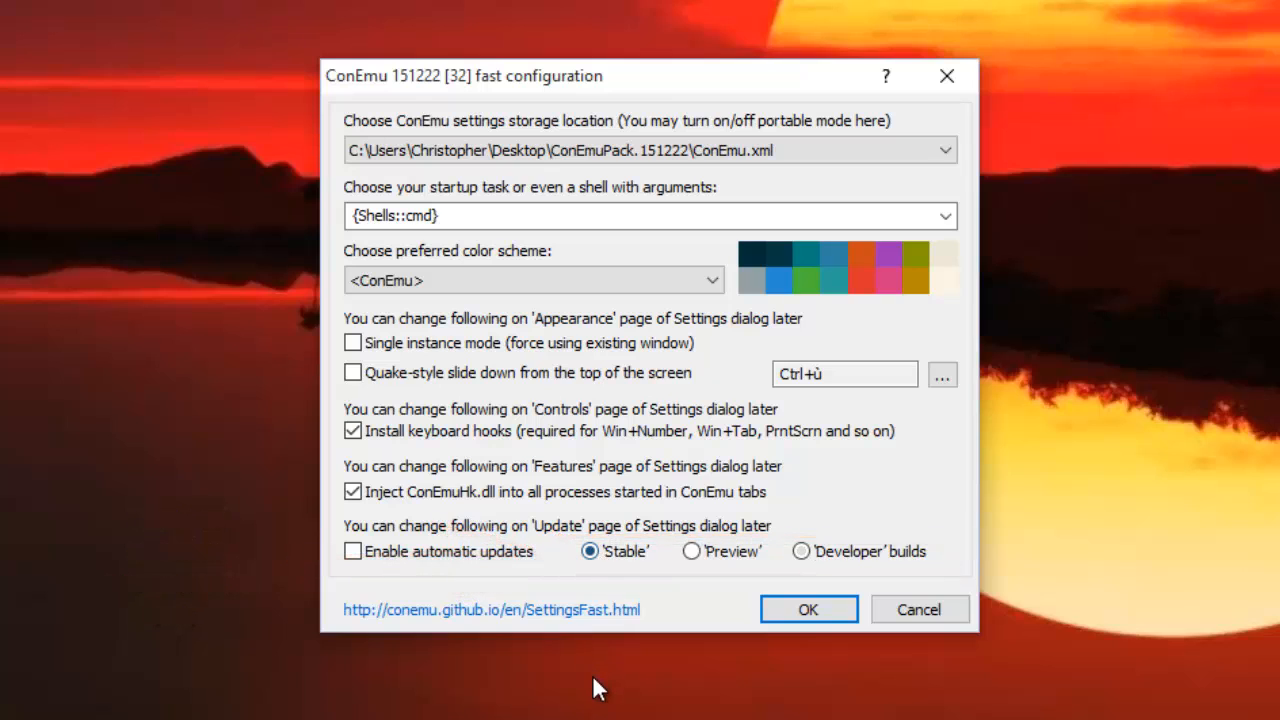
{"action": "mouse_move", "coordinate": [808, 610]}
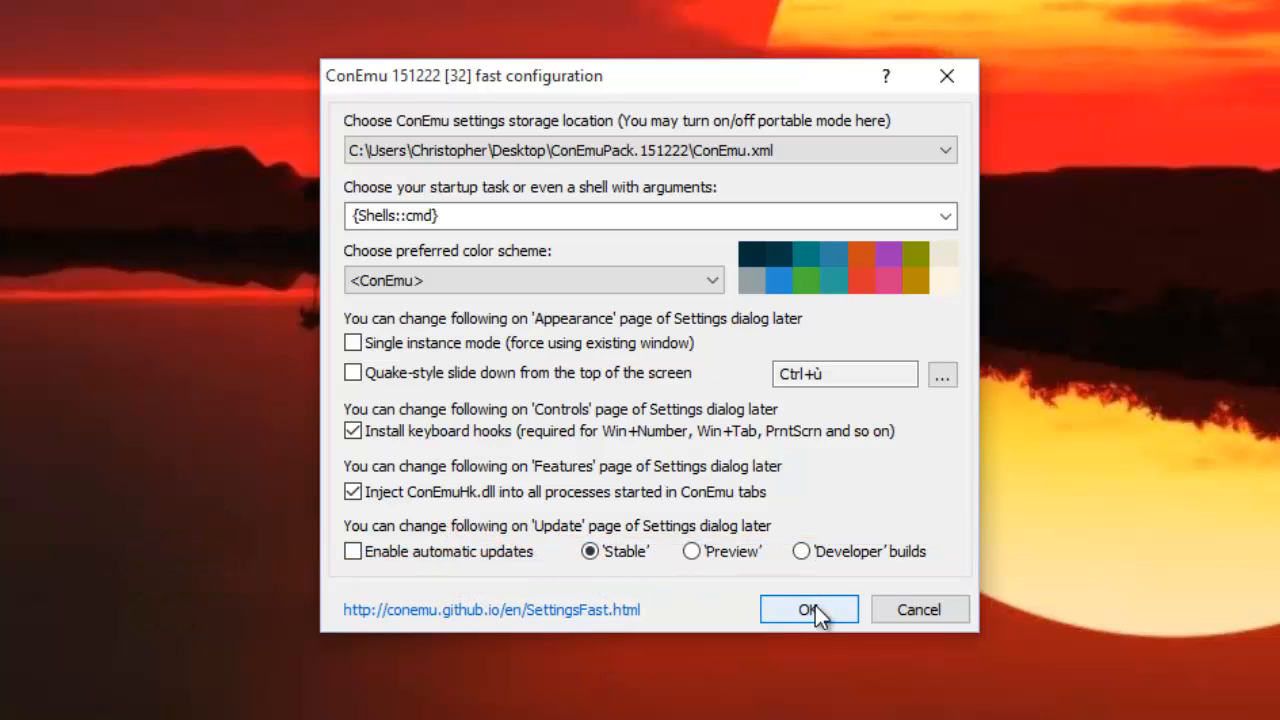
{"action": "left_click", "coordinate": [809, 609]}
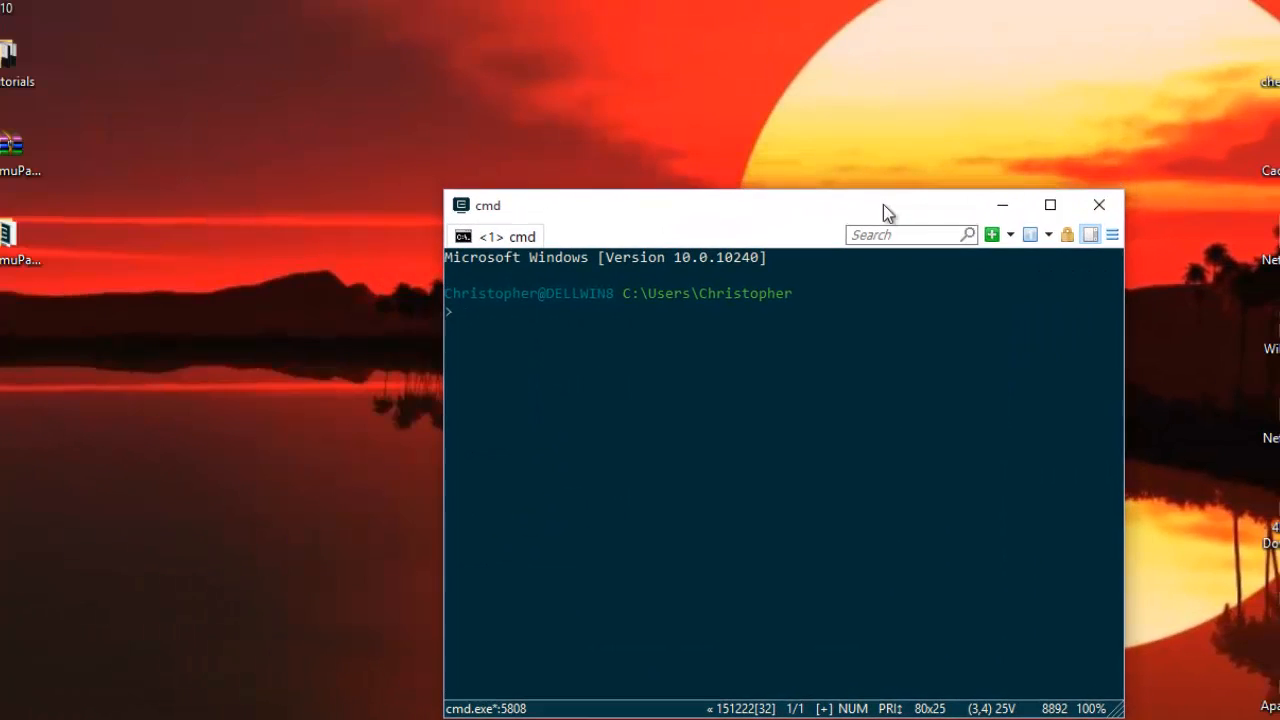
{"action": "mouse_move", "coordinate": [565, 508]}
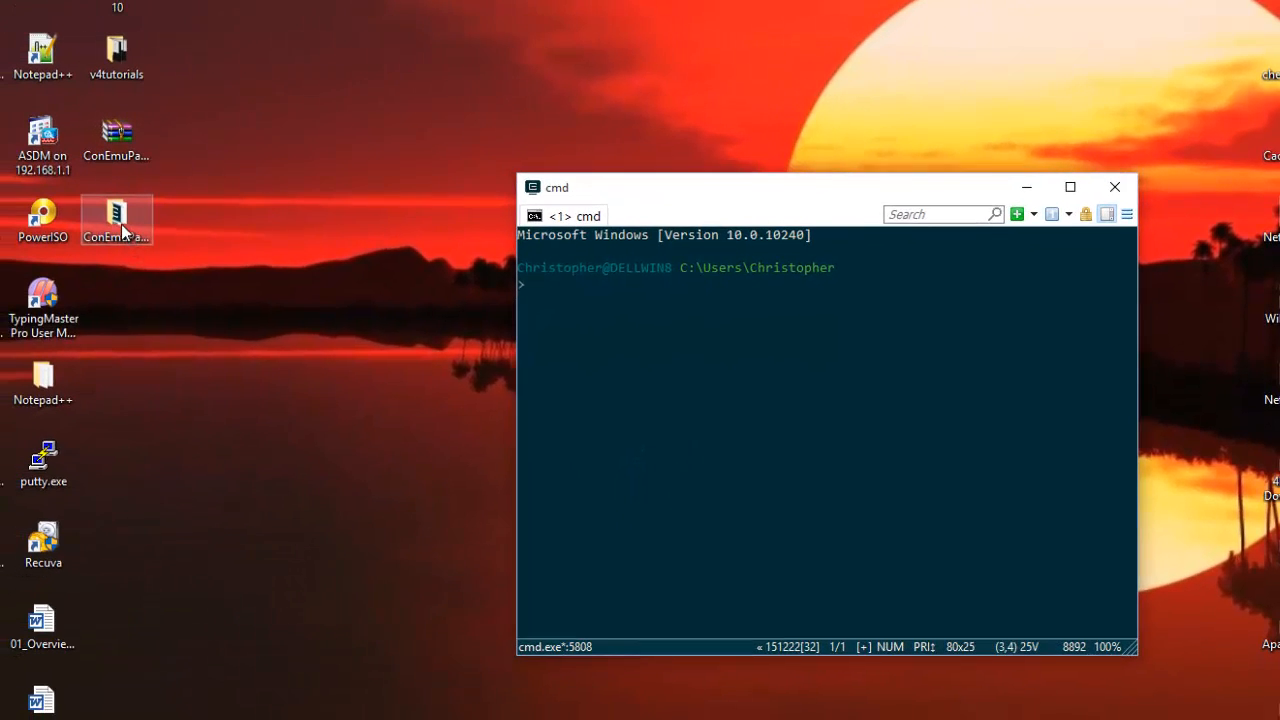
Reopen the ConEmuPack.151222 folder from the desktop to find the new ConEmu.xml
{"action": "double_click", "coordinate": [116, 220]}
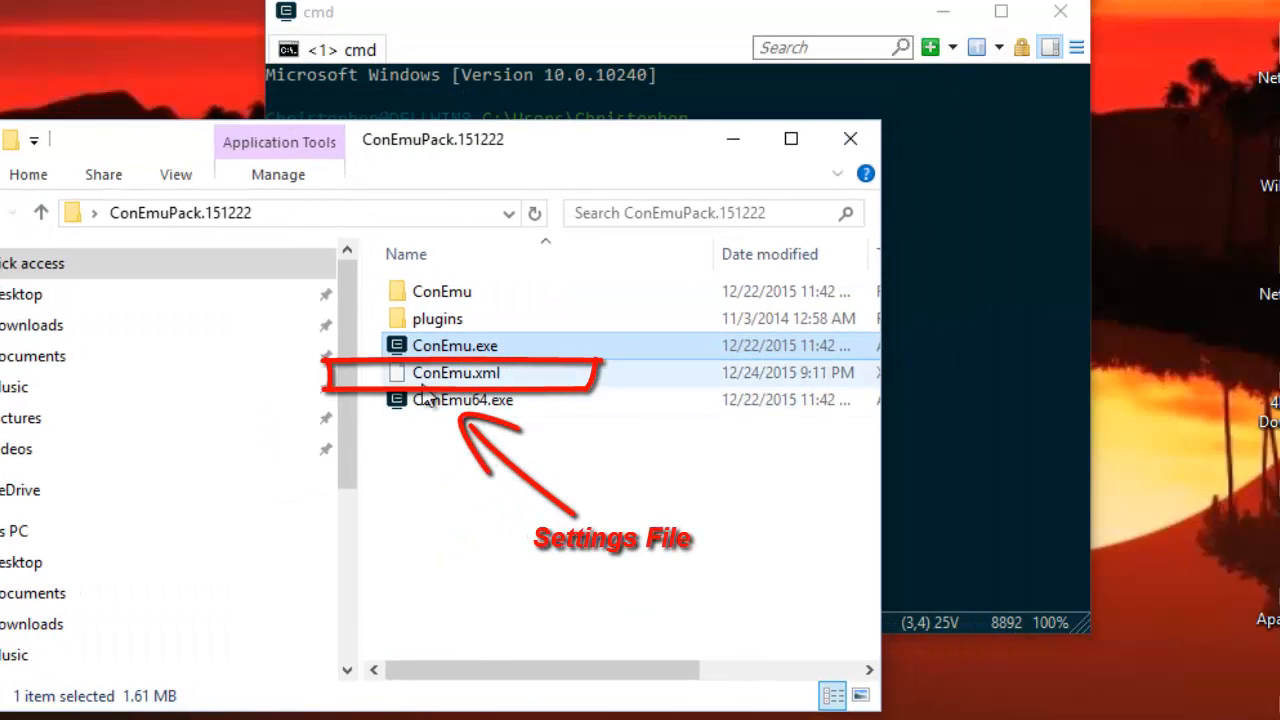
{"action": "mouse_move", "coordinate": [462, 400]}
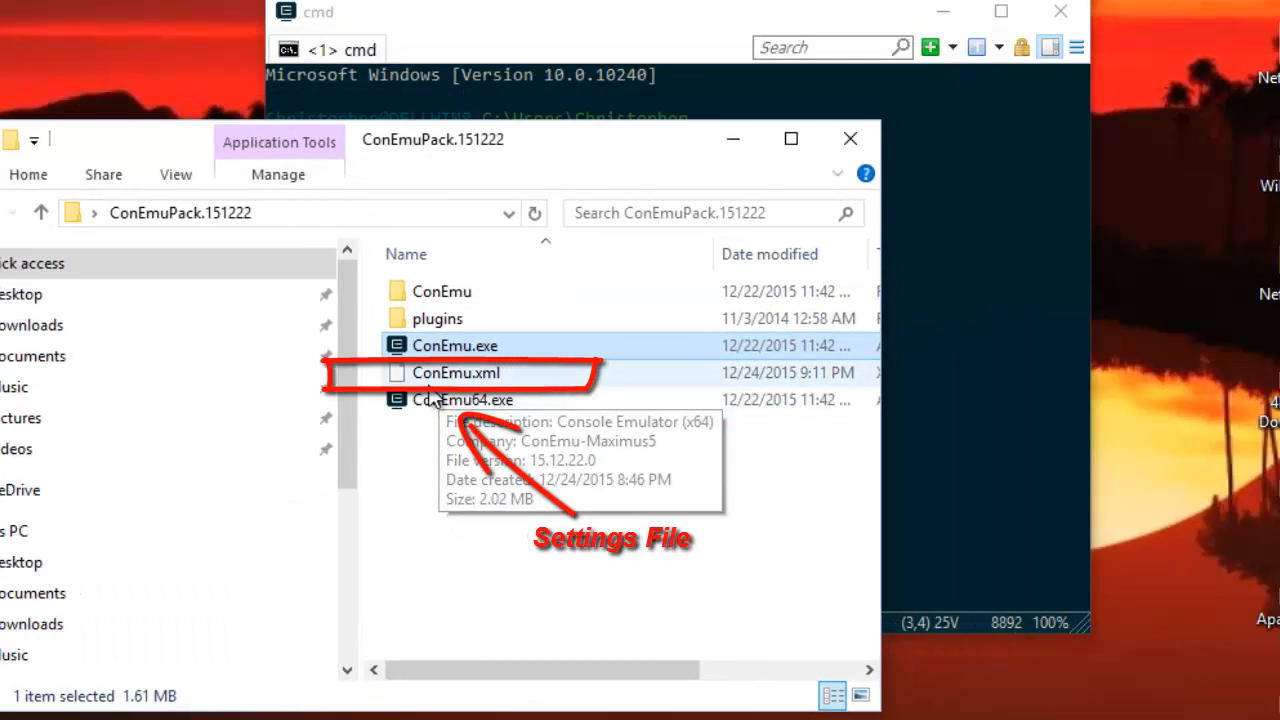
{"action": "mouse_move", "coordinate": [455, 399]}
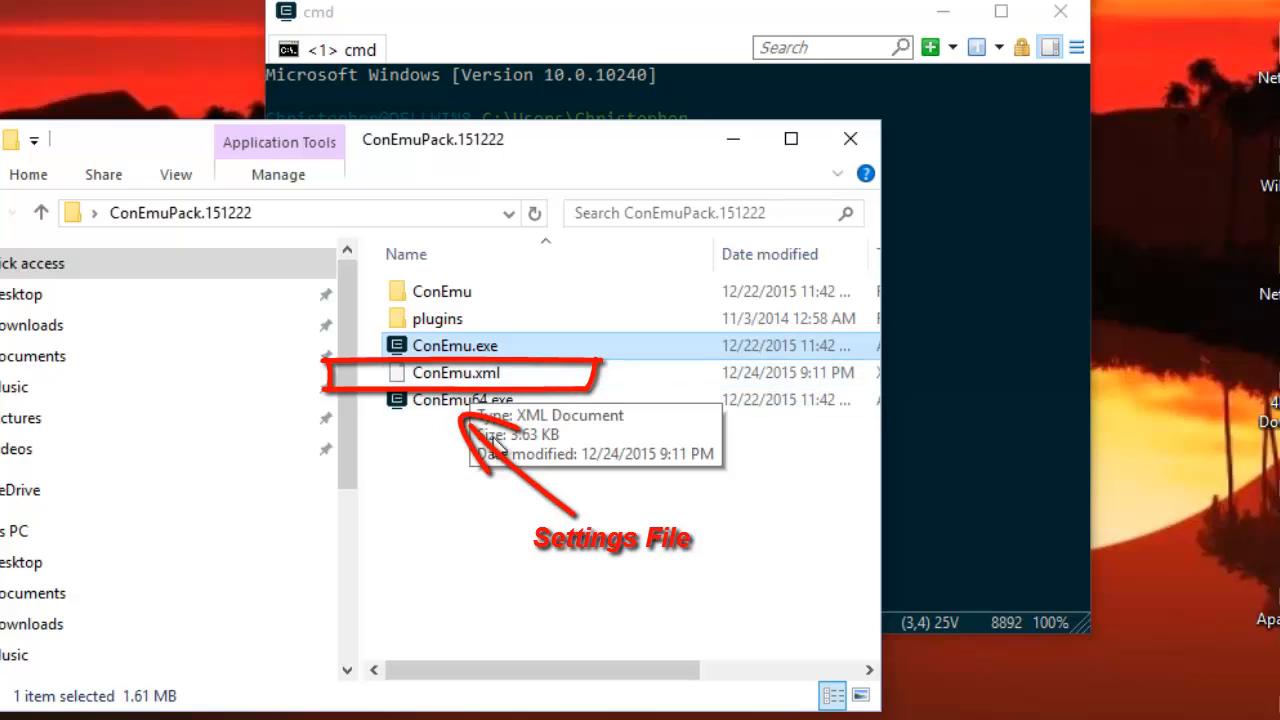
{"action": "mouse_move", "coordinate": [910, 315]}
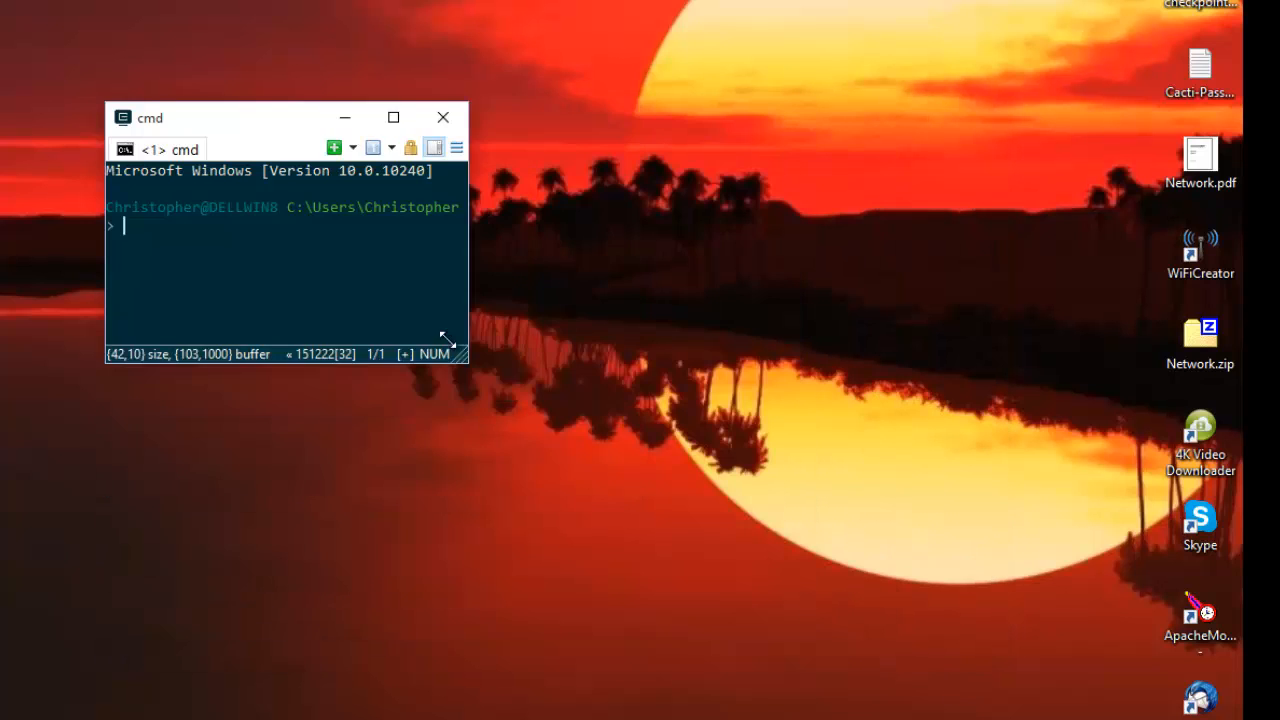
Drag the ConEmu window's corner outward to enlarge the console to 112×27
{"action": "left_click_drag", "start_coordinate": [458, 349], "coordinate": [1070, 675]}
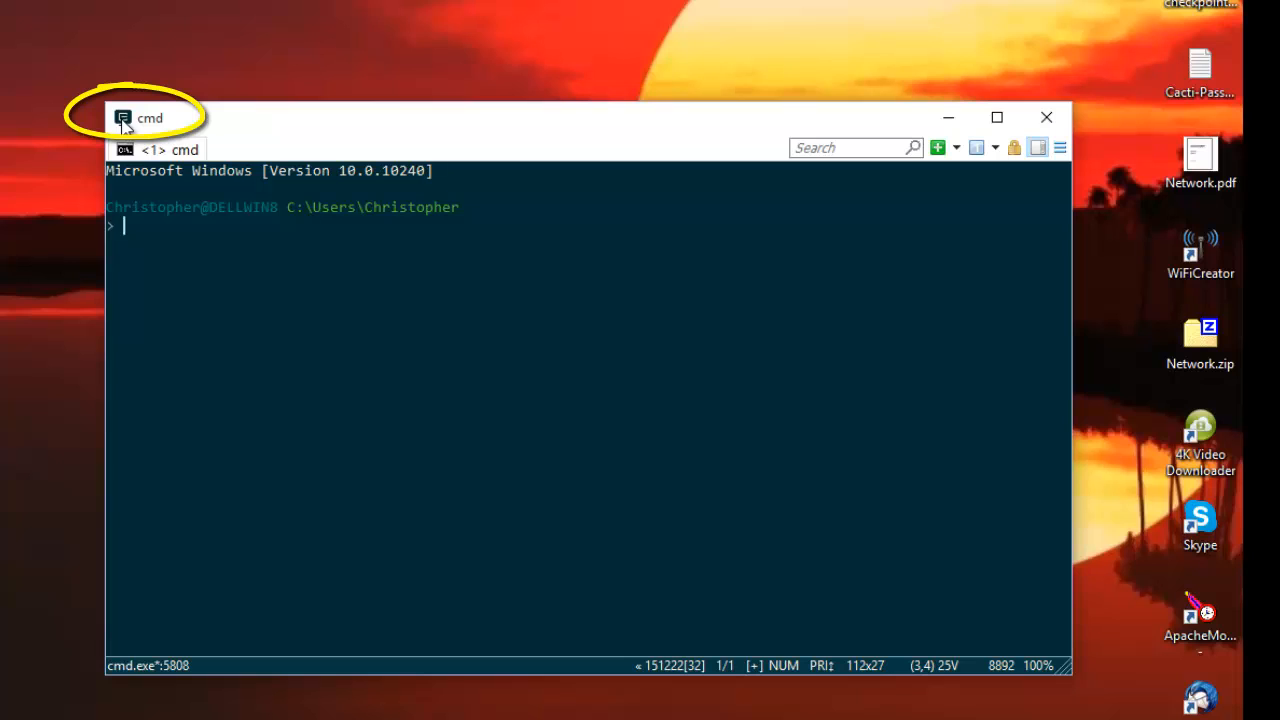
Enable active window transparency under Features > Transparency, lower its slider, and save settings
{"action": "left_click", "coordinate": [123, 118]}
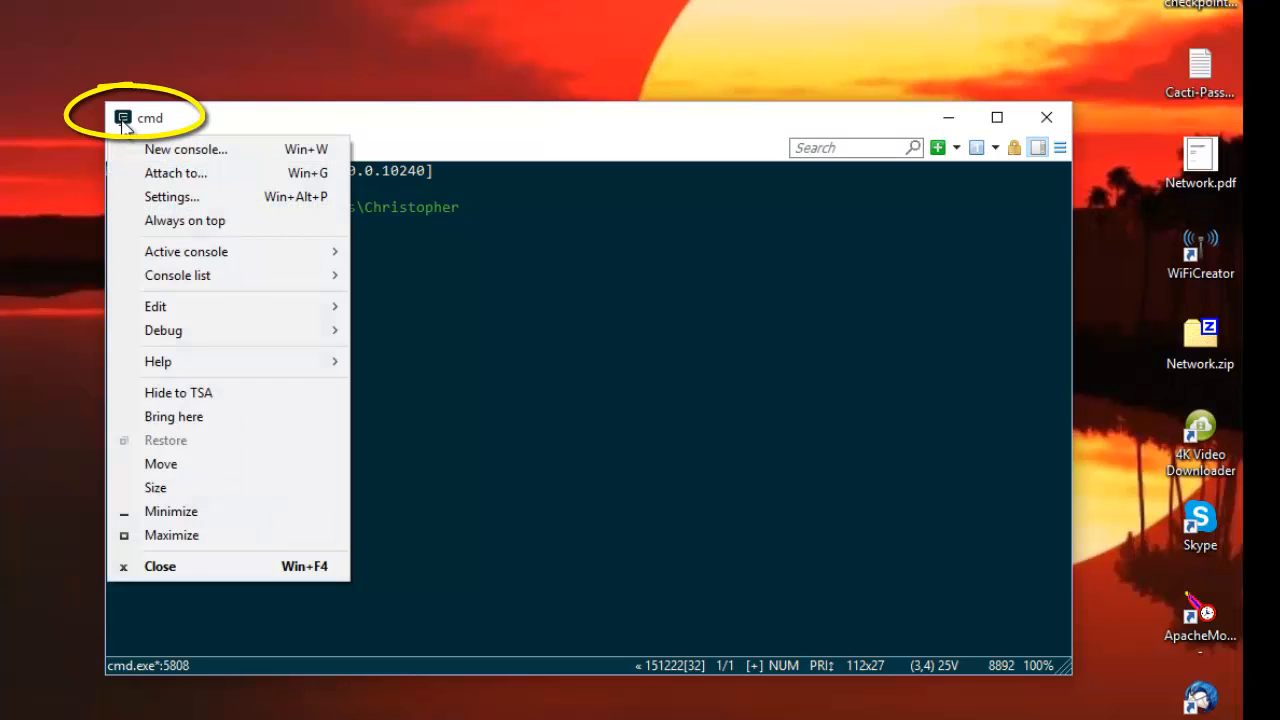
{"action": "left_click", "coordinate": [185, 149]}
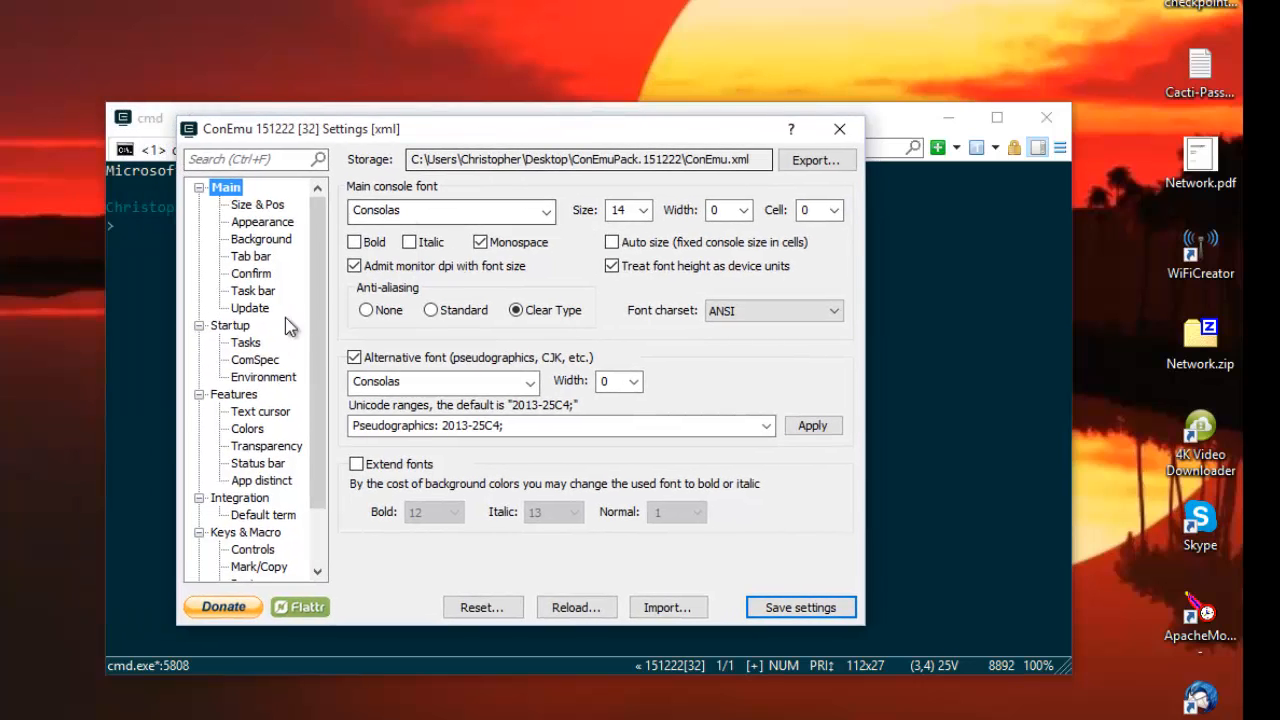
{"action": "mouse_move", "coordinate": [320, 270]}
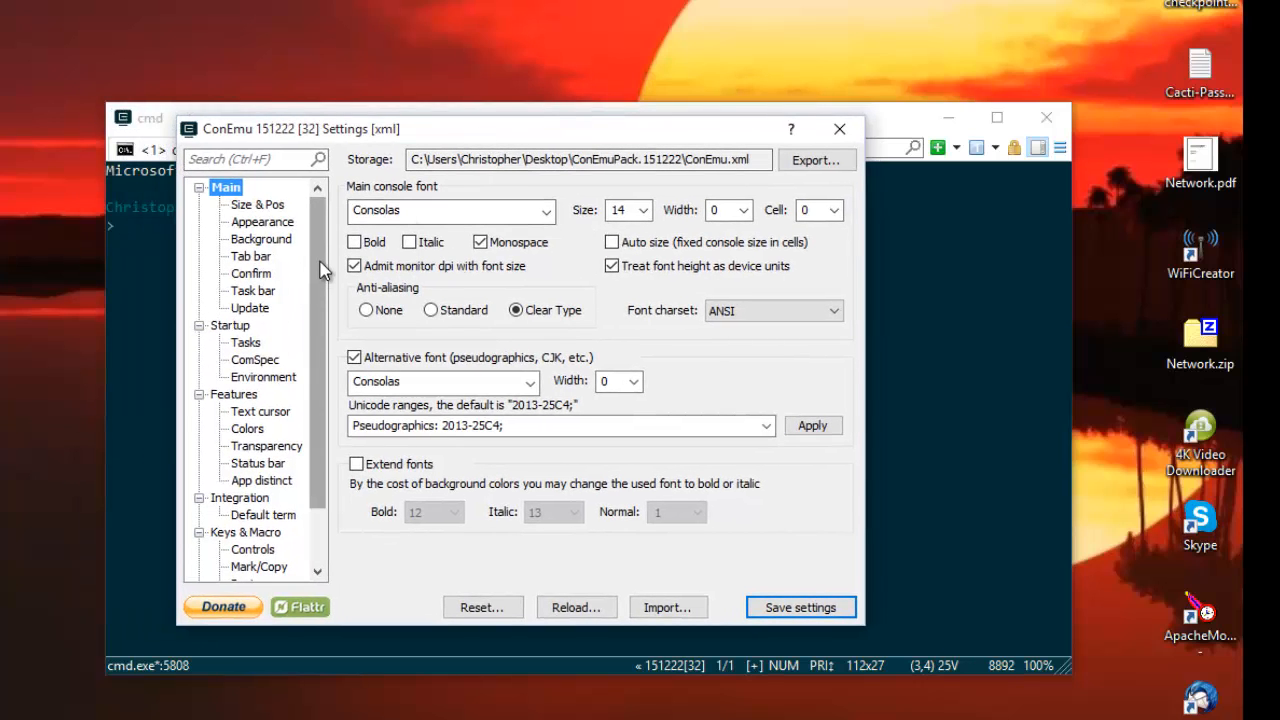
{"action": "mouse_move", "coordinate": [440, 142]}
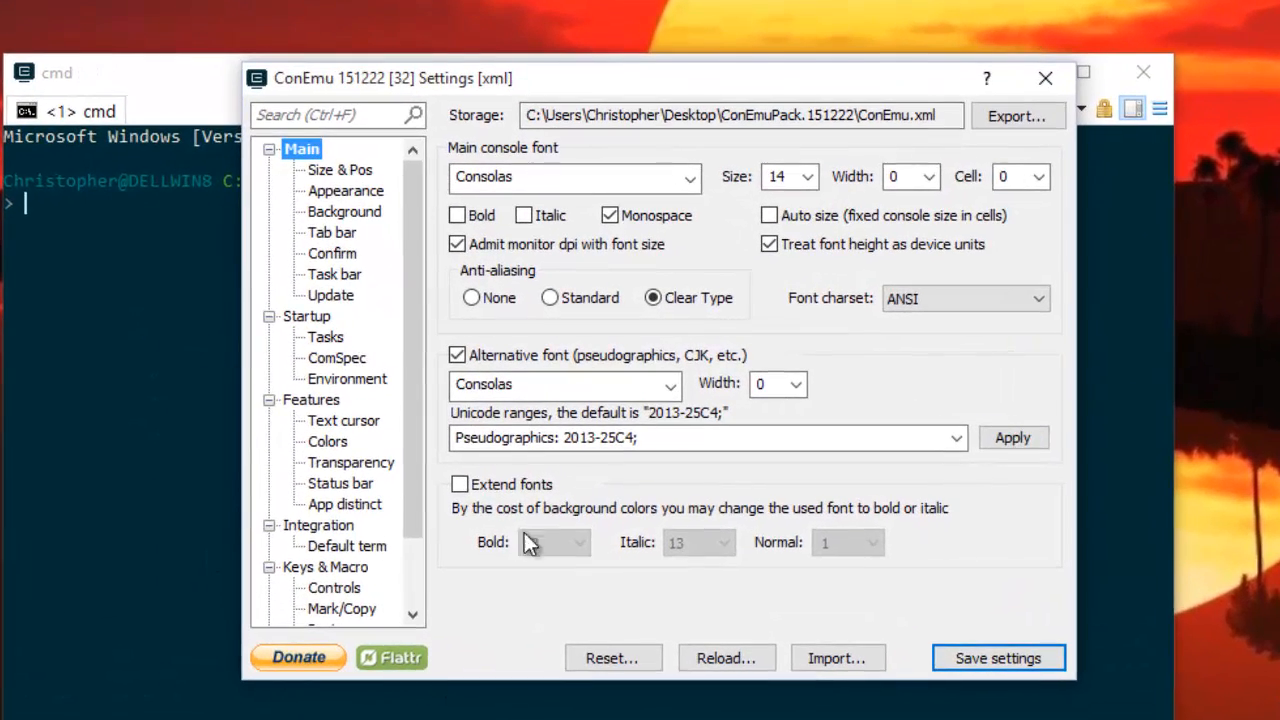
{"action": "left_click", "coordinate": [350, 462]}
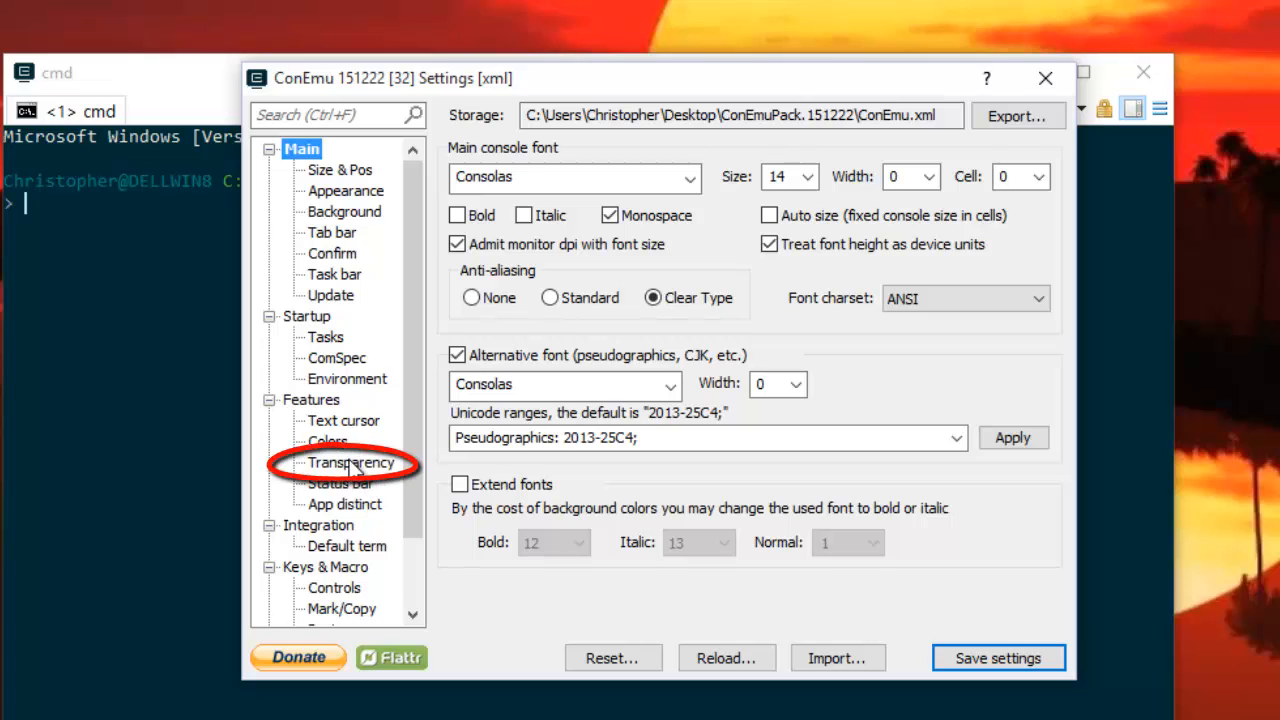
{"action": "left_click", "coordinate": [350, 462]}
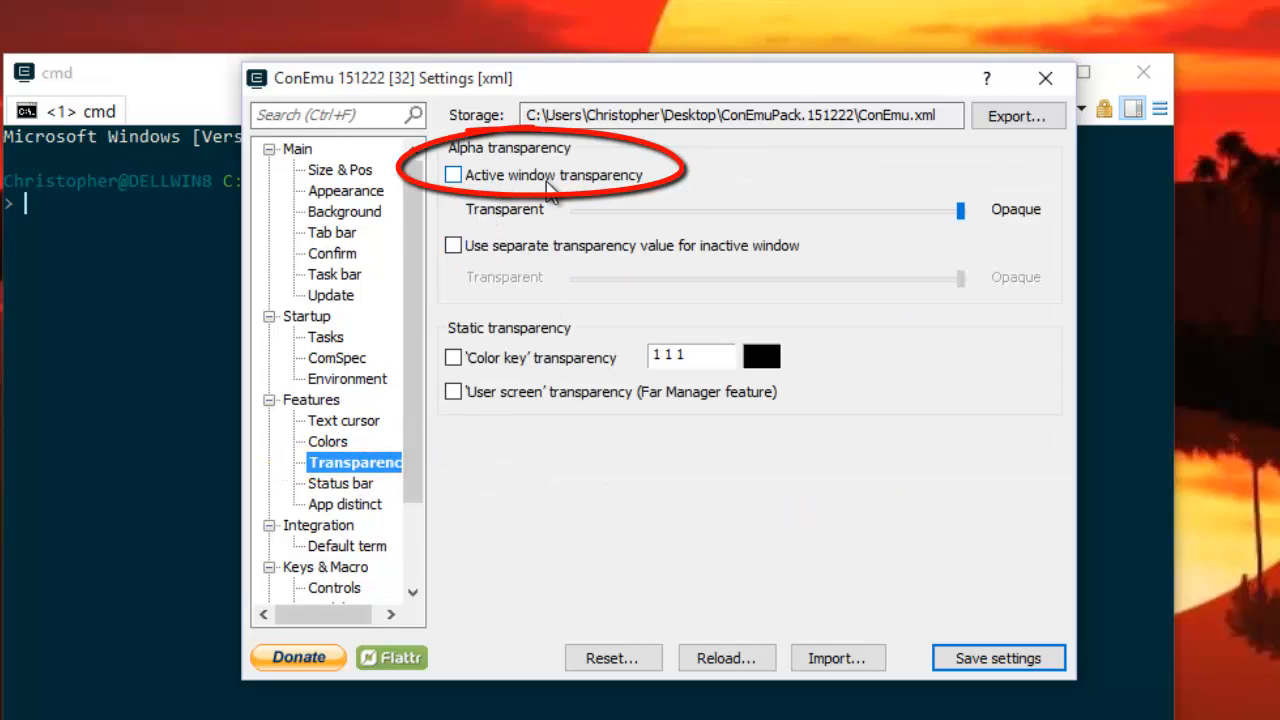
{"action": "left_click", "coordinate": [453, 174]}
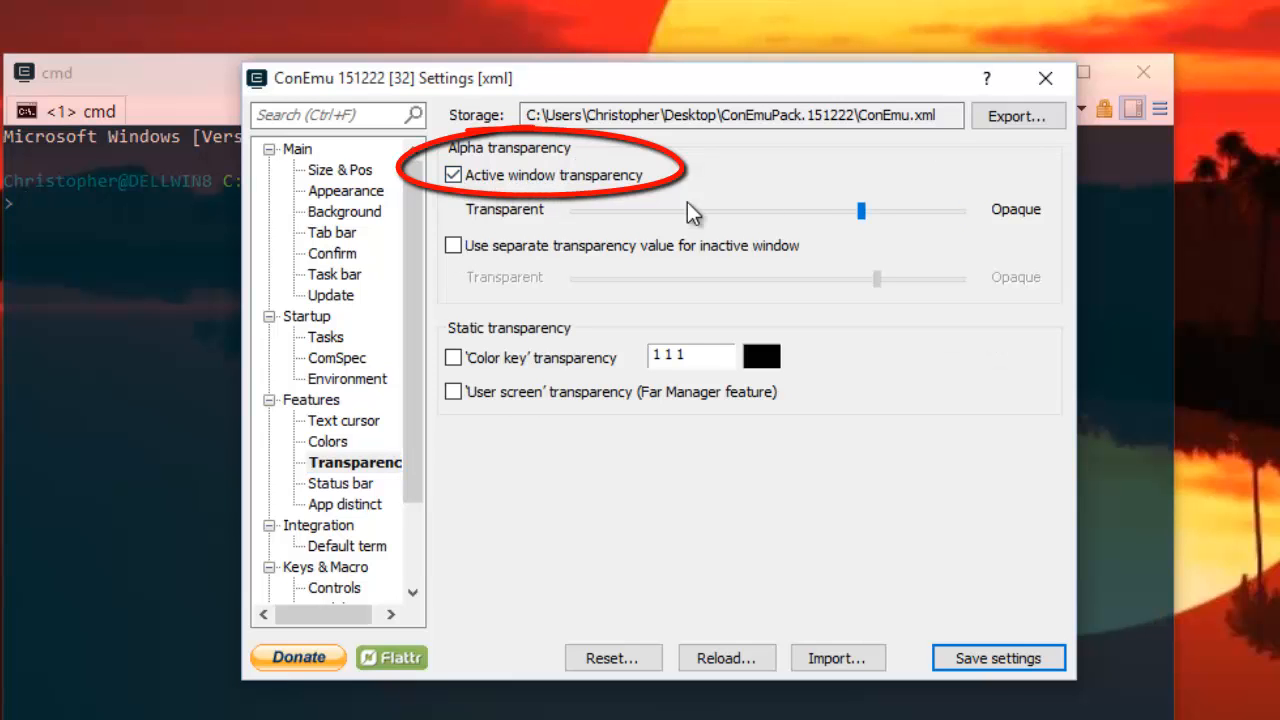
{"action": "left_click", "coordinate": [453, 174]}
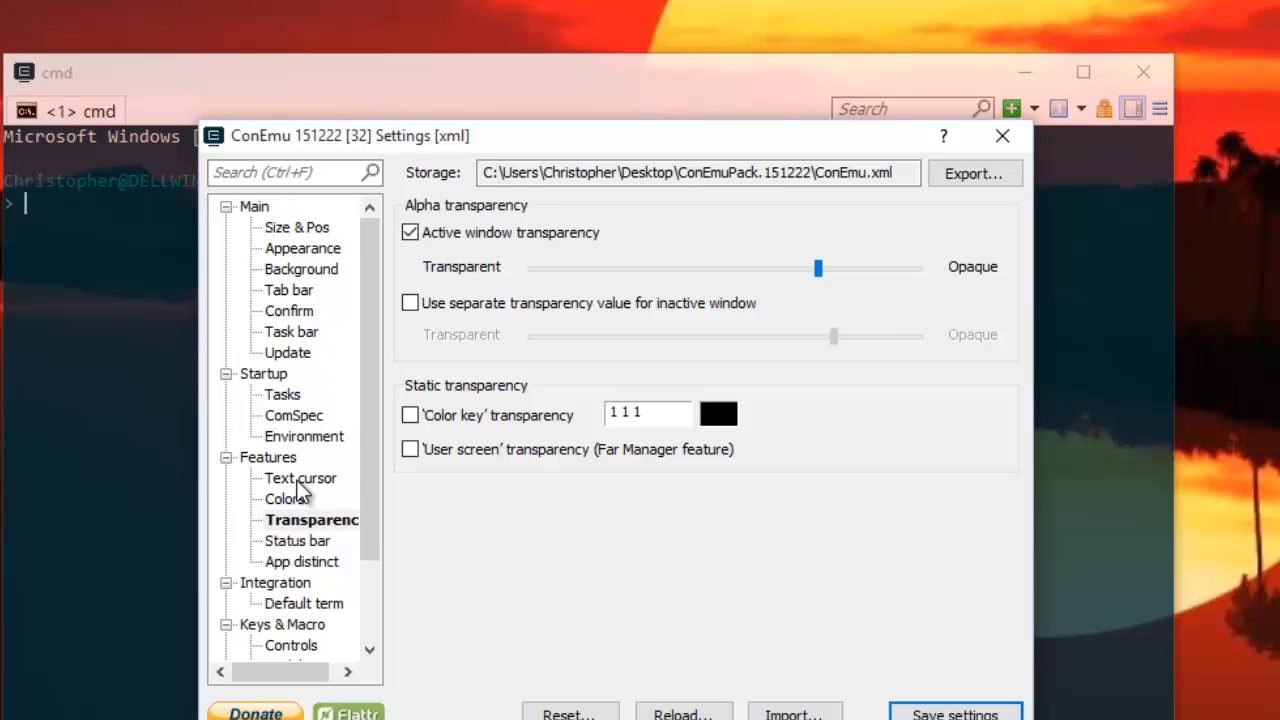
{"action": "left_click", "coordinate": [300, 478]}
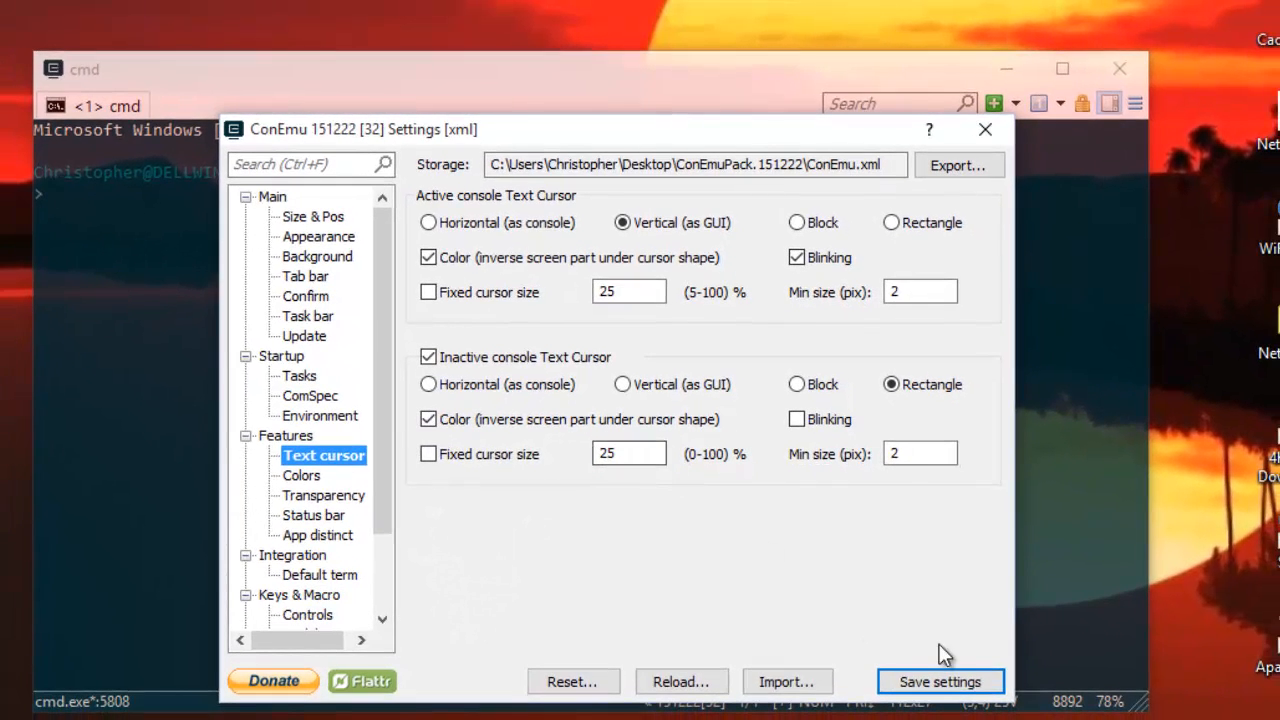
{"action": "left_click", "coordinate": [940, 681]}
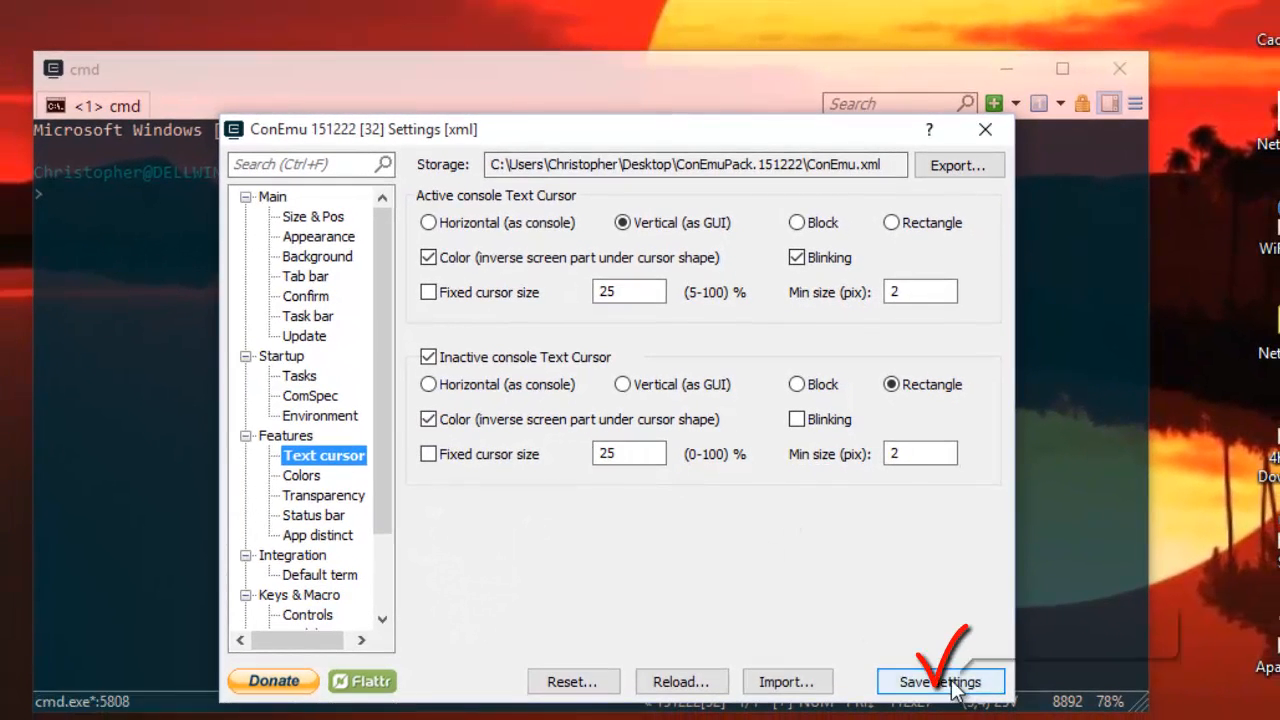
{"action": "mouse_move", "coordinate": [940, 681]}
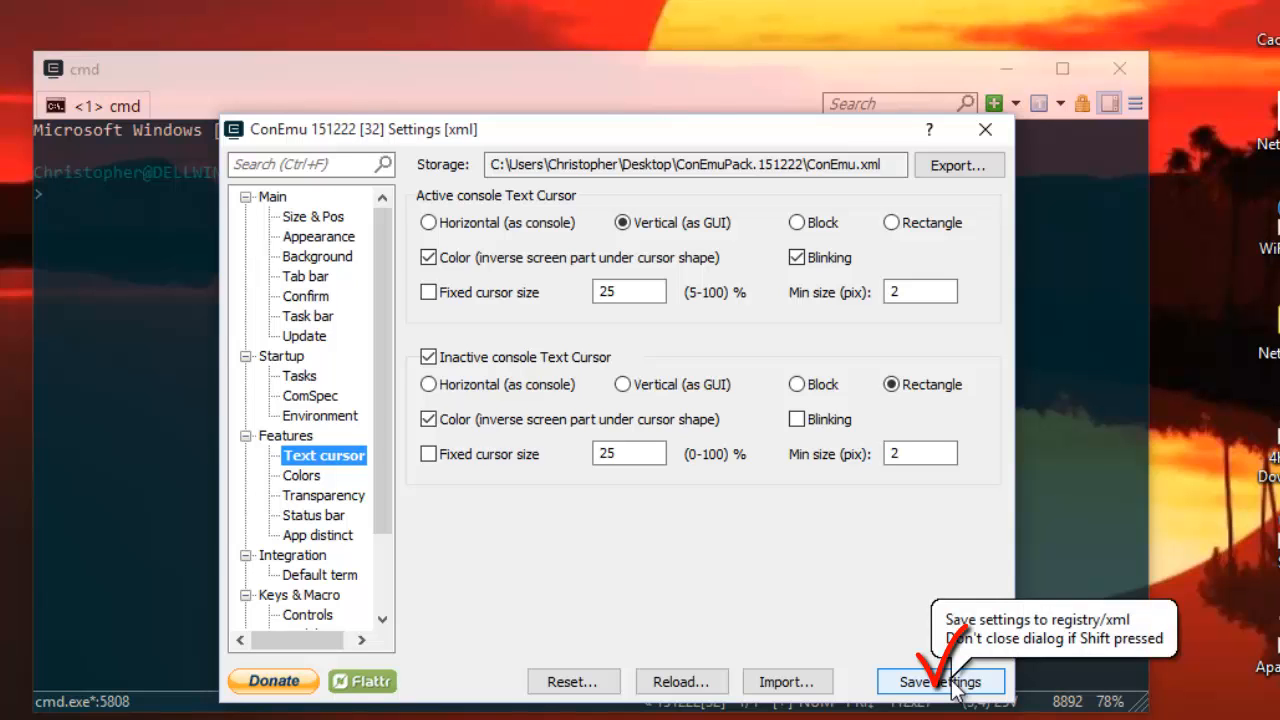
{"action": "left_click", "coordinate": [940, 681]}
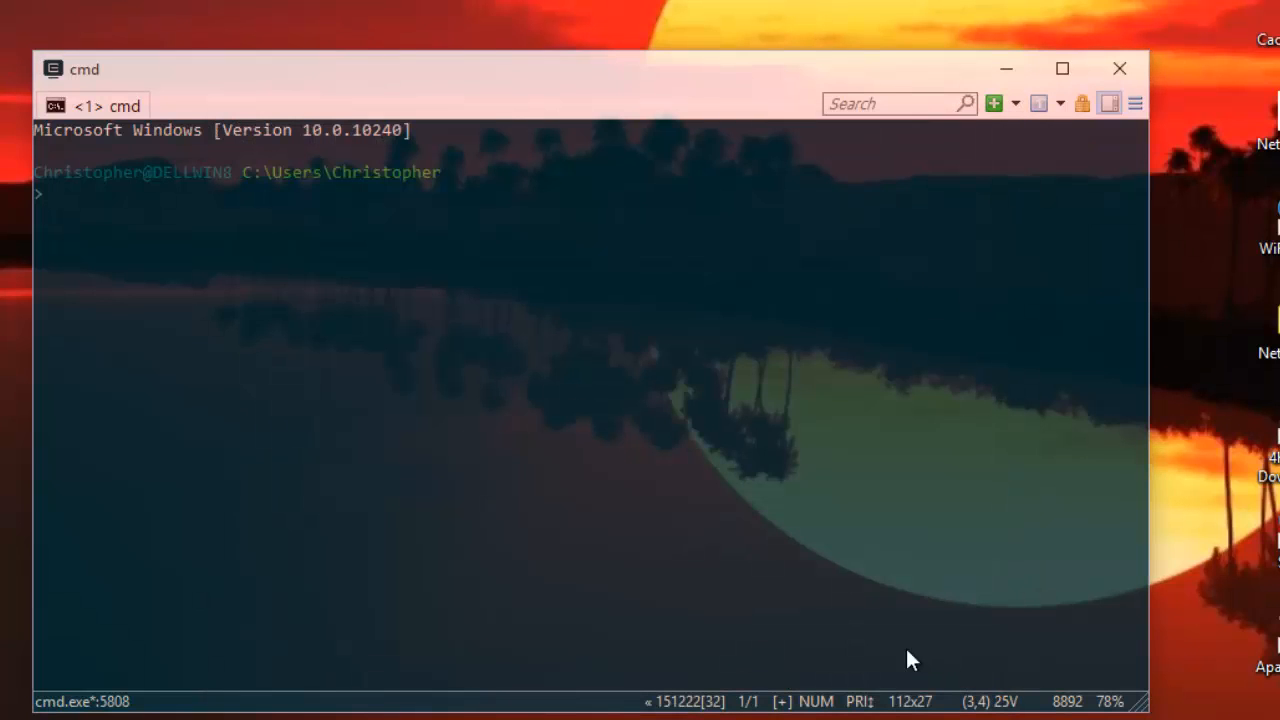
{"action": "mouse_move", "coordinate": [365, 480]}
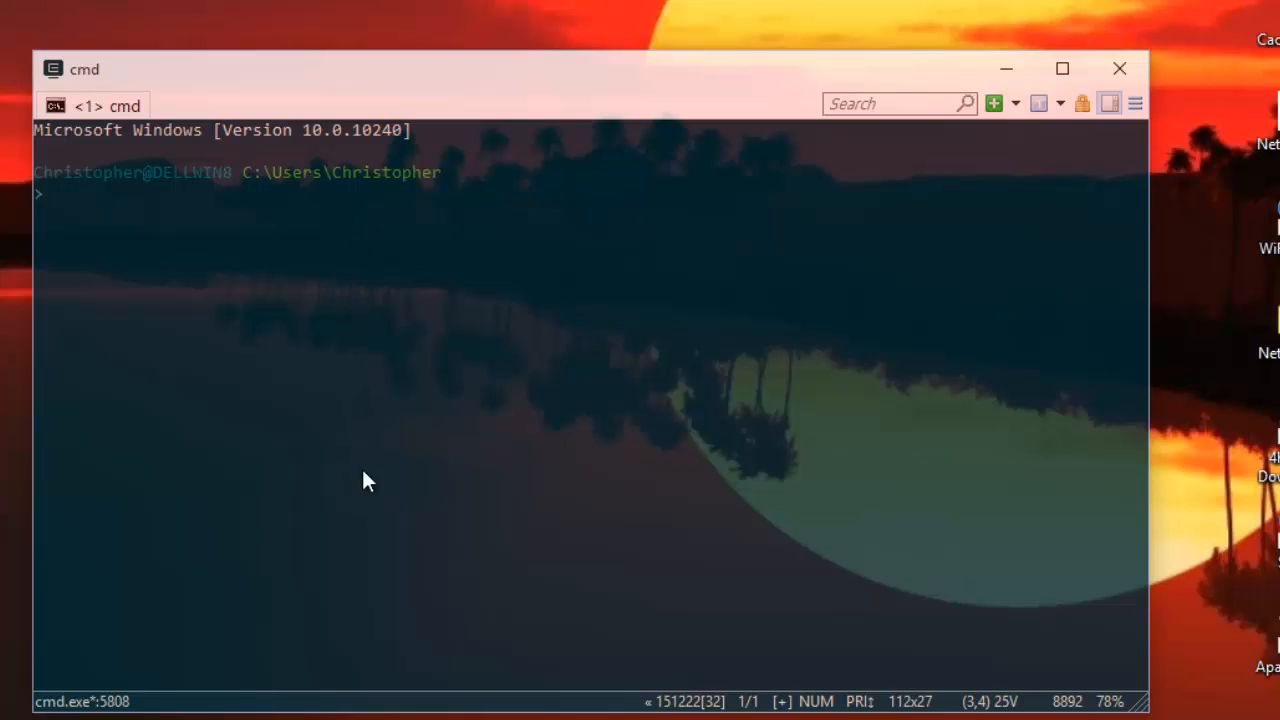
{"action": "mouse_move", "coordinate": [220, 105]}
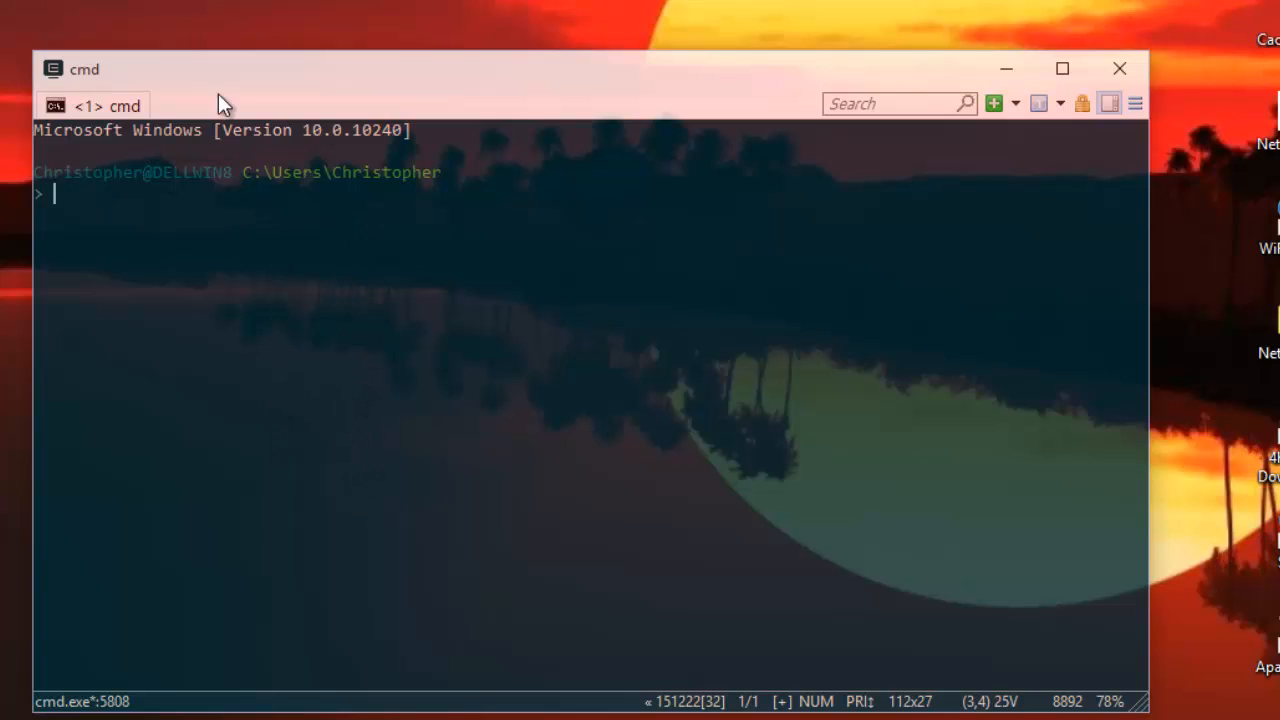
{"action": "mouse_move", "coordinate": [313, 110]}
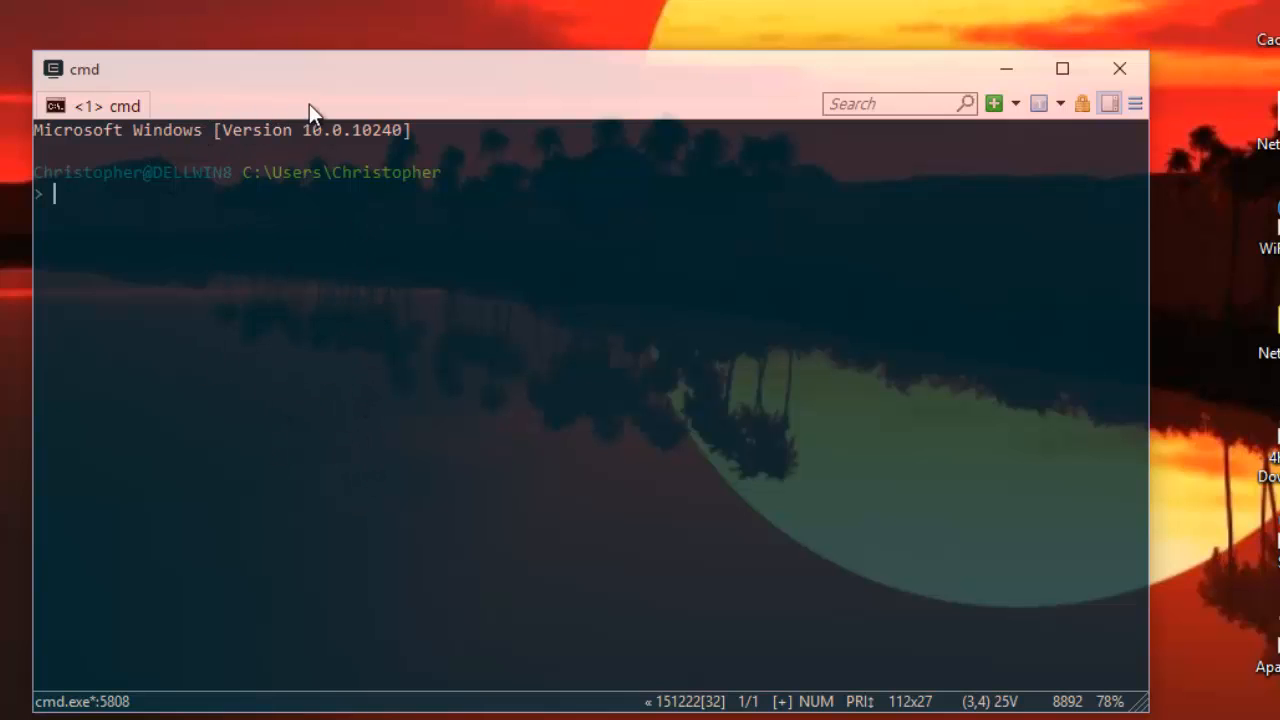
{"action": "mouse_move", "coordinate": [137, 235]}
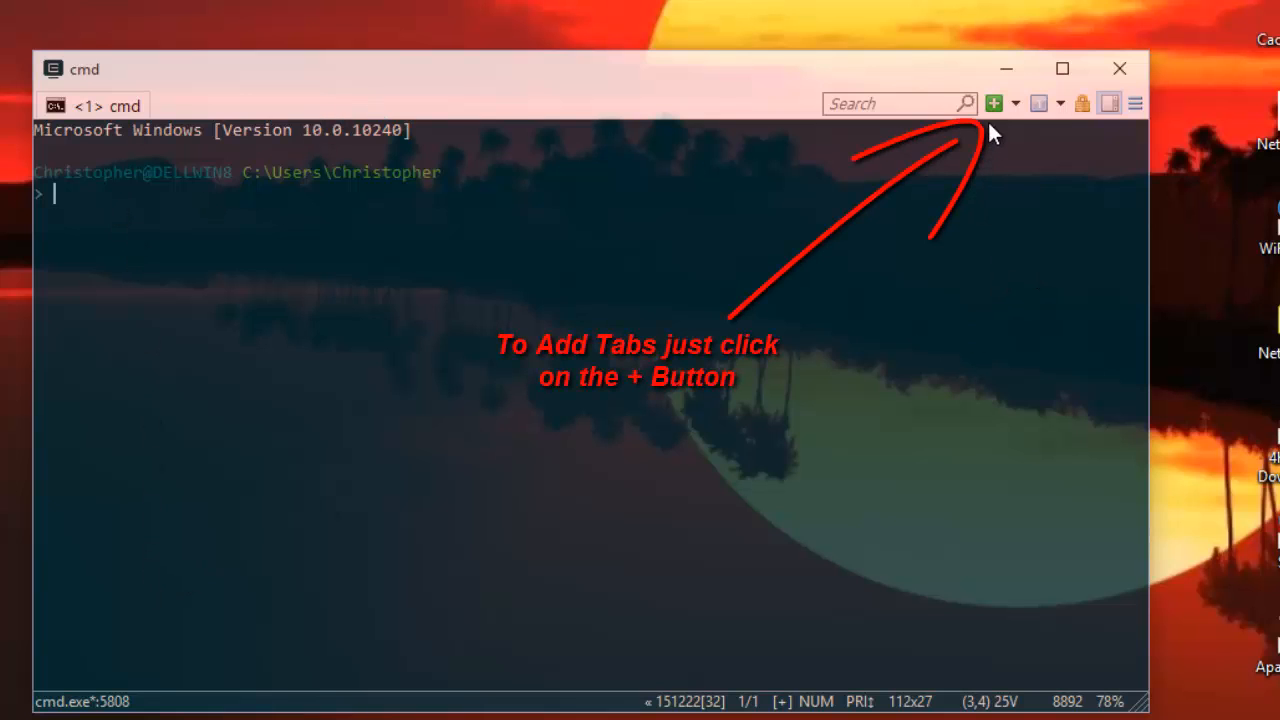
Add two more cmd tabs with the green + button and switch between tabs
{"action": "left_click", "coordinate": [993, 103]}
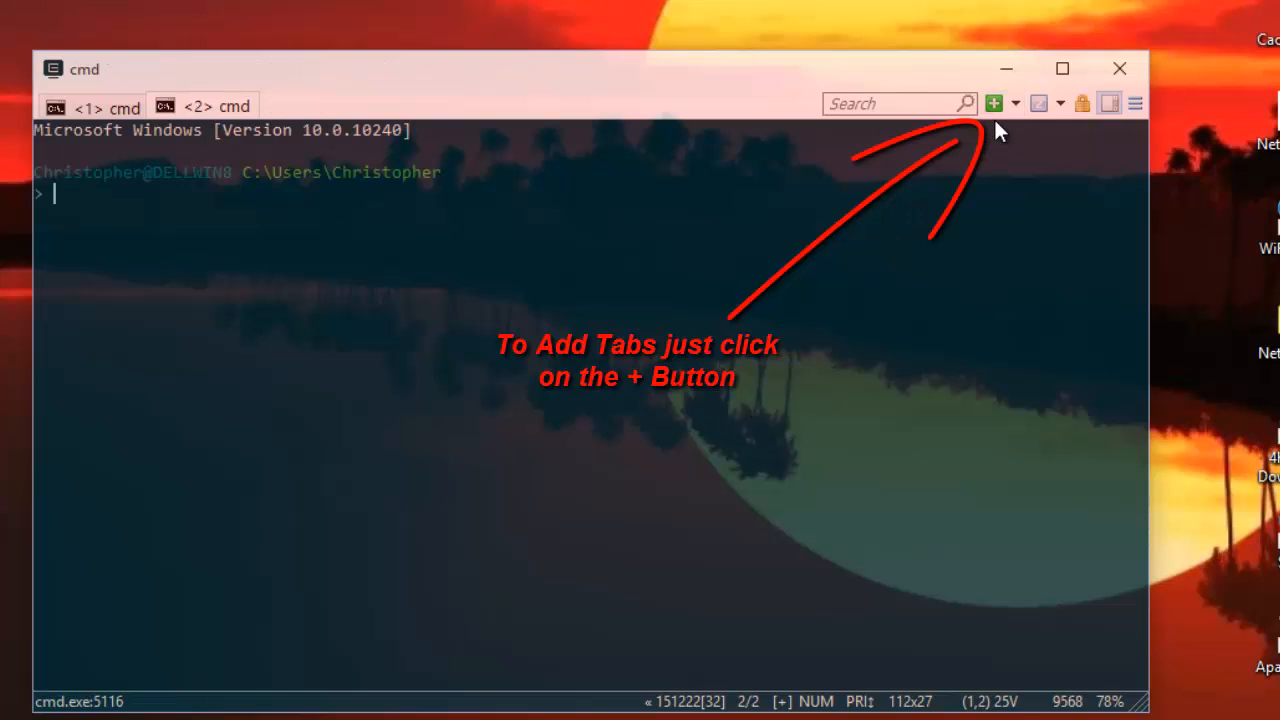
{"action": "left_click", "coordinate": [993, 103]}
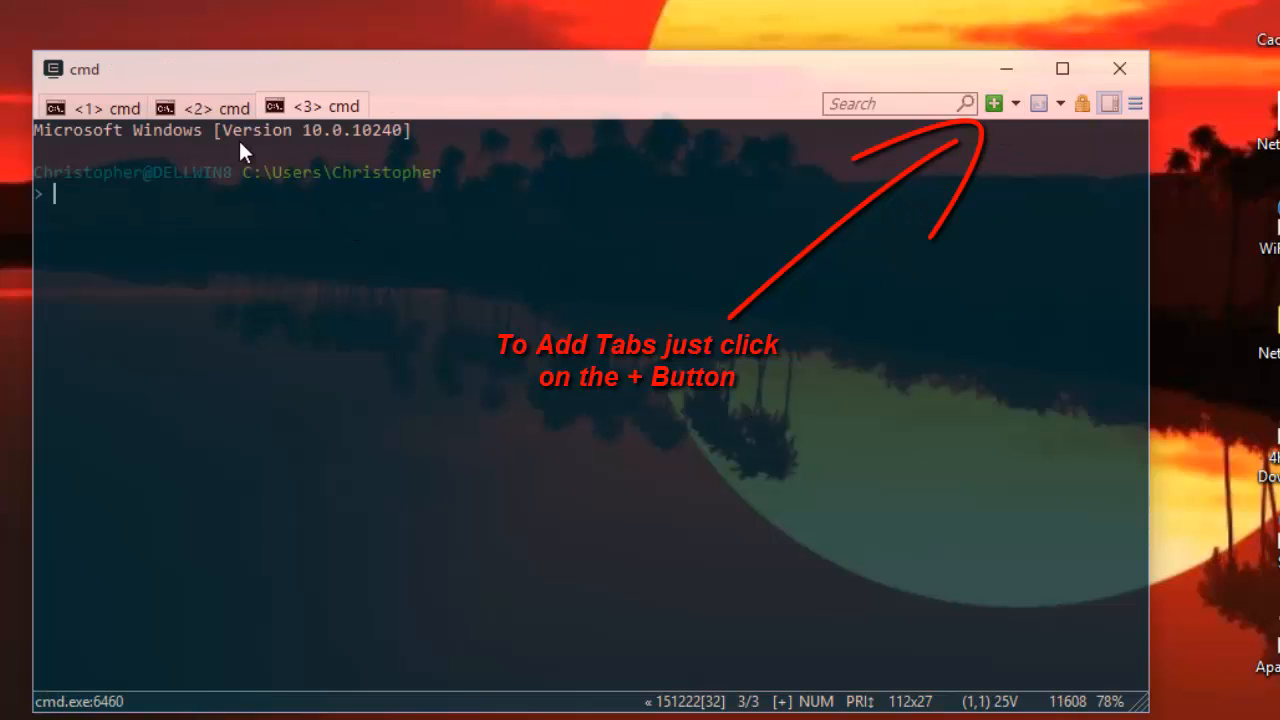
{"action": "left_click", "coordinate": [214, 107]}
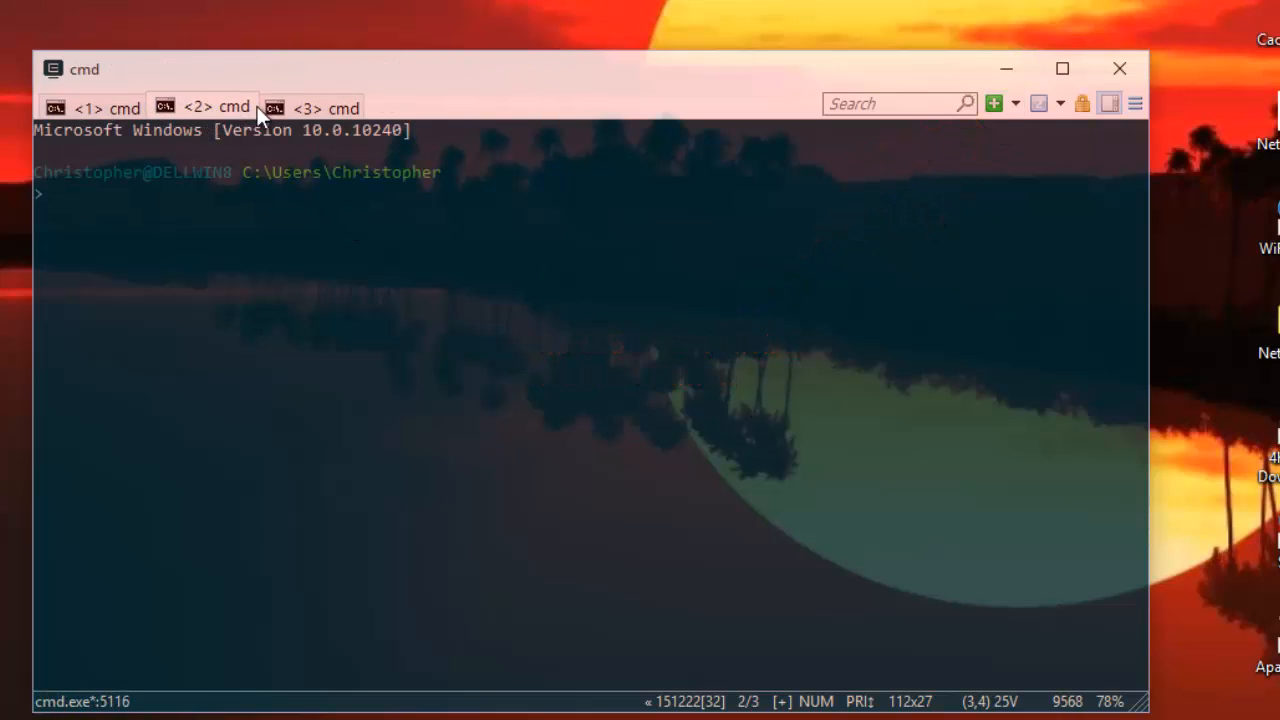
{"action": "left_click", "coordinate": [104, 108]}
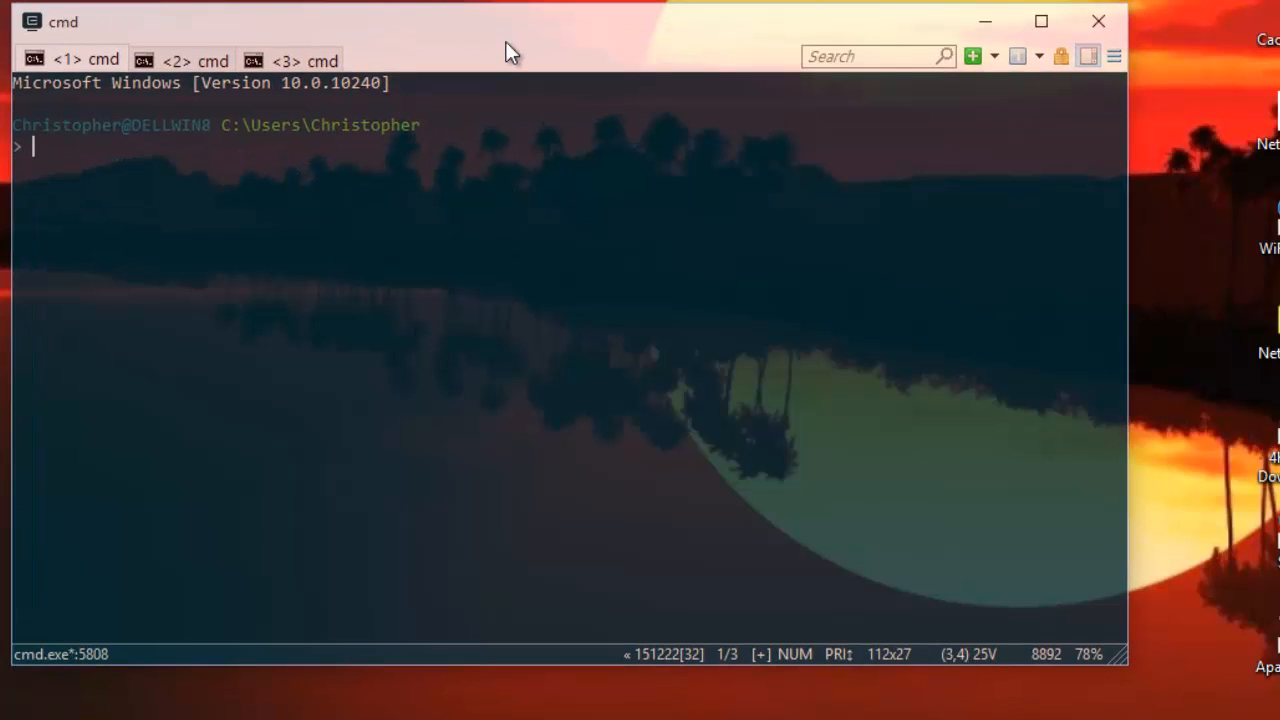
{"action": "mouse_move", "coordinate": [995, 88]}
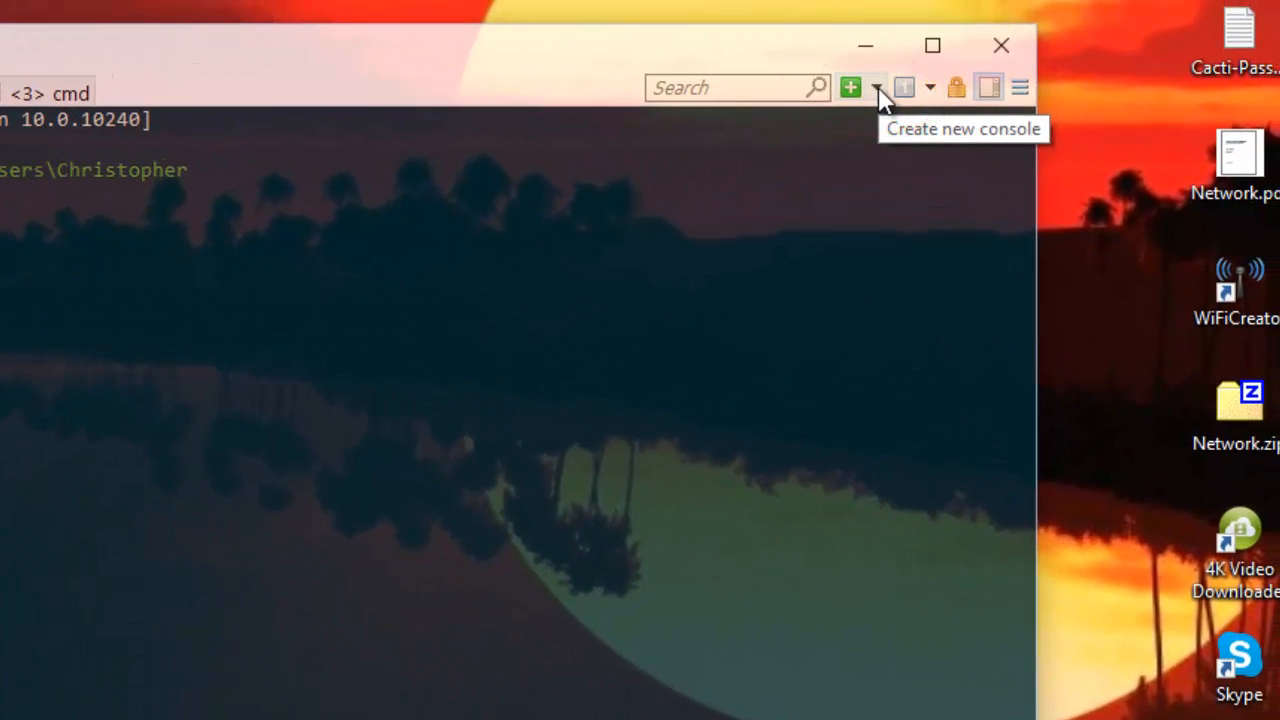
Open the dropdown beside + to show the {Shells} group's cmd and PowerShell entries
{"action": "left_click", "coordinate": [876, 87]}
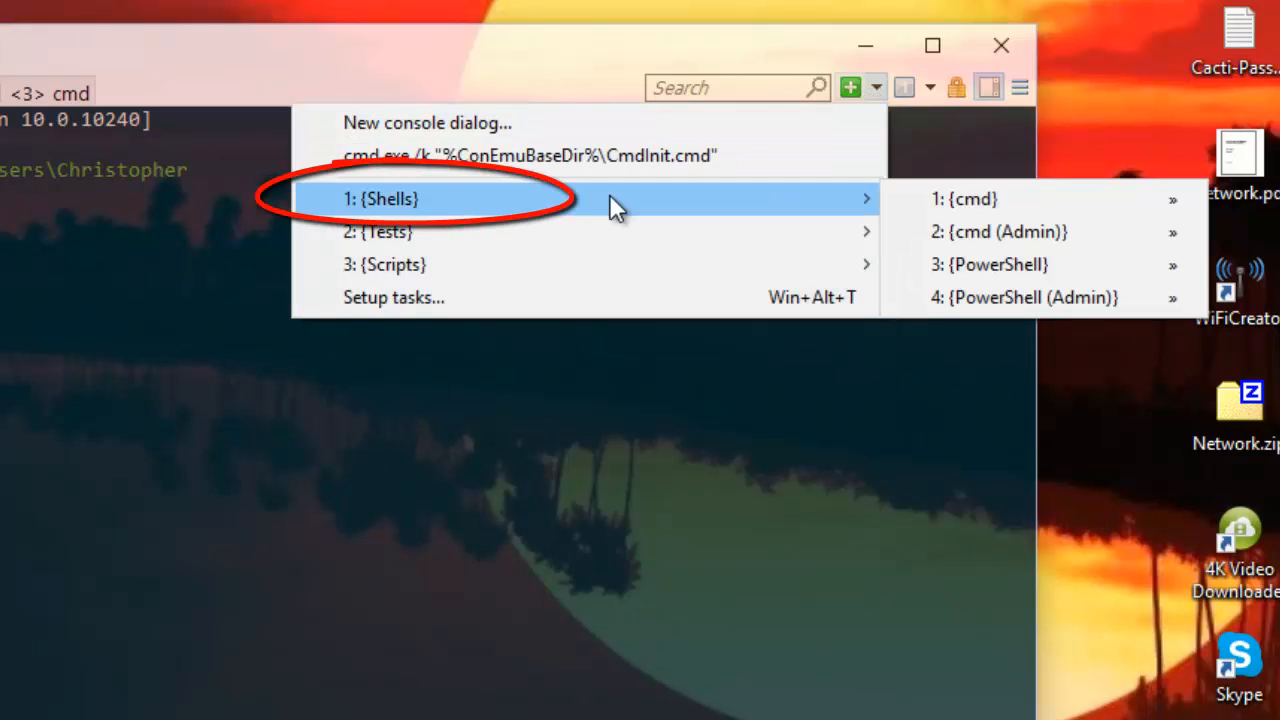
{"action": "mouse_move", "coordinate": [950, 199]}
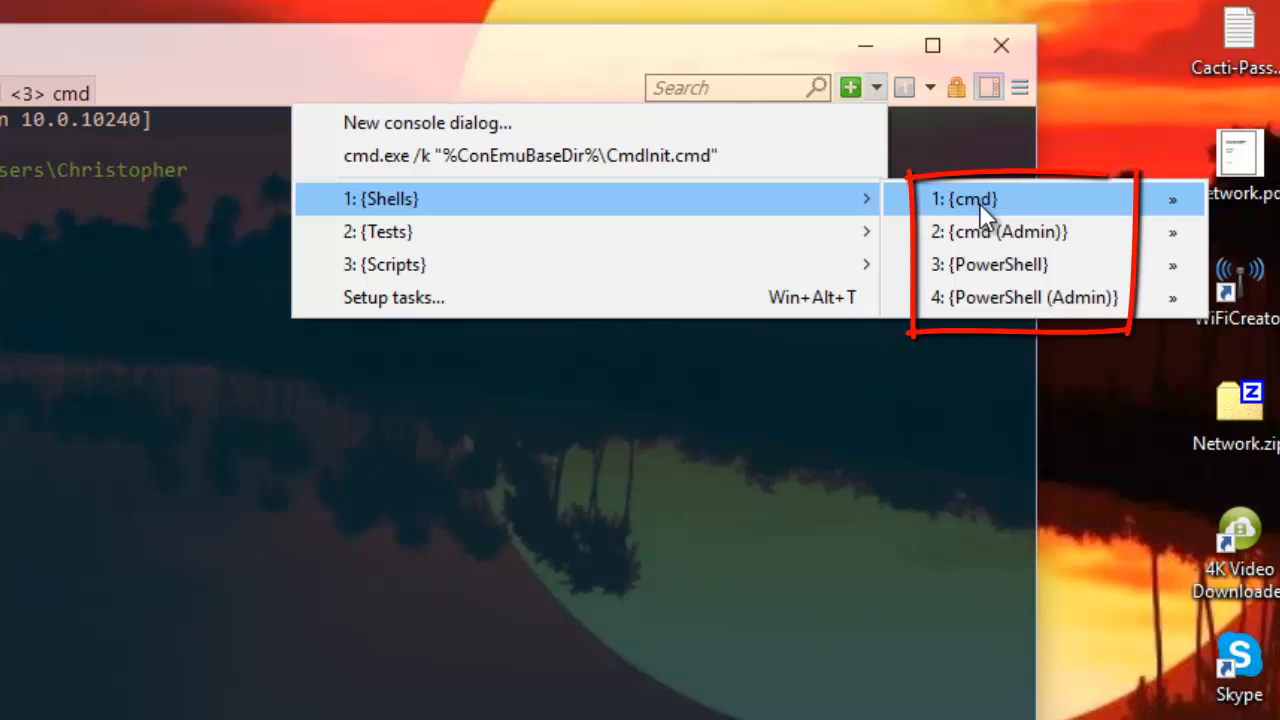
{"action": "mouse_move", "coordinate": [983, 232]}
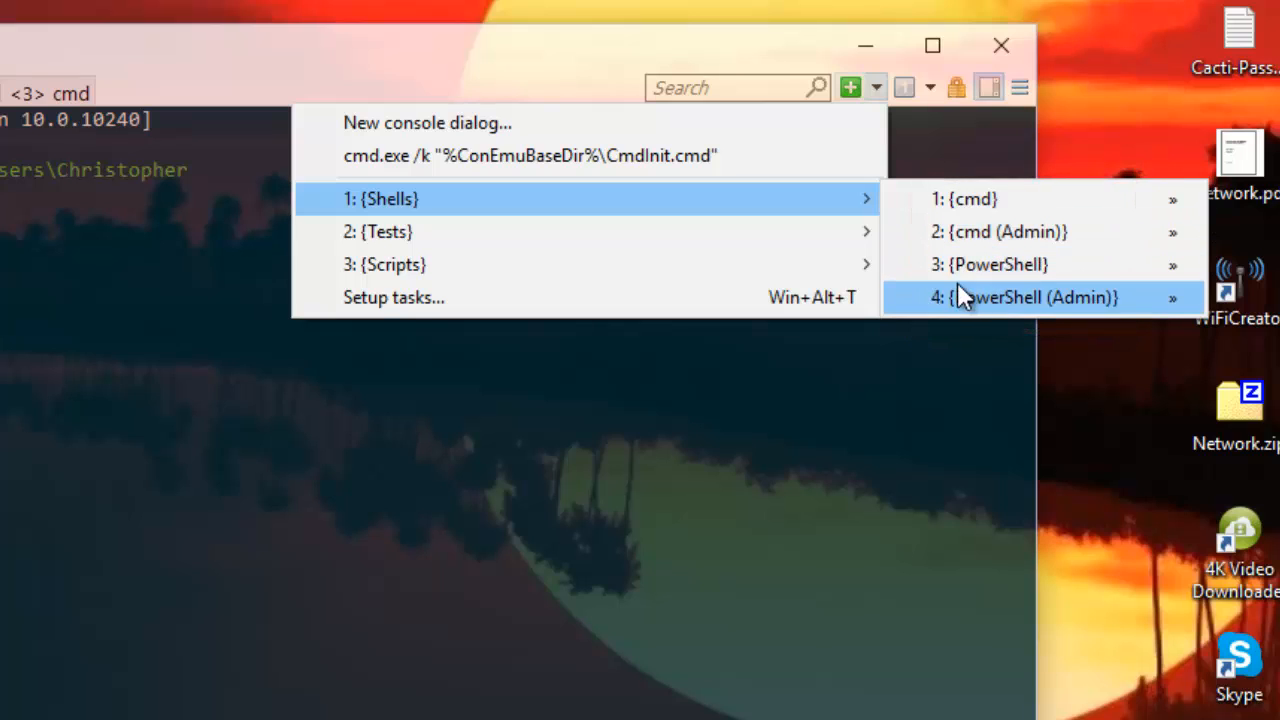
{"action": "mouse_move", "coordinate": [1010, 275]}
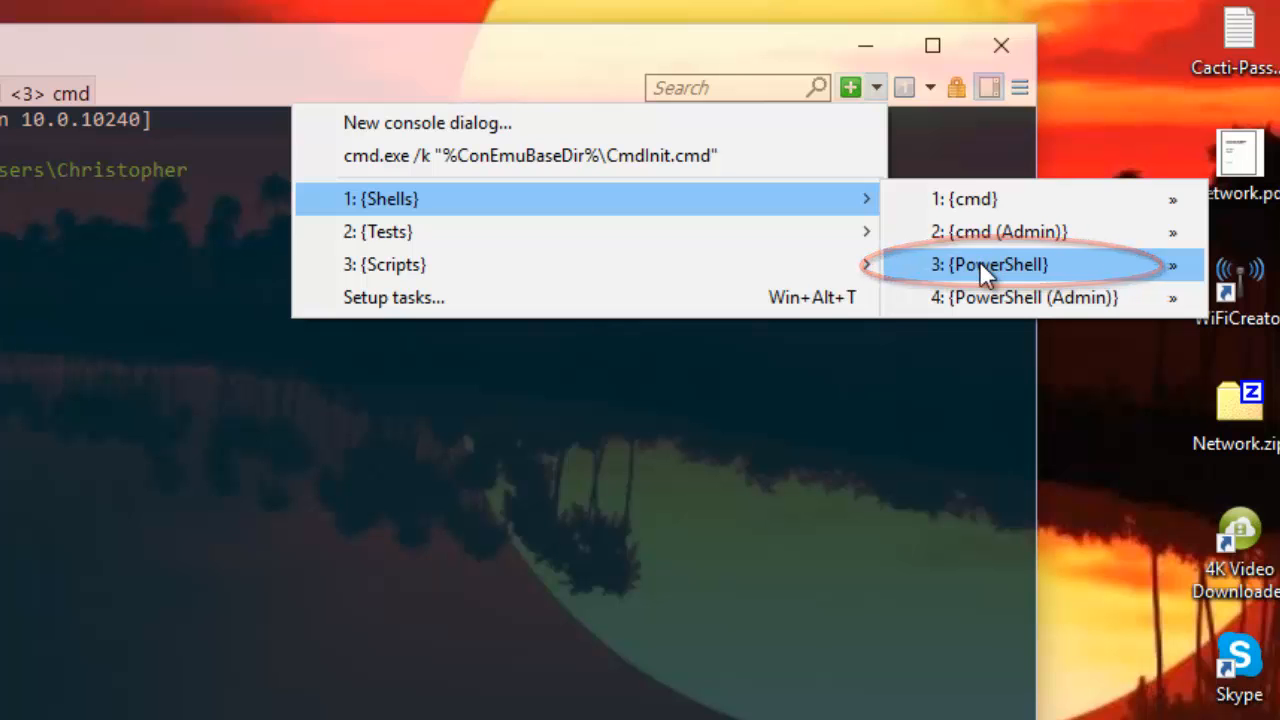
Start a 3: {PowerShell} console tab from the Shells submenu and focus it
{"action": "left_click", "coordinate": [997, 264]}
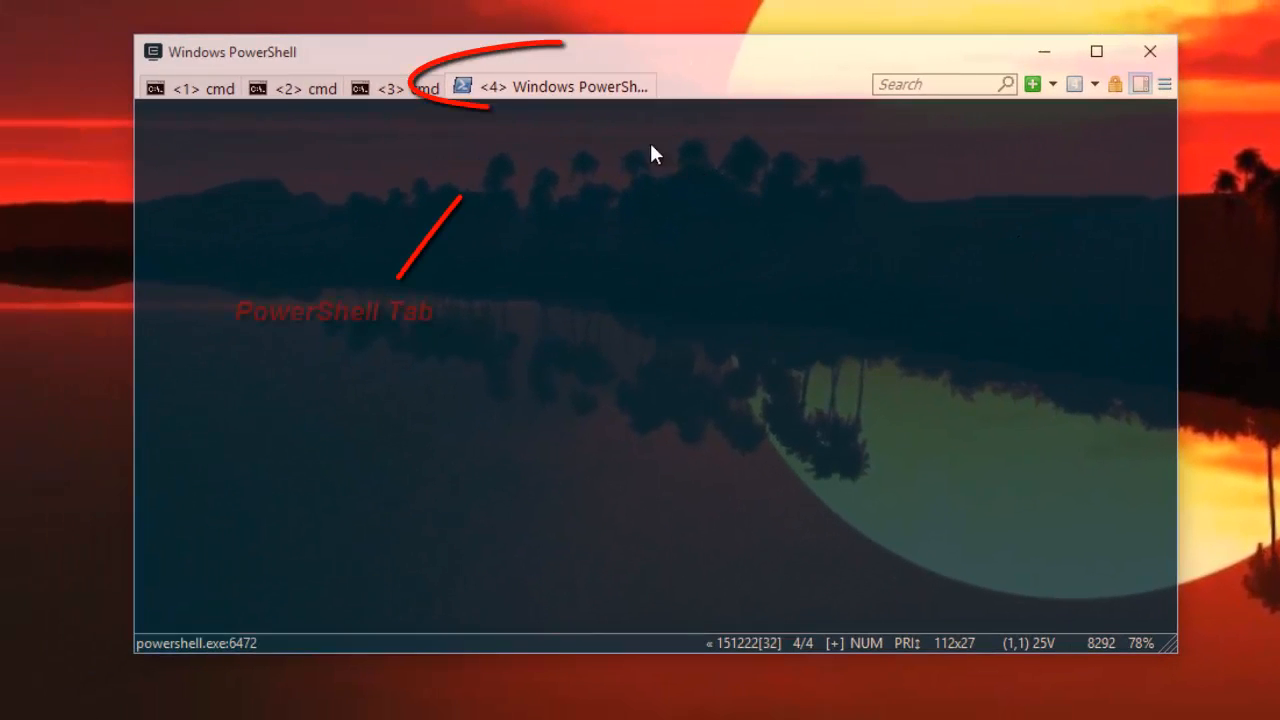
{"action": "left_click", "coordinate": [565, 86]}
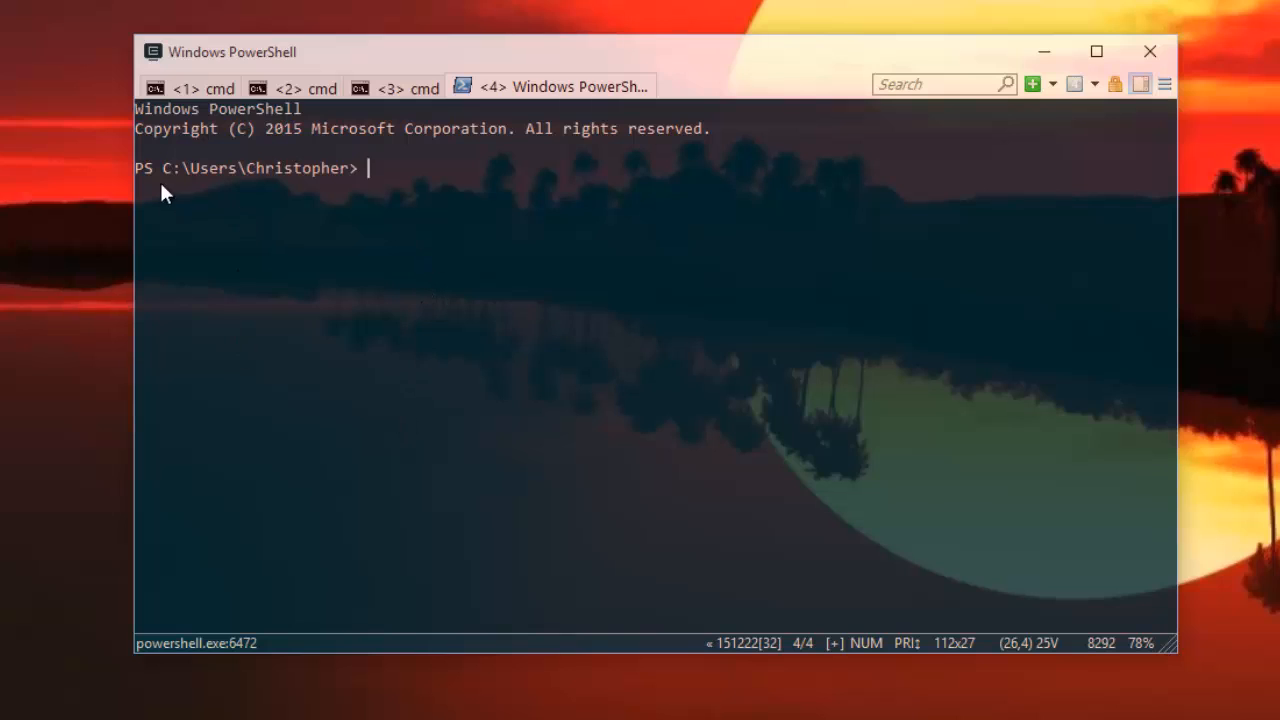
{"action": "mouse_move", "coordinate": [415, 258]}
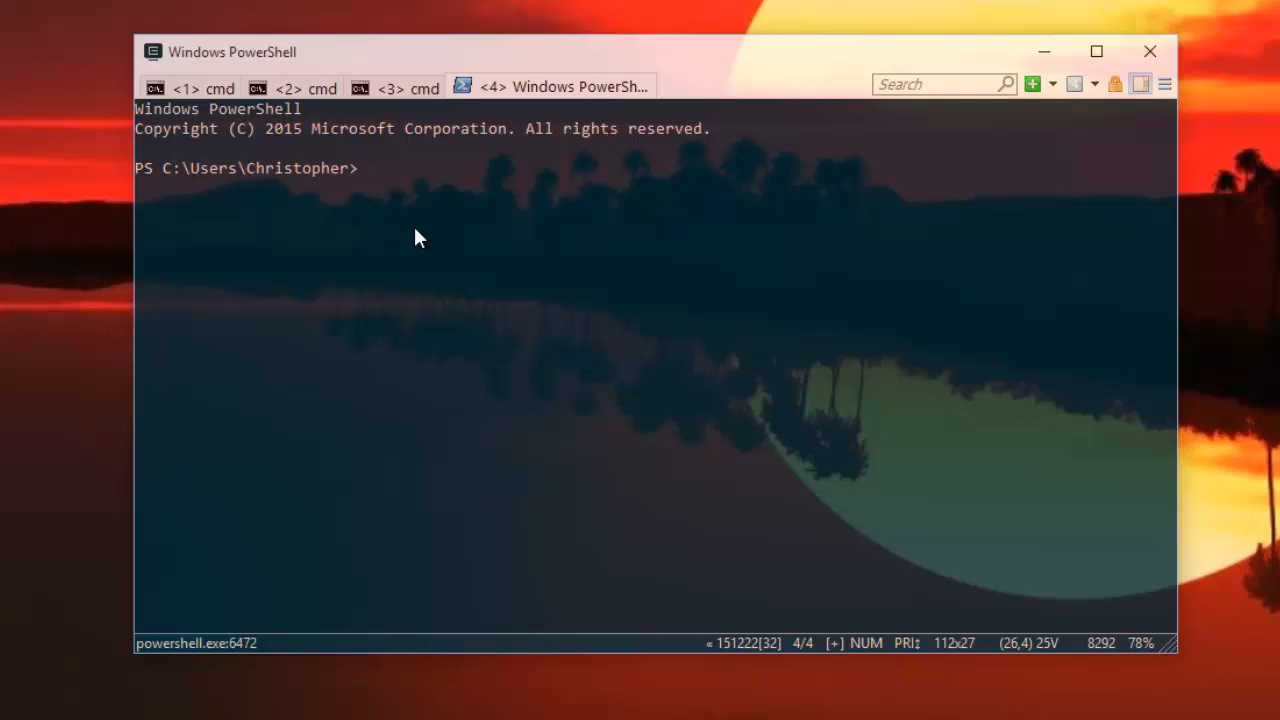
Run get-process in the PowerShell tab and scroll through the process listing
{"action": "type", "text": "get"}
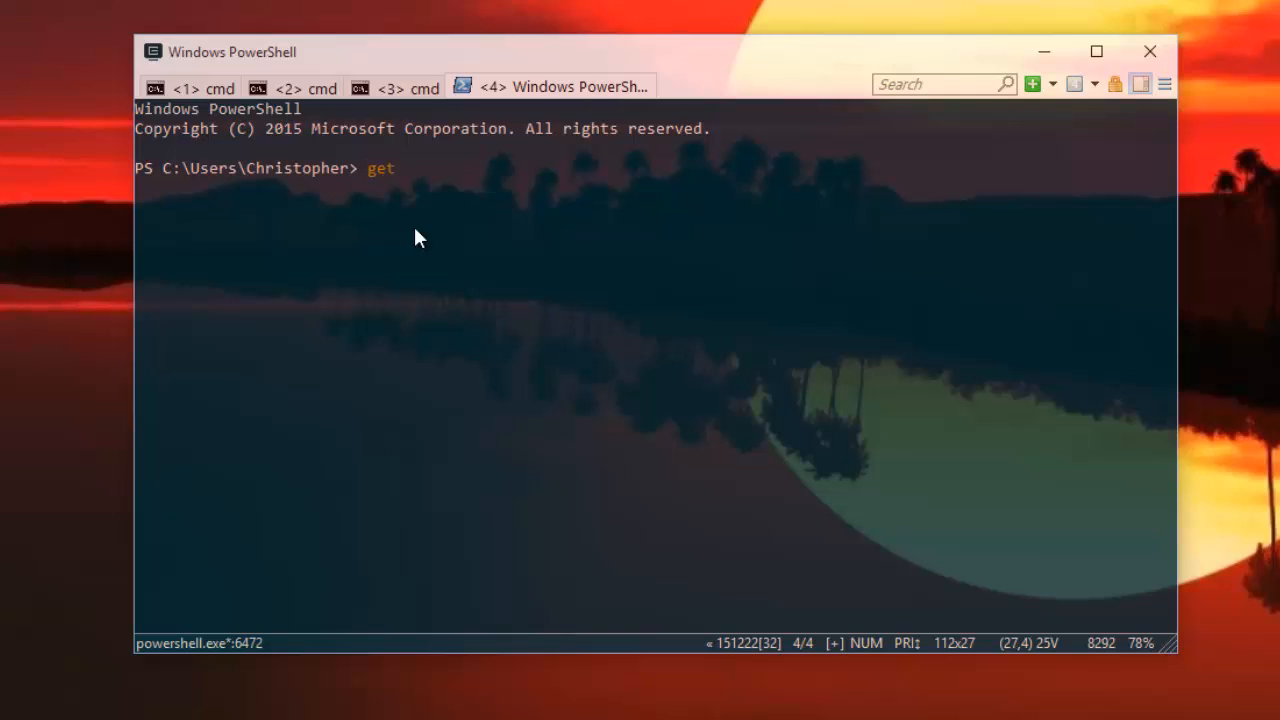
{"action": "type", "text": "-pr"}
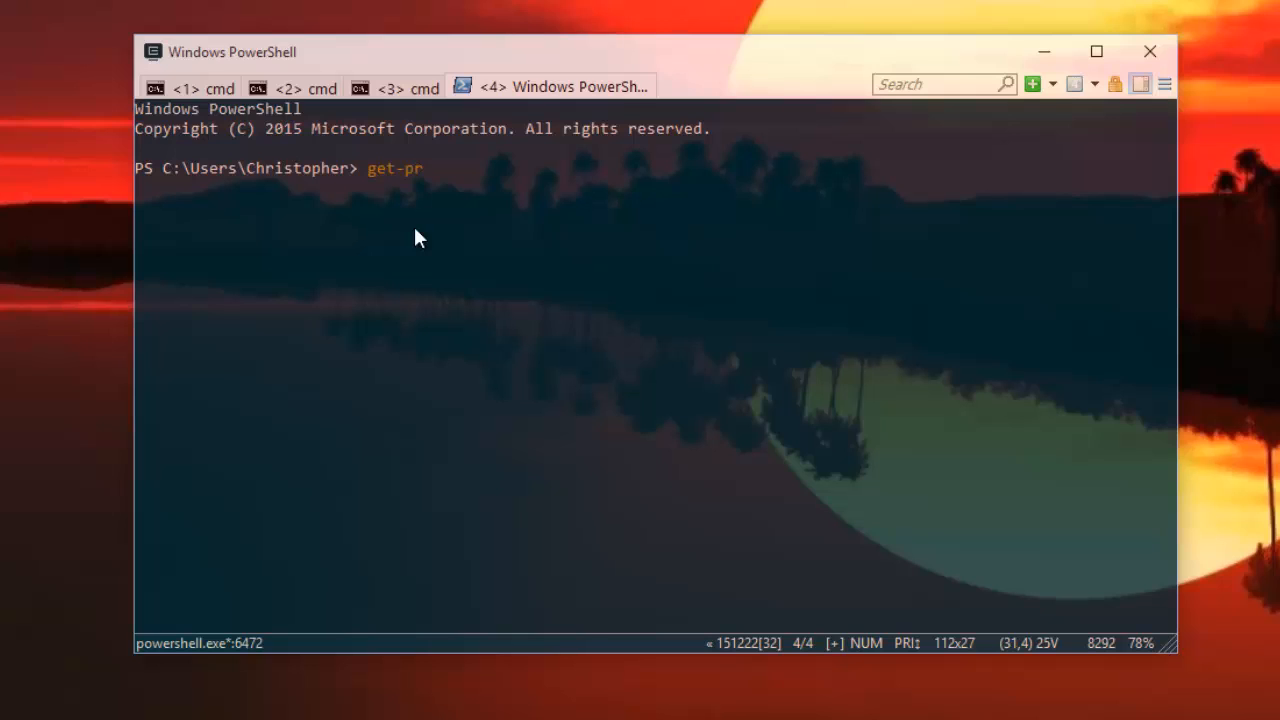
{"action": "type", "text": "oce"}
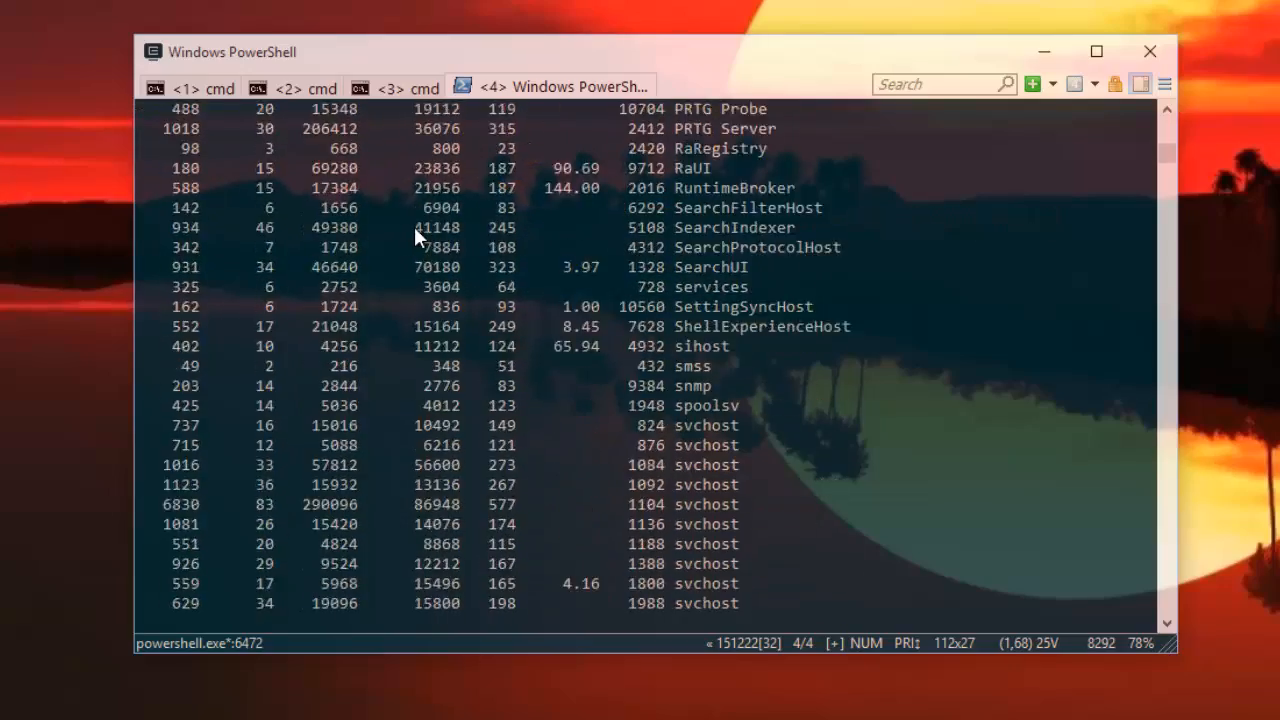
{"action": "scroll", "scroll_direction": "down", "scroll_amount": 3}
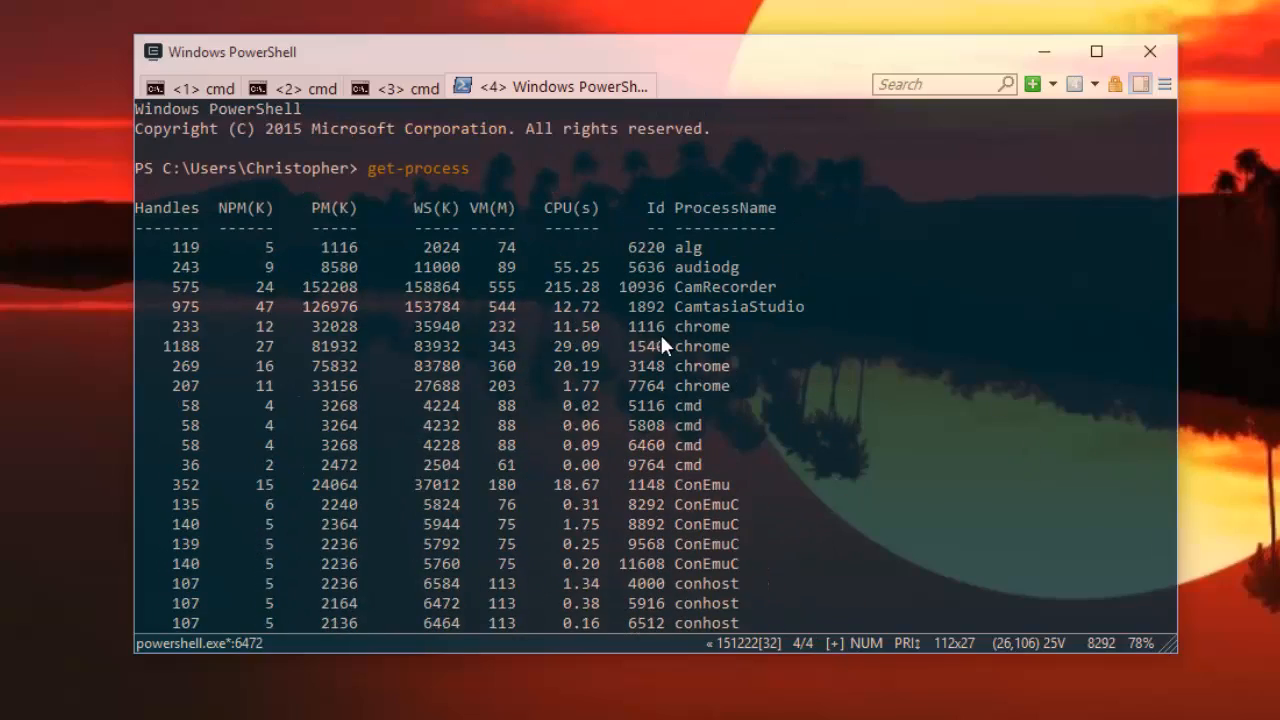
{"action": "mouse_move", "coordinate": [755, 385]}
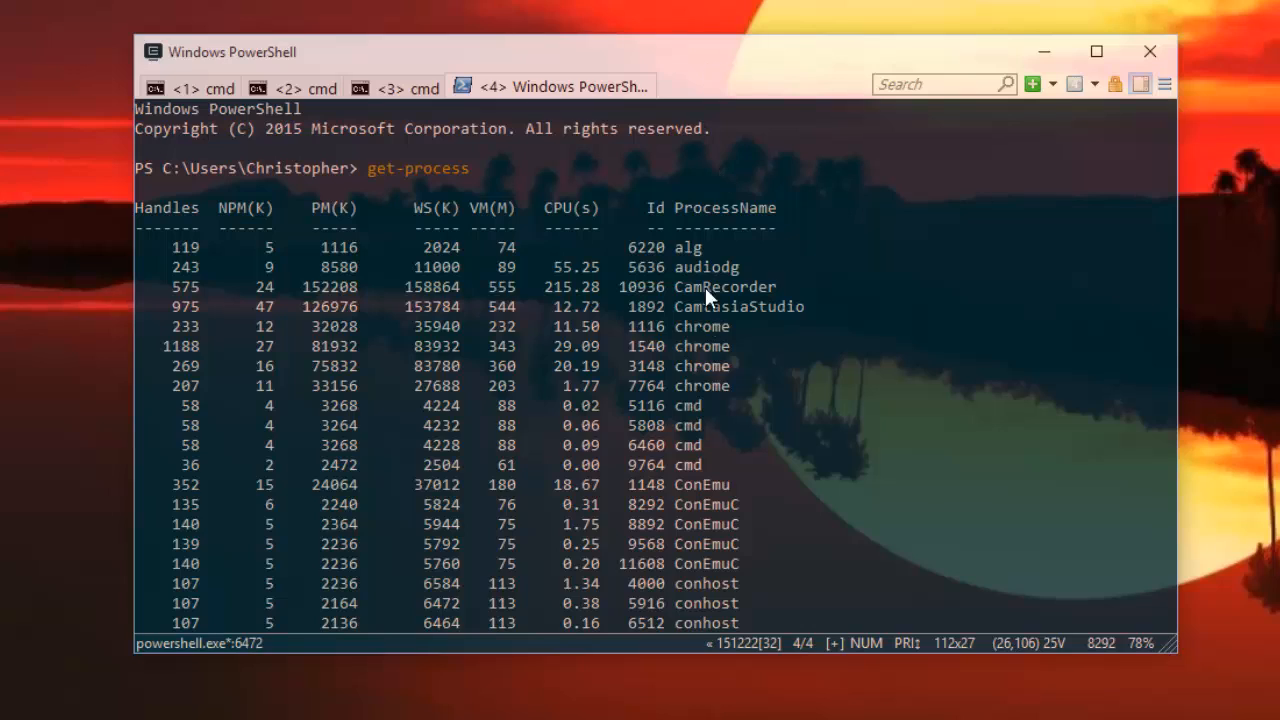
{"action": "mouse_move", "coordinate": [697, 347]}
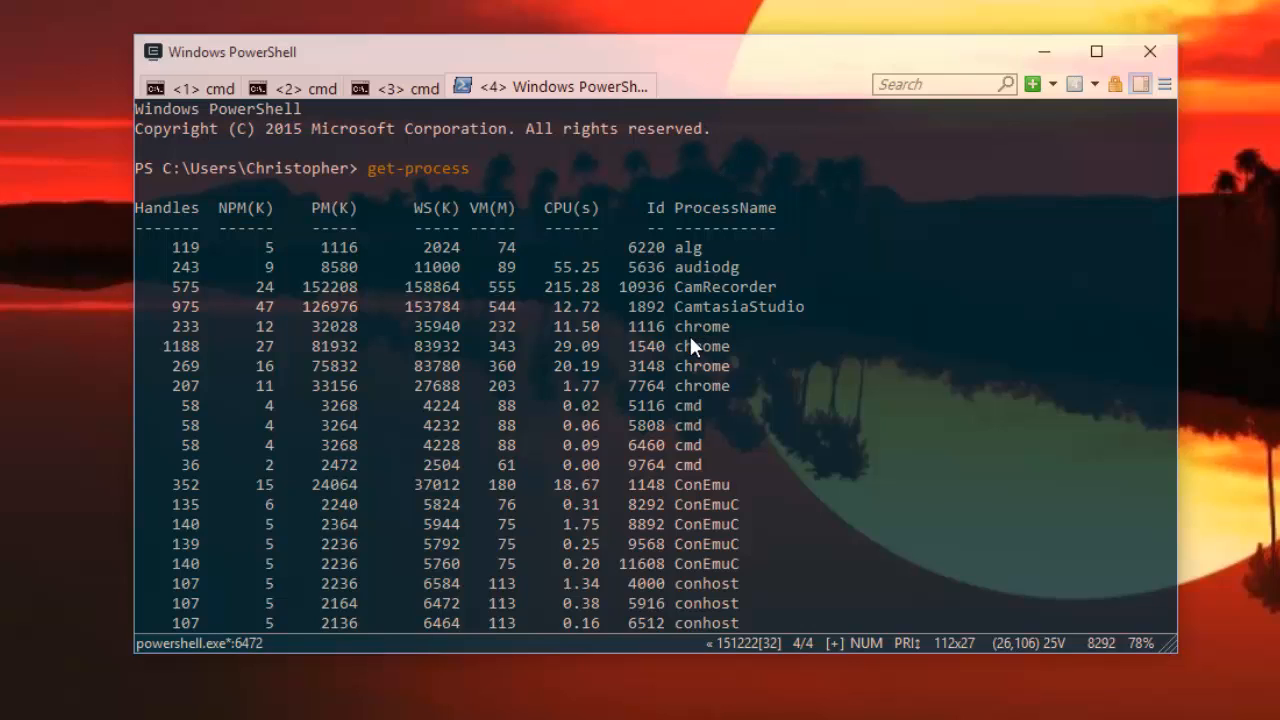
{"action": "mouse_move", "coordinate": [733, 99]}
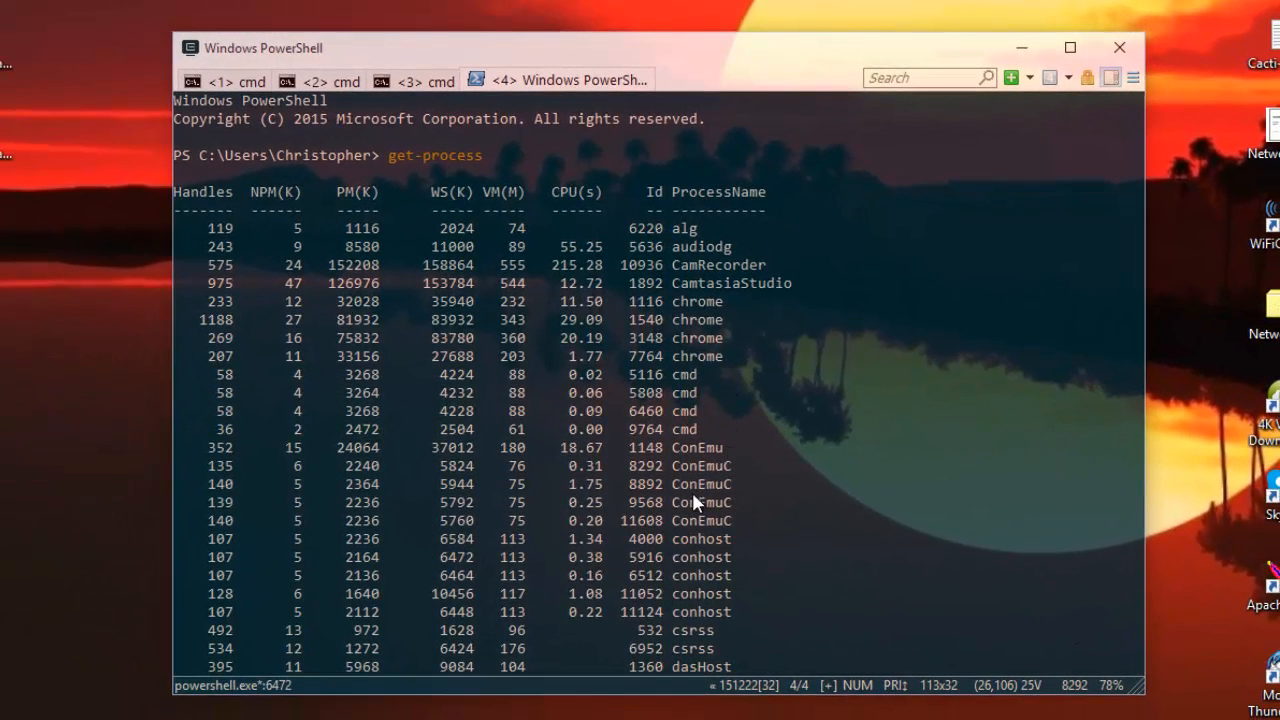
{"action": "mouse_move", "coordinate": [835, 575]}
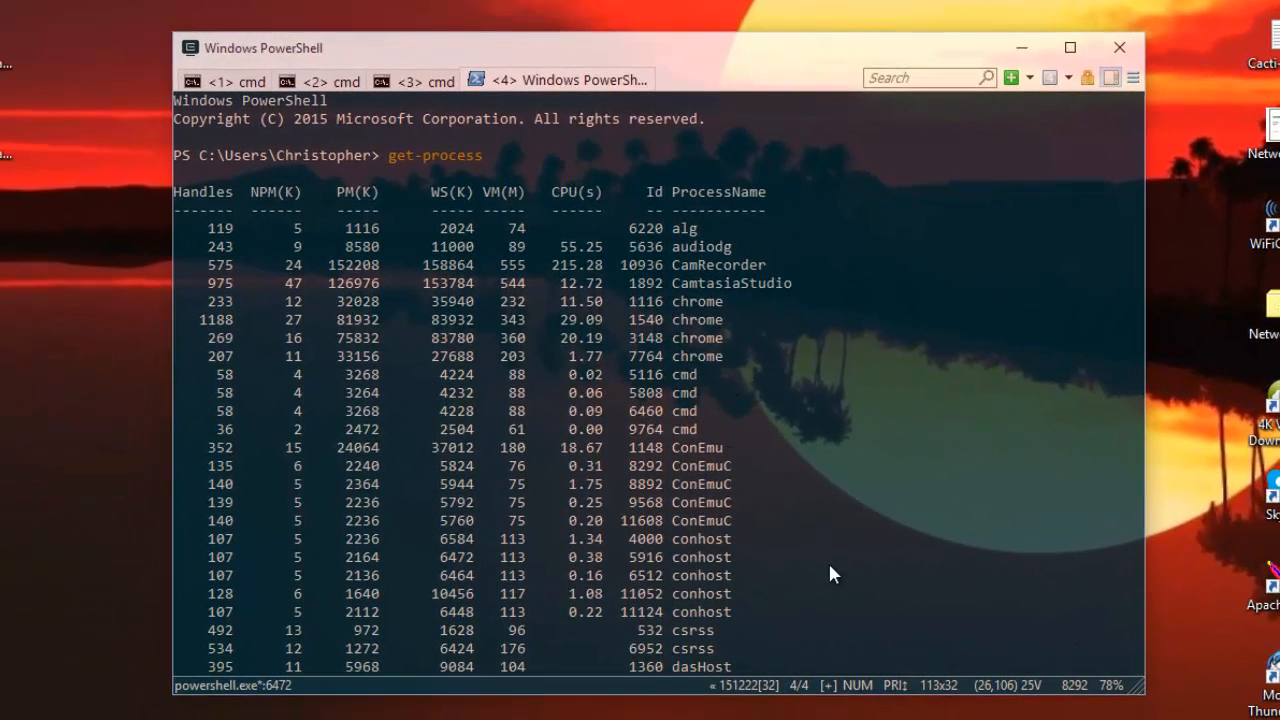
{"action": "mouse_move", "coordinate": [783, 263]}
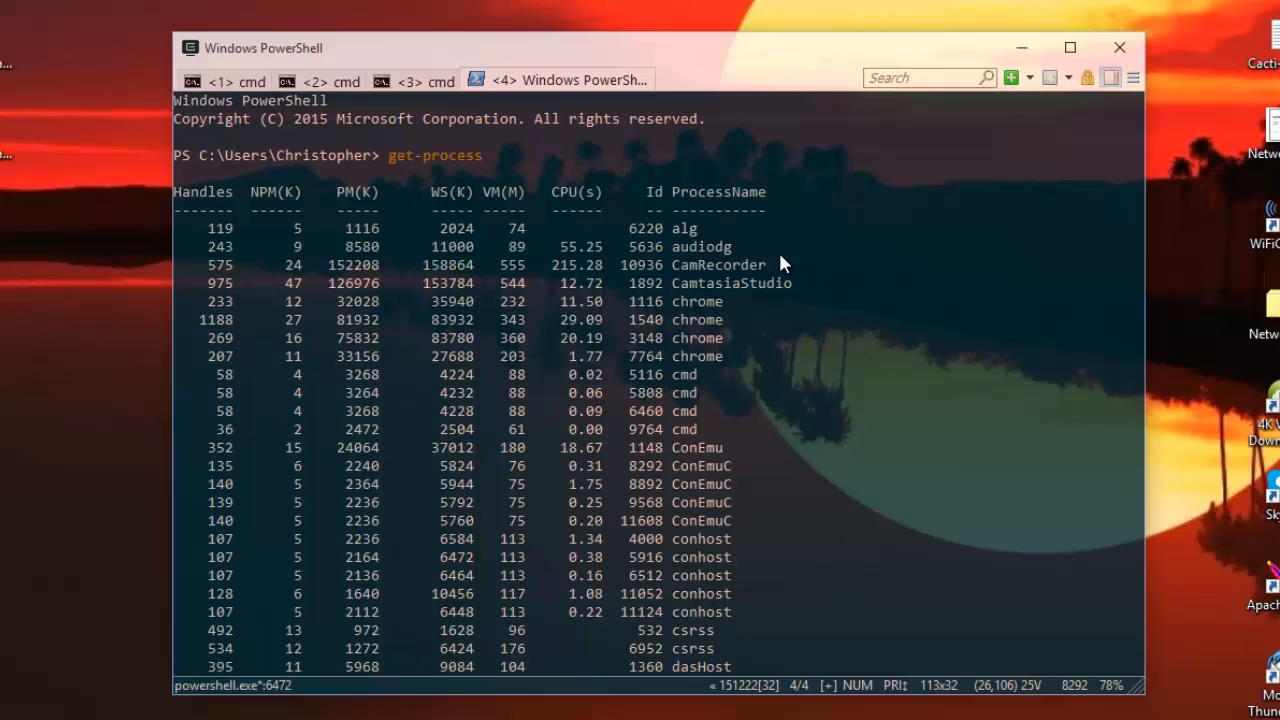
{"action": "left_click", "coordinate": [191, 48]}
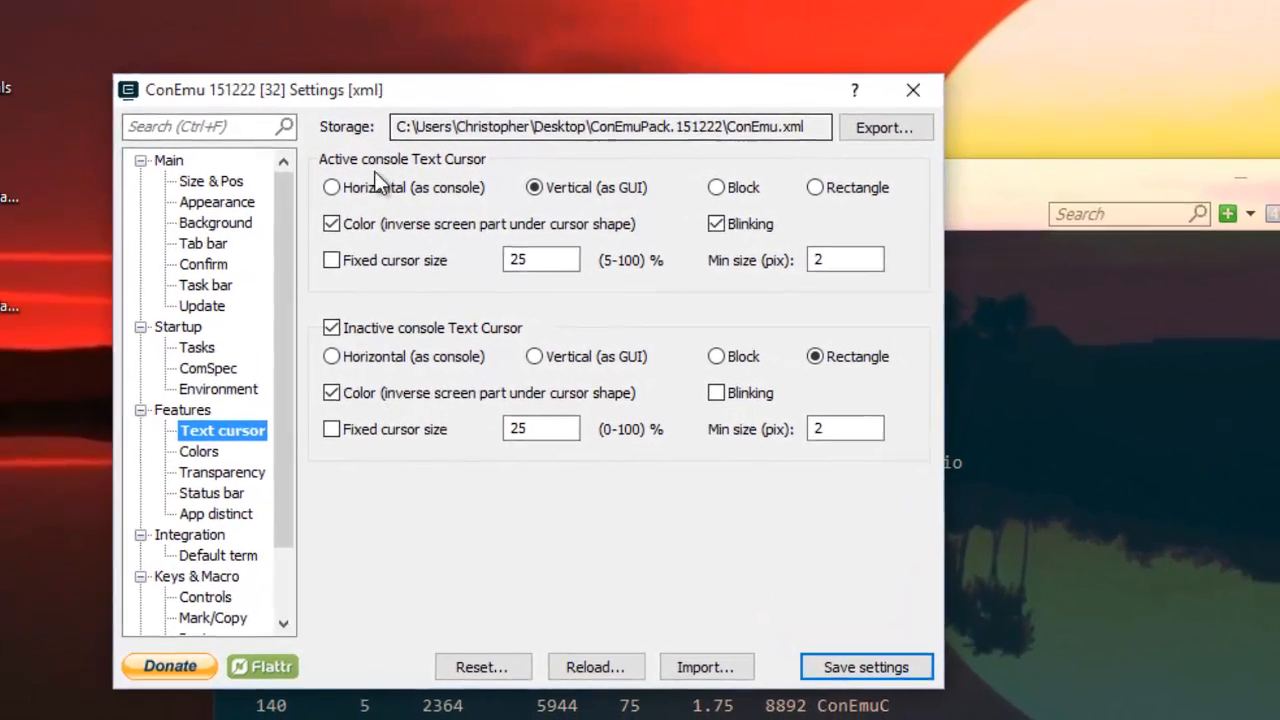
Add a new Group7 task under Startup > Tasks and rename it Notepad++
{"action": "left_click", "coordinate": [204, 347]}
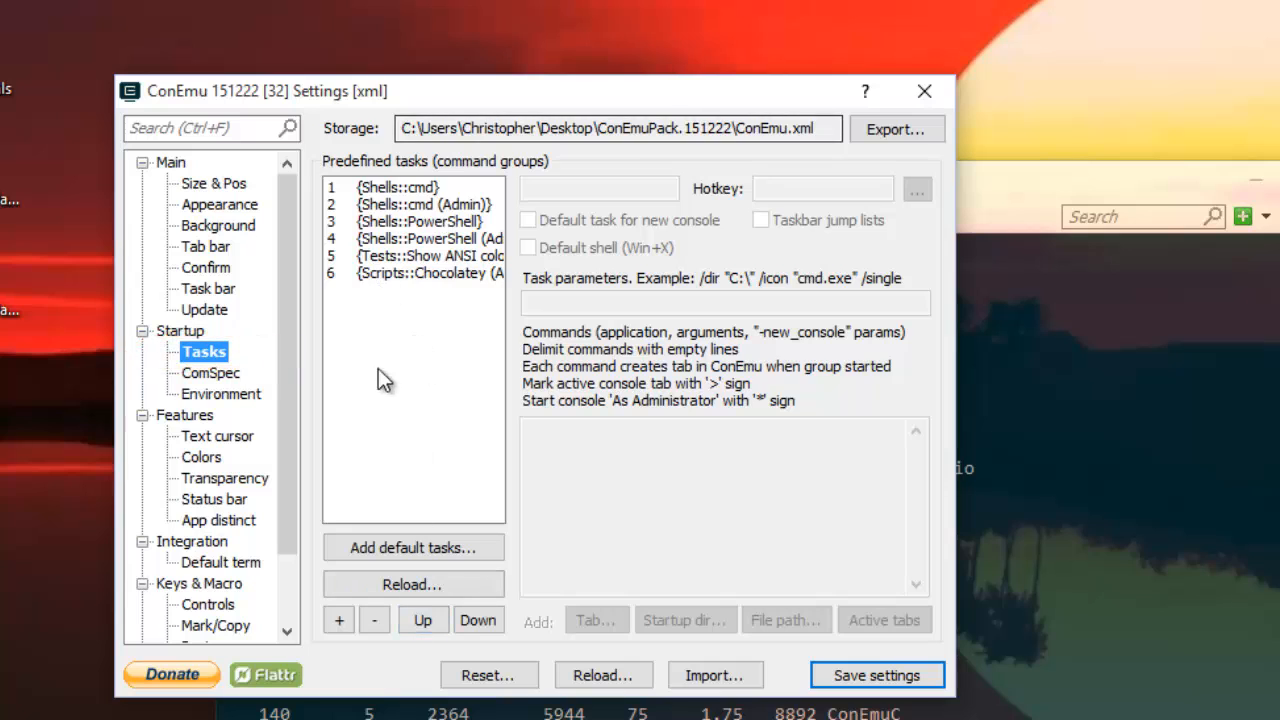
{"action": "left_click", "coordinate": [338, 619]}
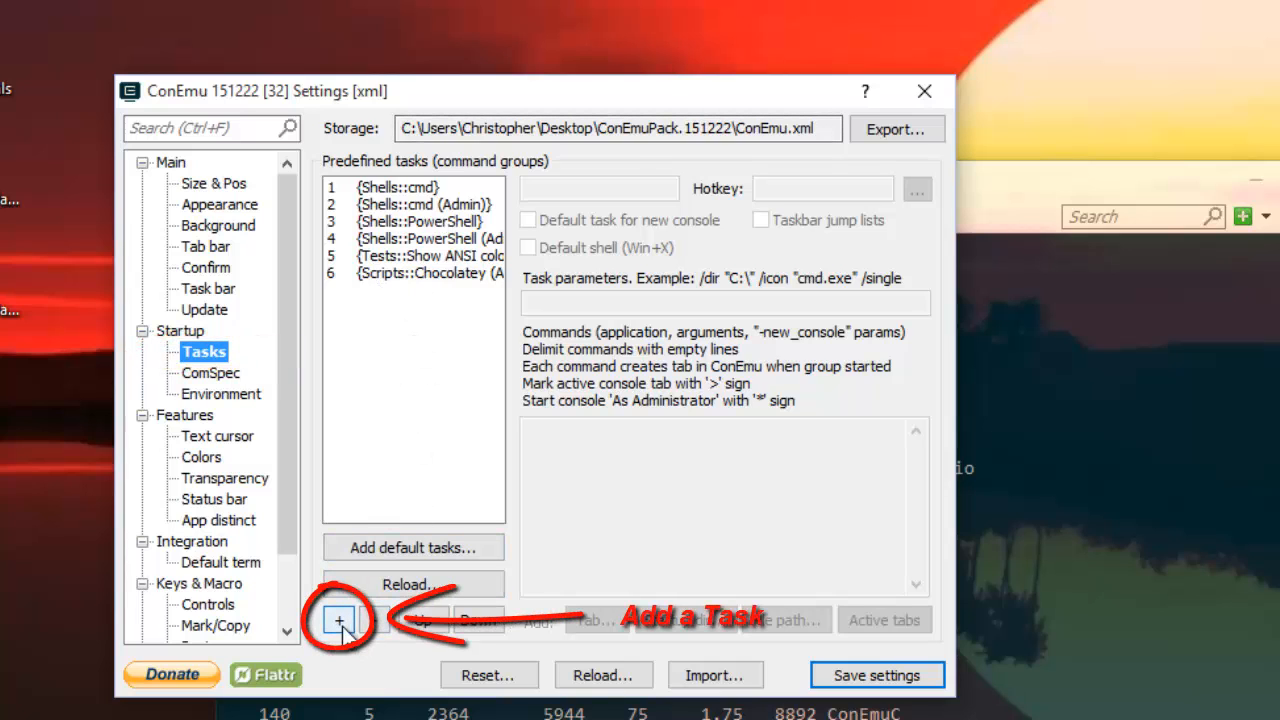
{"action": "left_click", "coordinate": [338, 619]}
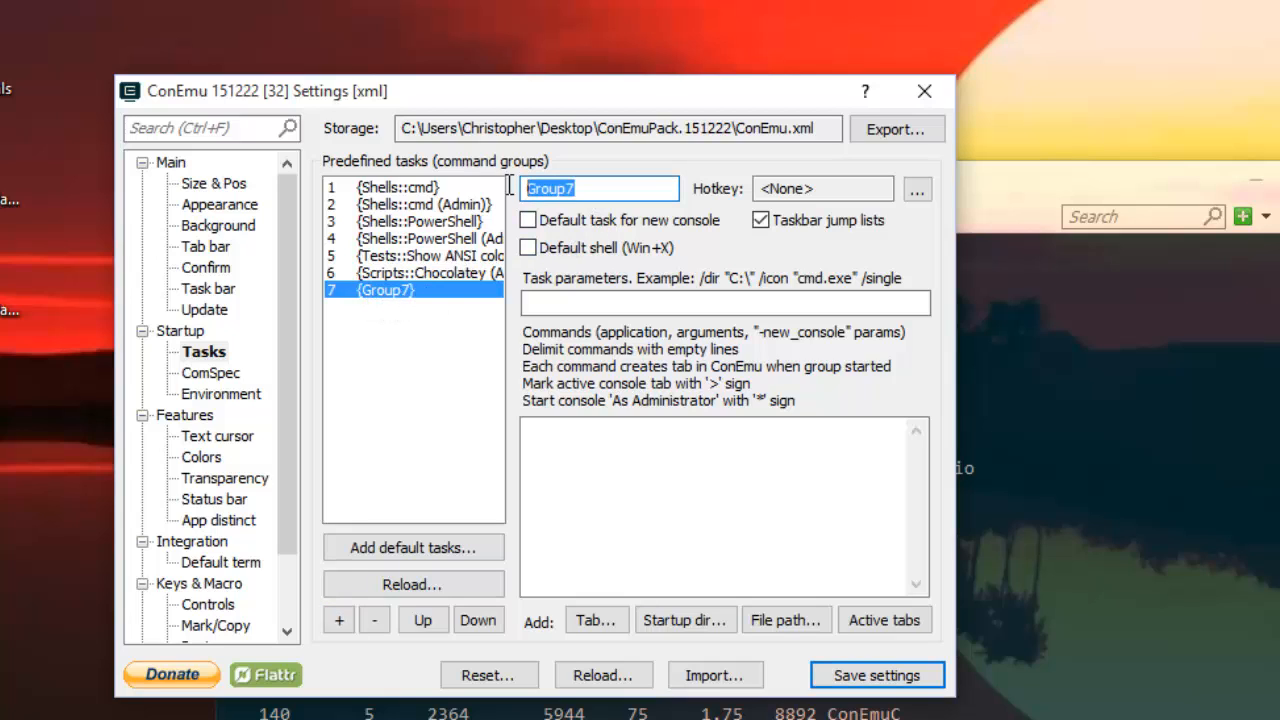
{"action": "type", "text": "Notepad"}
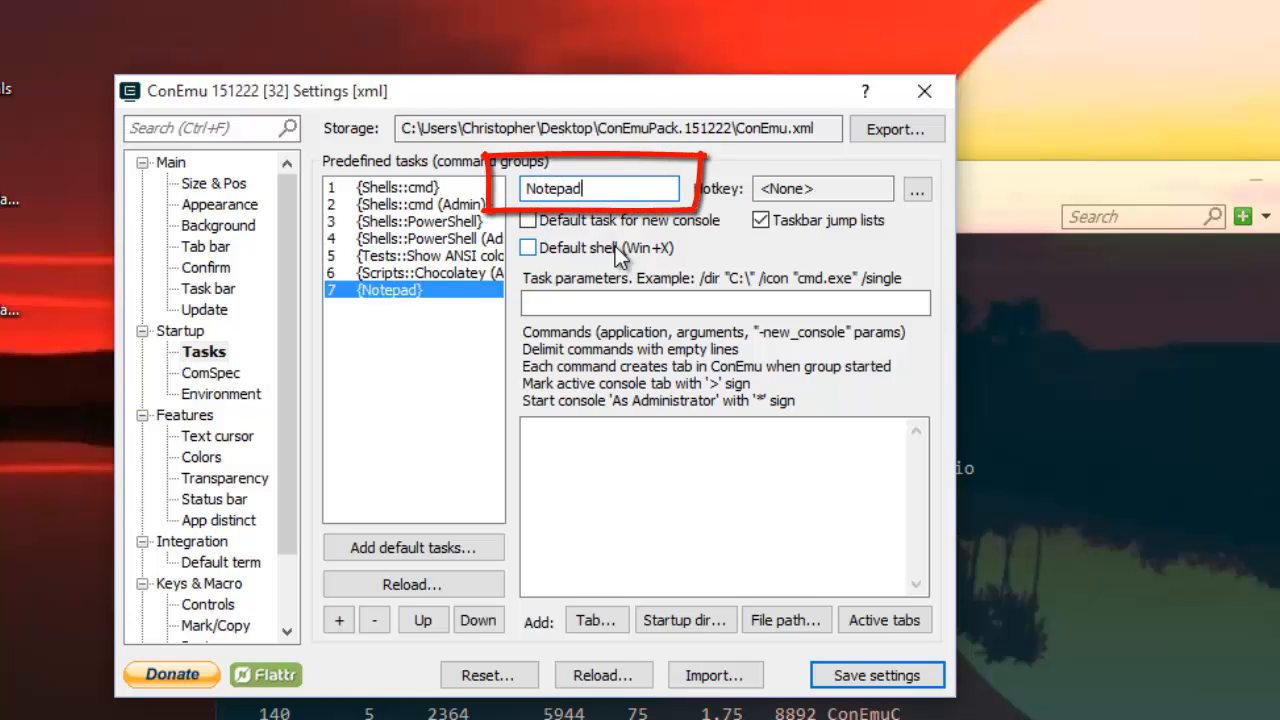
{"action": "type", "text": "++"}
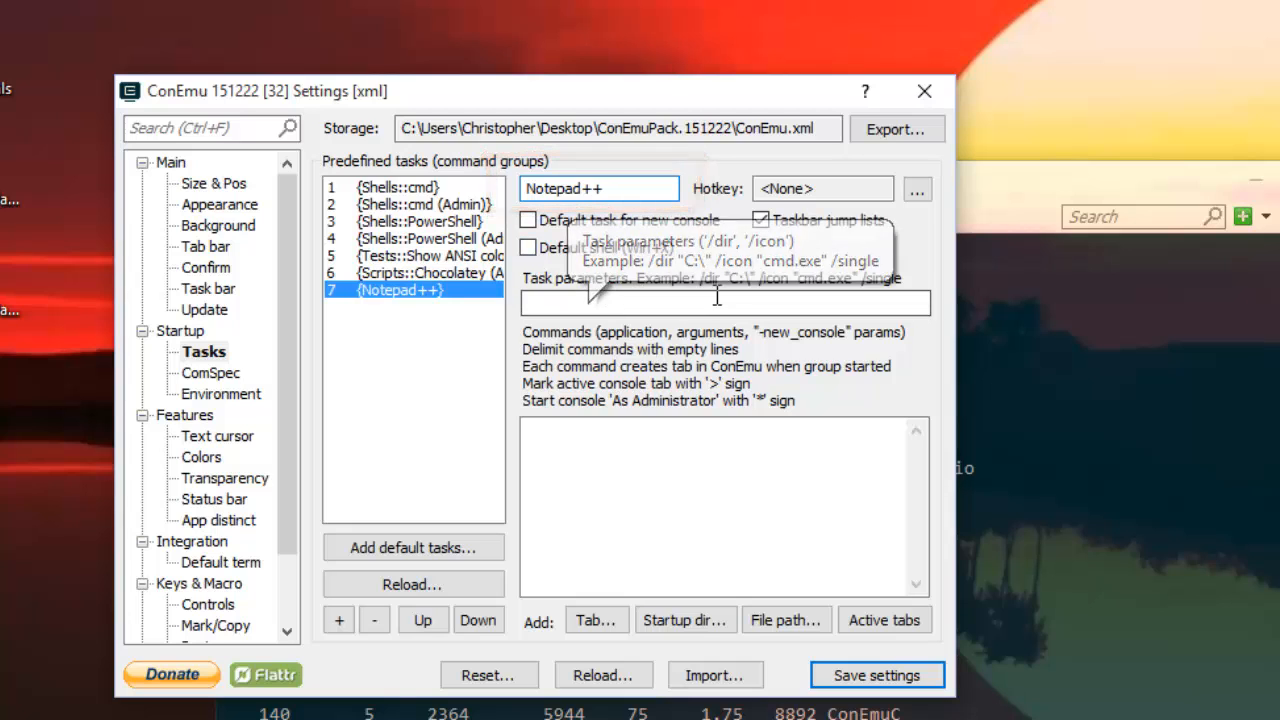
{"action": "mouse_move", "coordinate": [608, 356]}
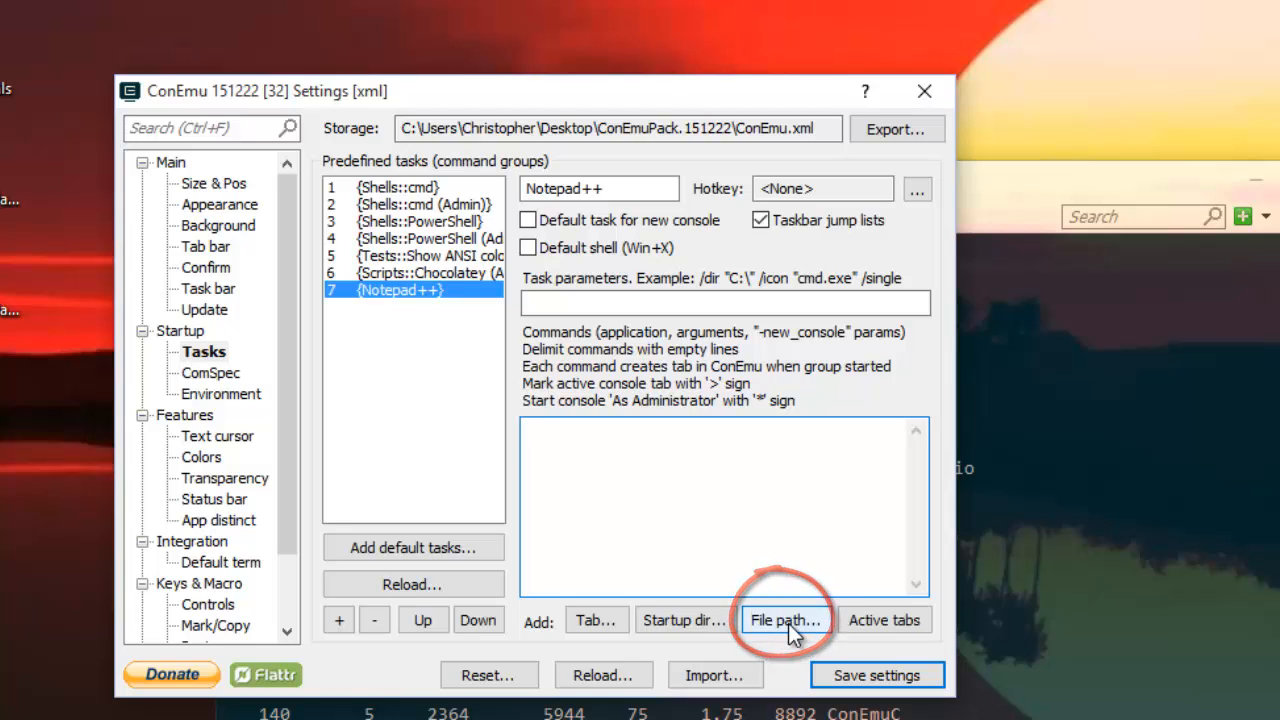
Set the task command to notepad++.exe from Program Files\Notepad++ and save settings
{"action": "left_click", "coordinate": [784, 620]}
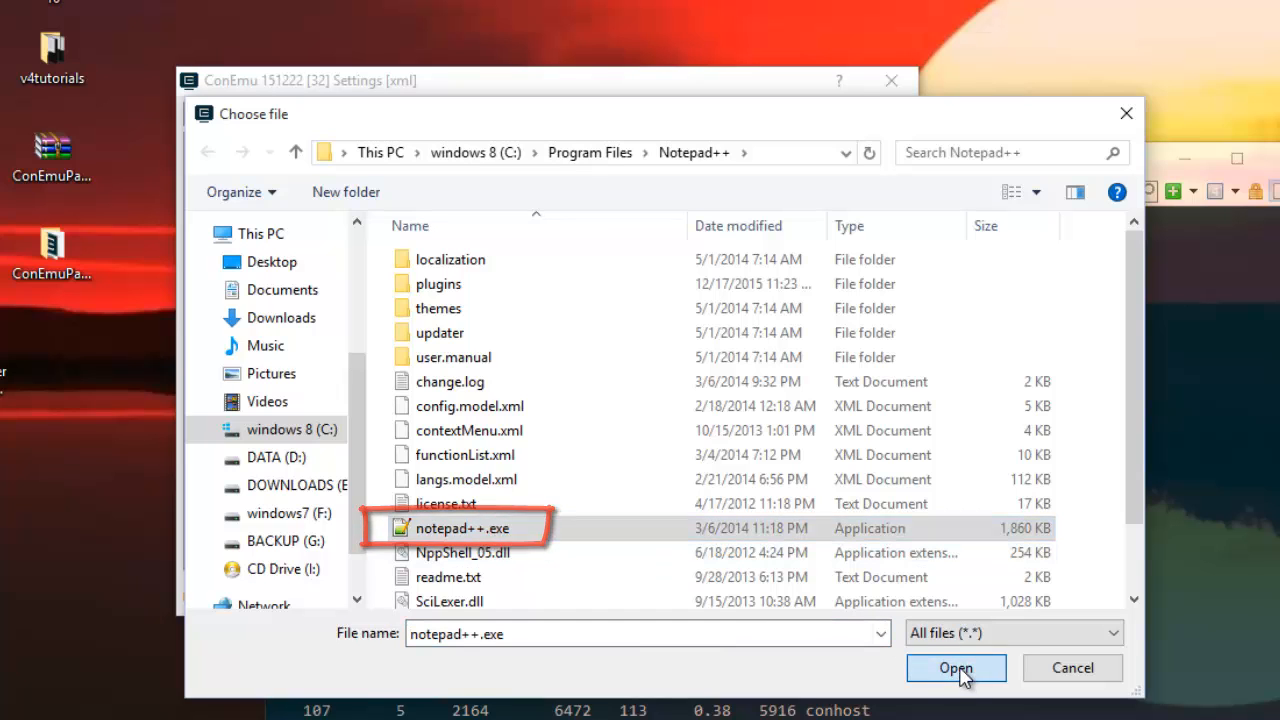
{"action": "left_click", "coordinate": [955, 668]}
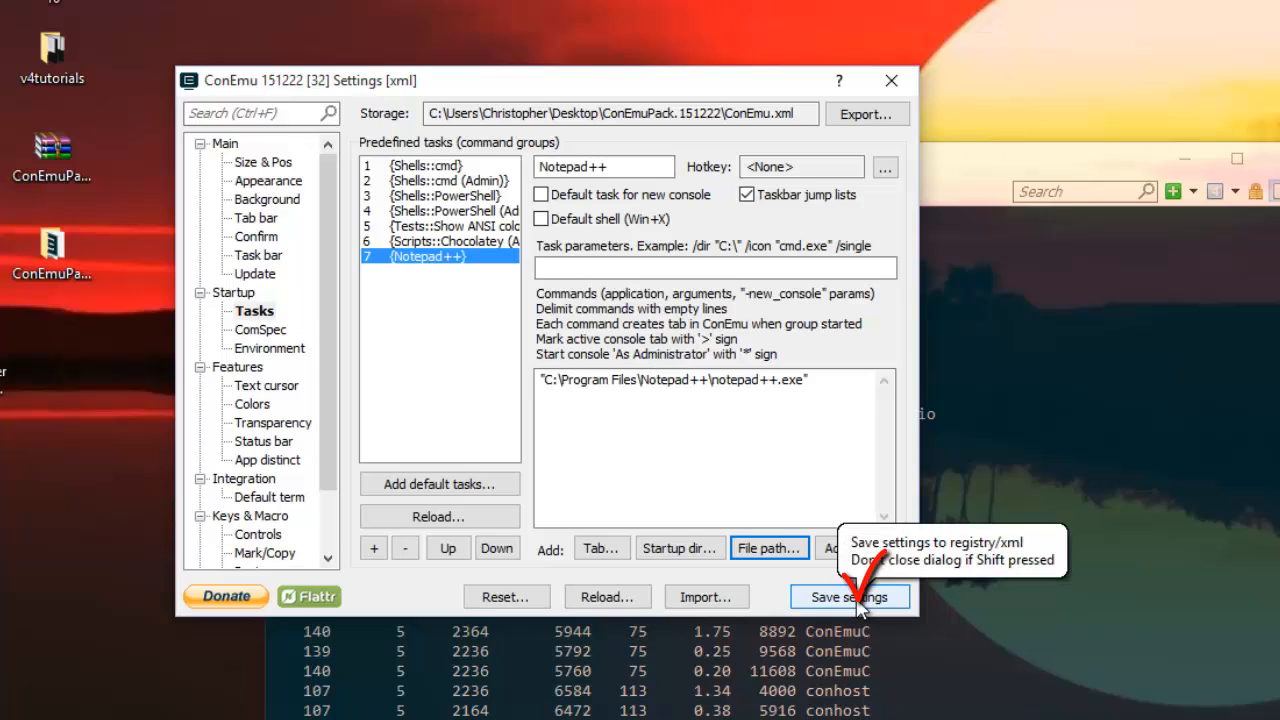
{"action": "left_click", "coordinate": [849, 596]}
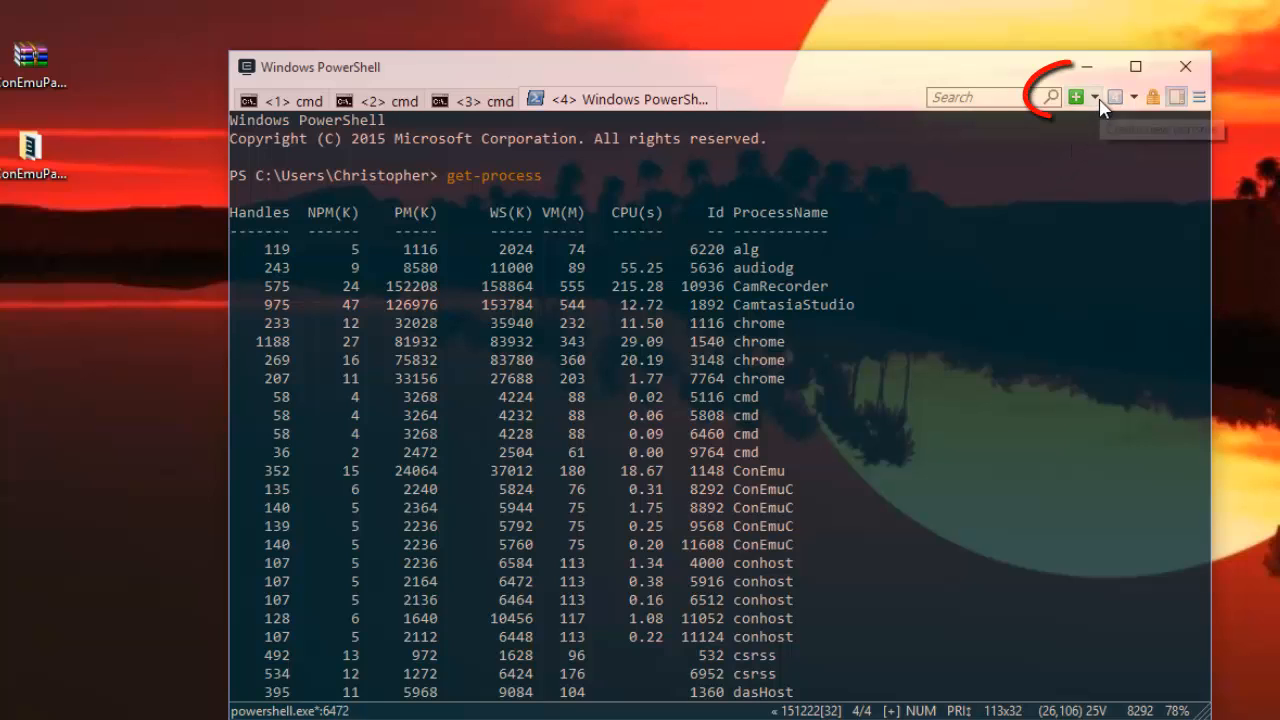
Start the 4: {Notepad++} task from the new-console dropdown in a new tab
{"action": "left_click", "coordinate": [1093, 96]}
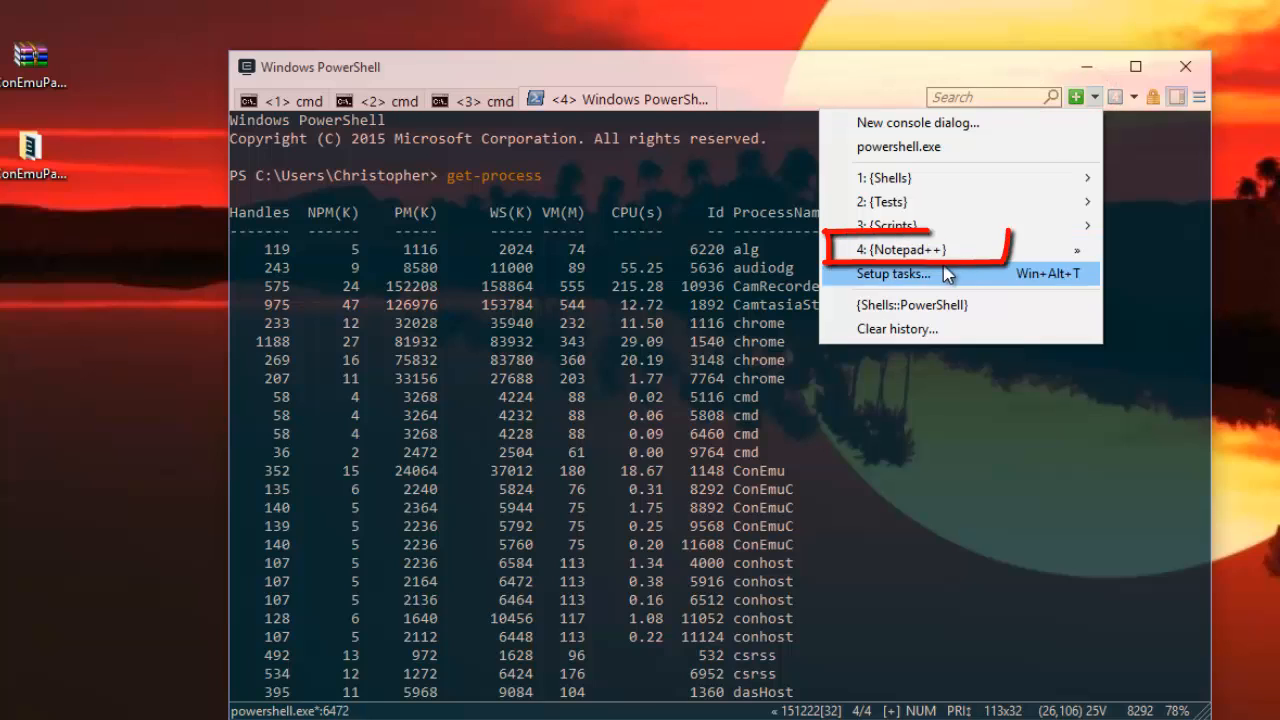
{"action": "mouse_move", "coordinate": [920, 249]}
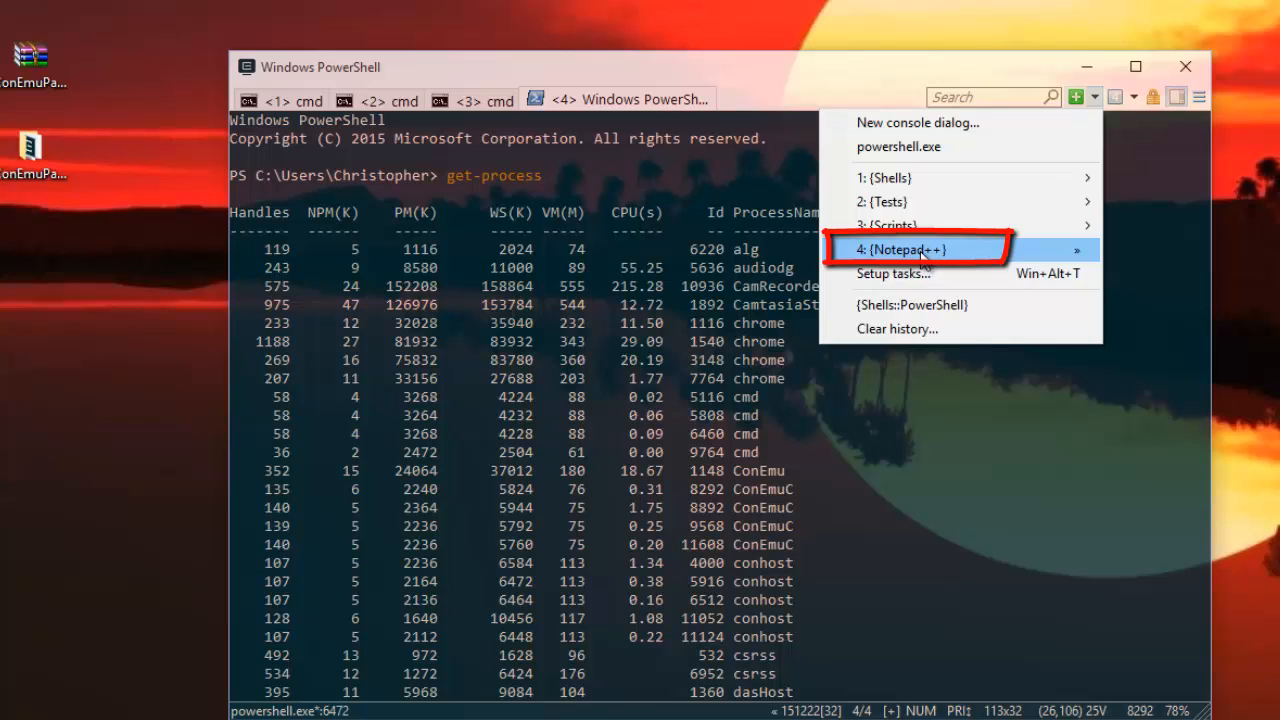
{"action": "left_click", "coordinate": [903, 249]}
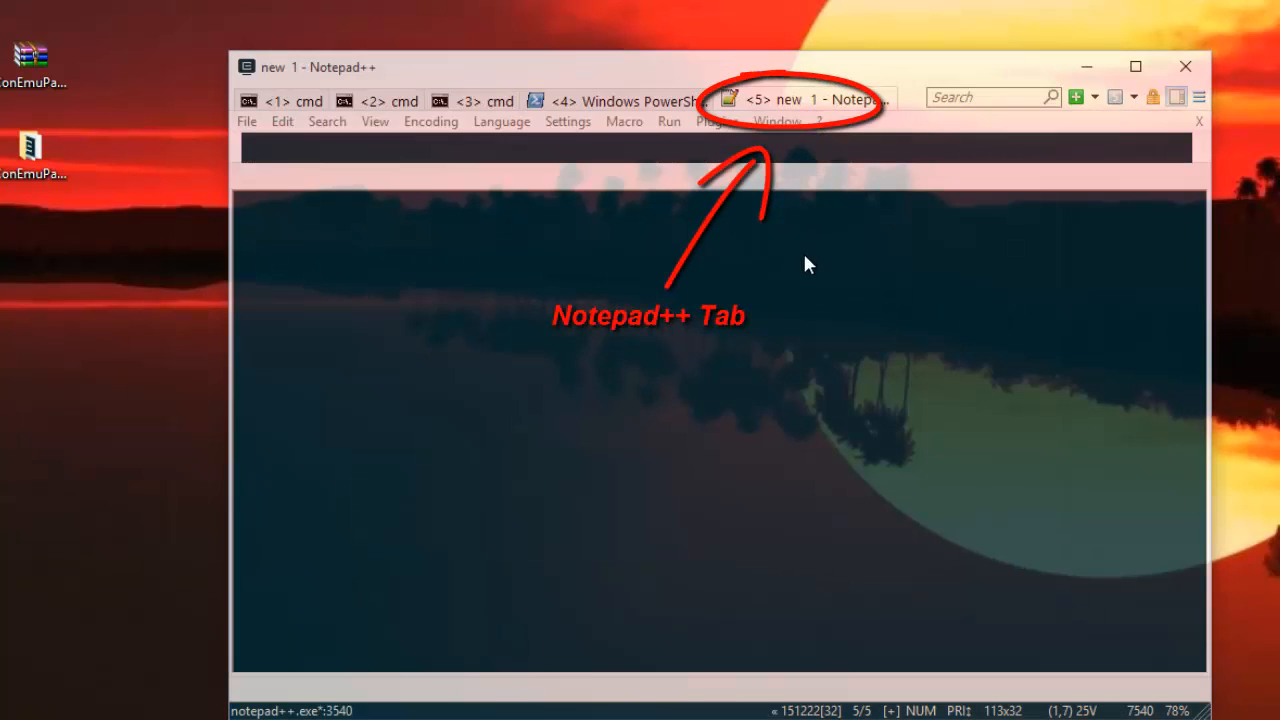
Type two lines of sample text into the Notepad++ document
{"action": "left_click", "coordinate": [810, 99]}
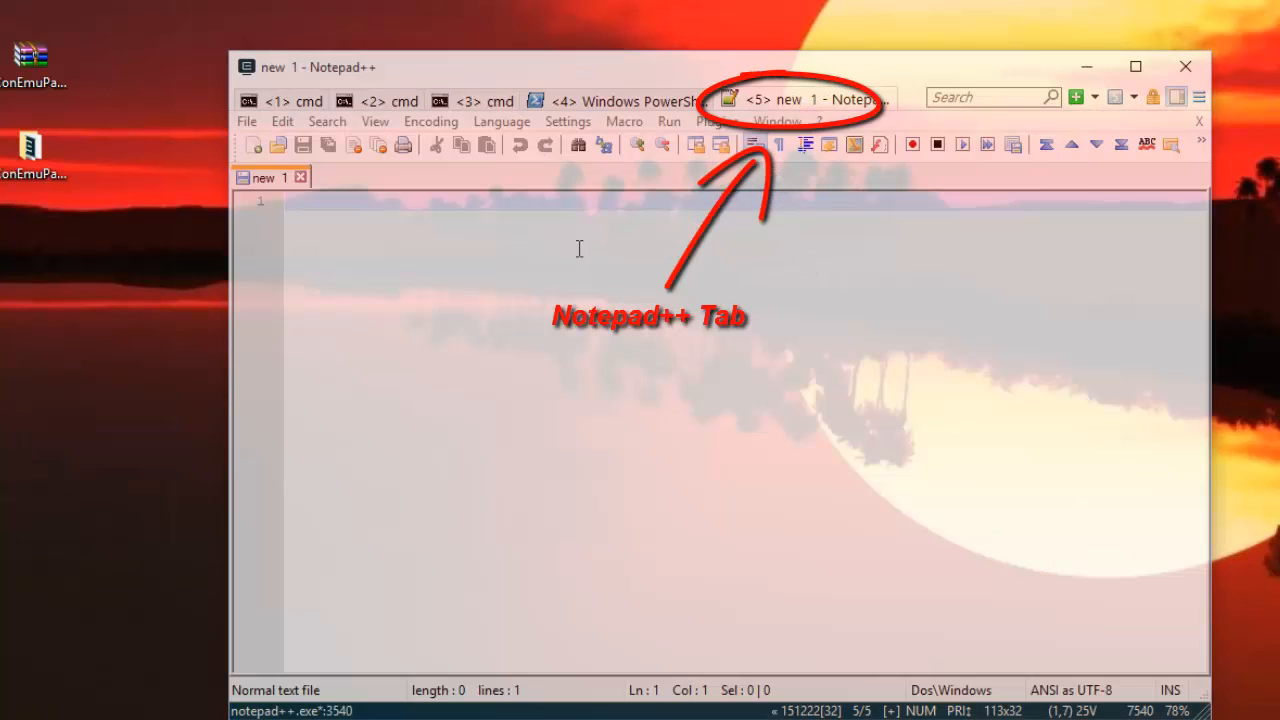
{"action": "type", "text": "s"}
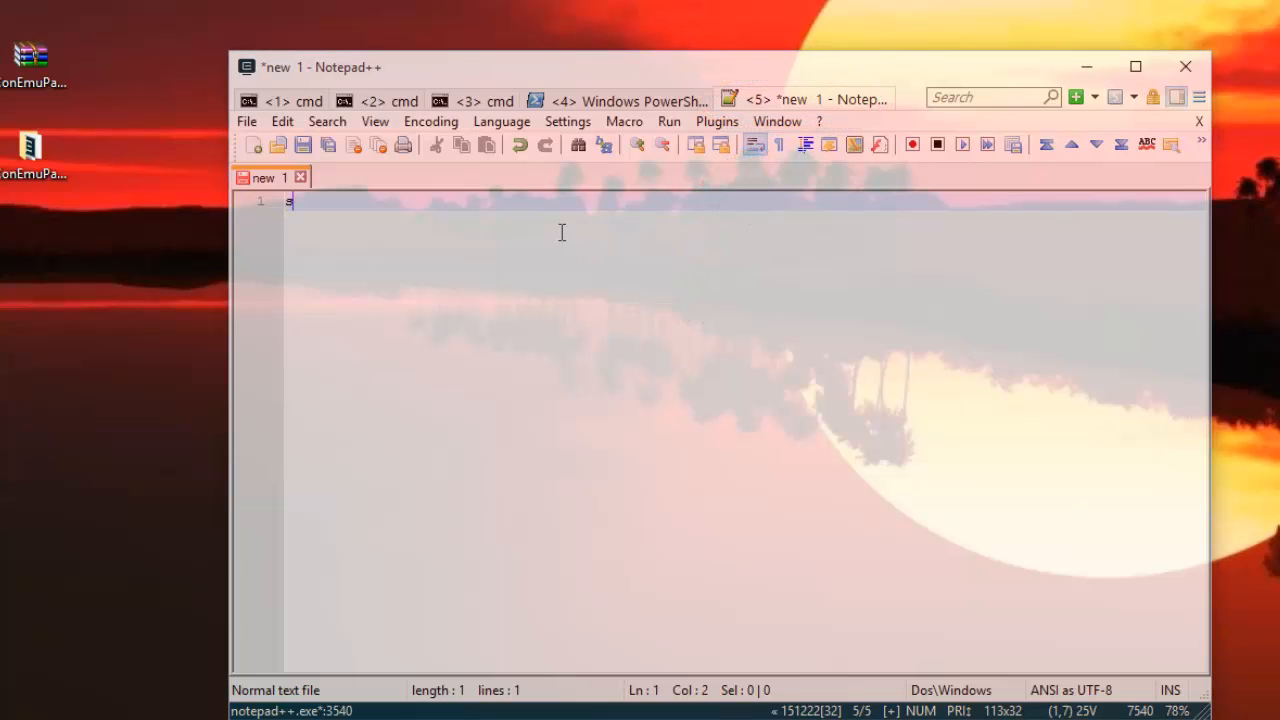
{"action": "type", "text": "sdkdsmkmdskm"}
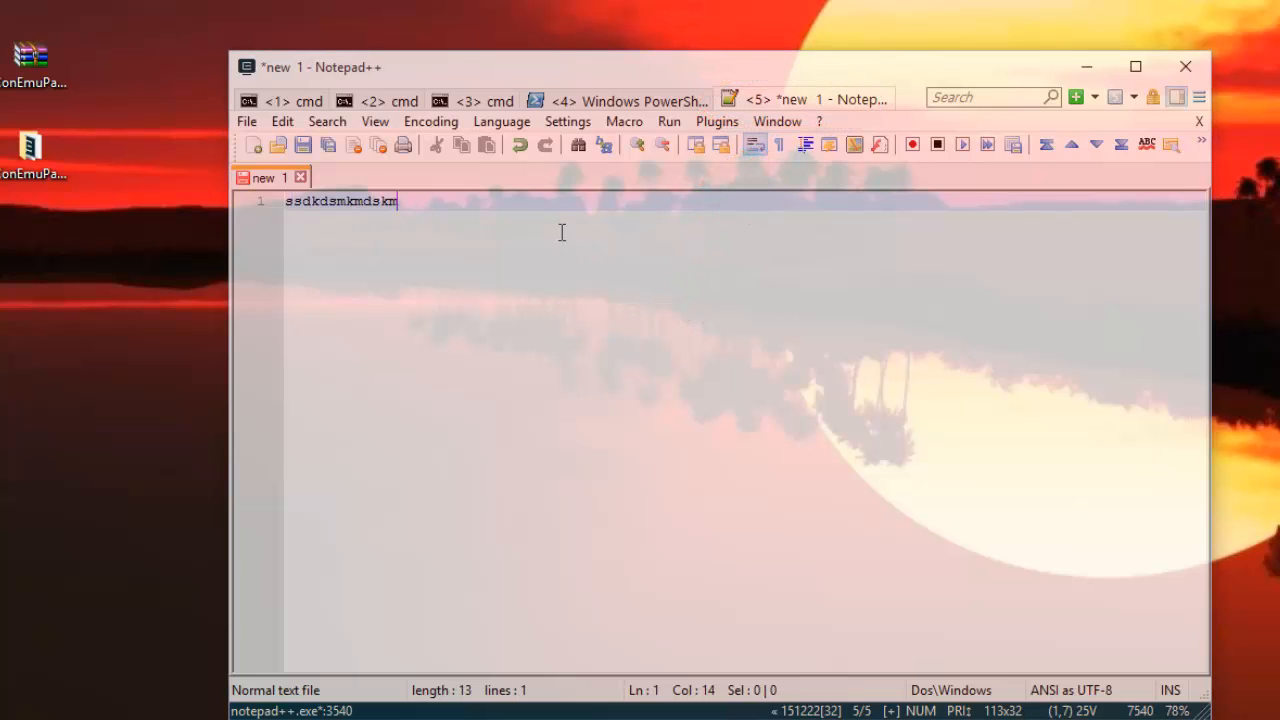
{"action": "type", "text": "dmkmkmdskmsd"}
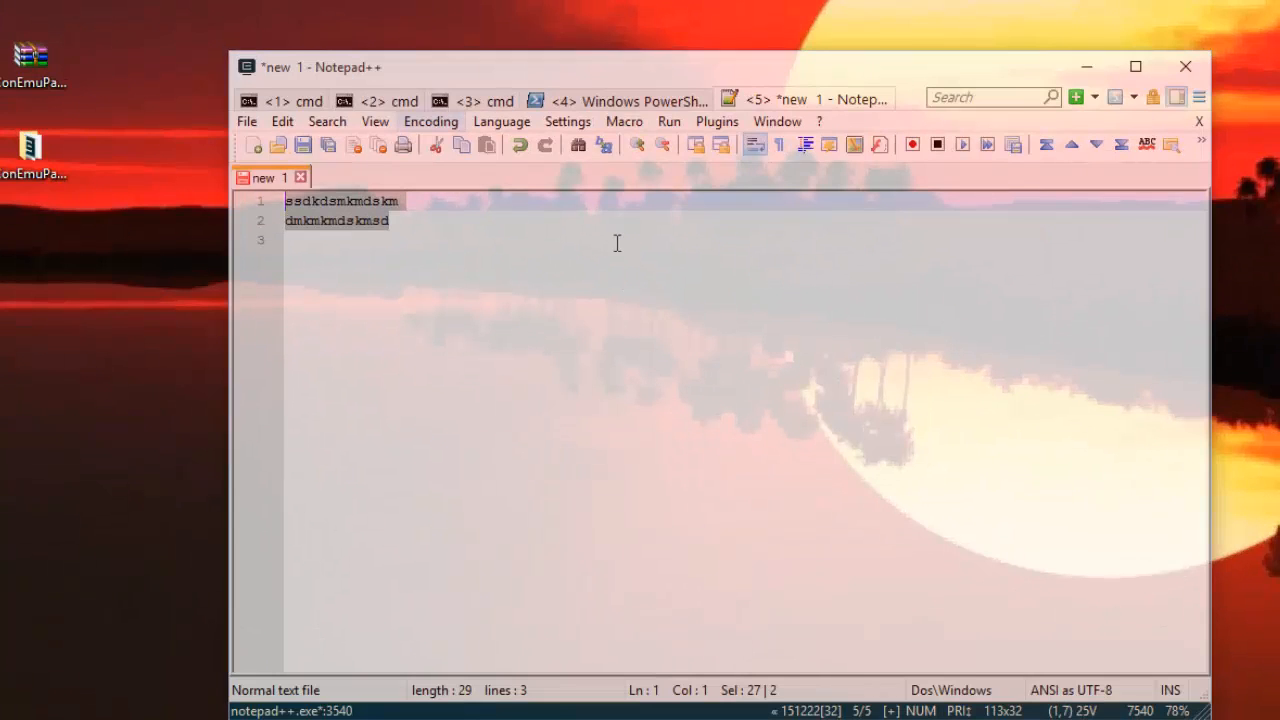
{"action": "mouse_move", "coordinate": [672, 427]}
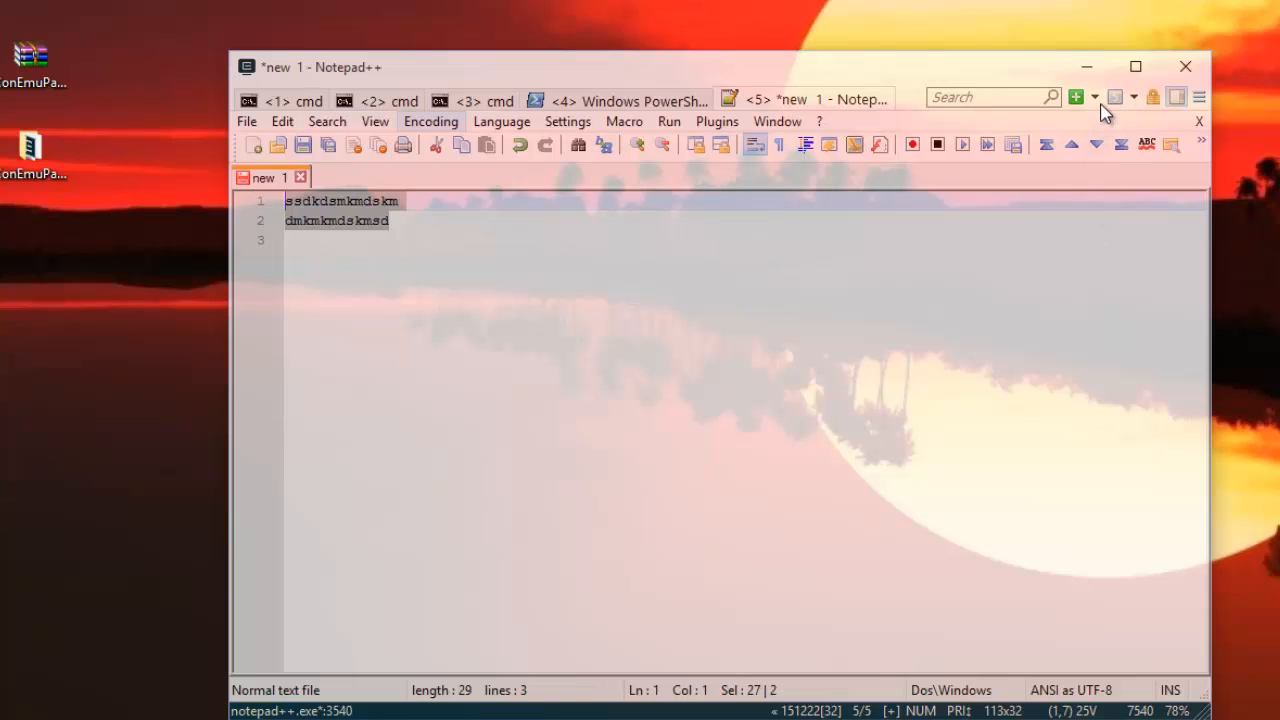
Start a {Shells::cmd} console split to the right at 50%, then switch between tabs
{"action": "left_click", "coordinate": [1096, 97]}
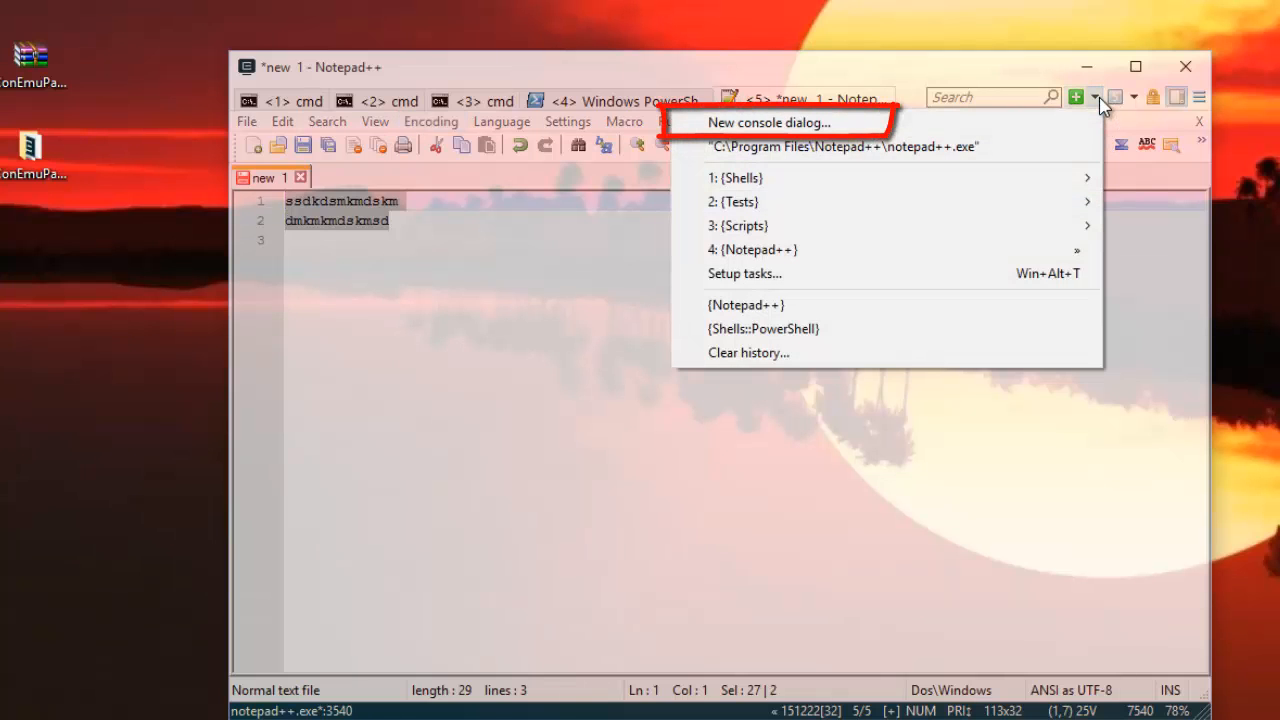
{"action": "mouse_move", "coordinate": [956, 123]}
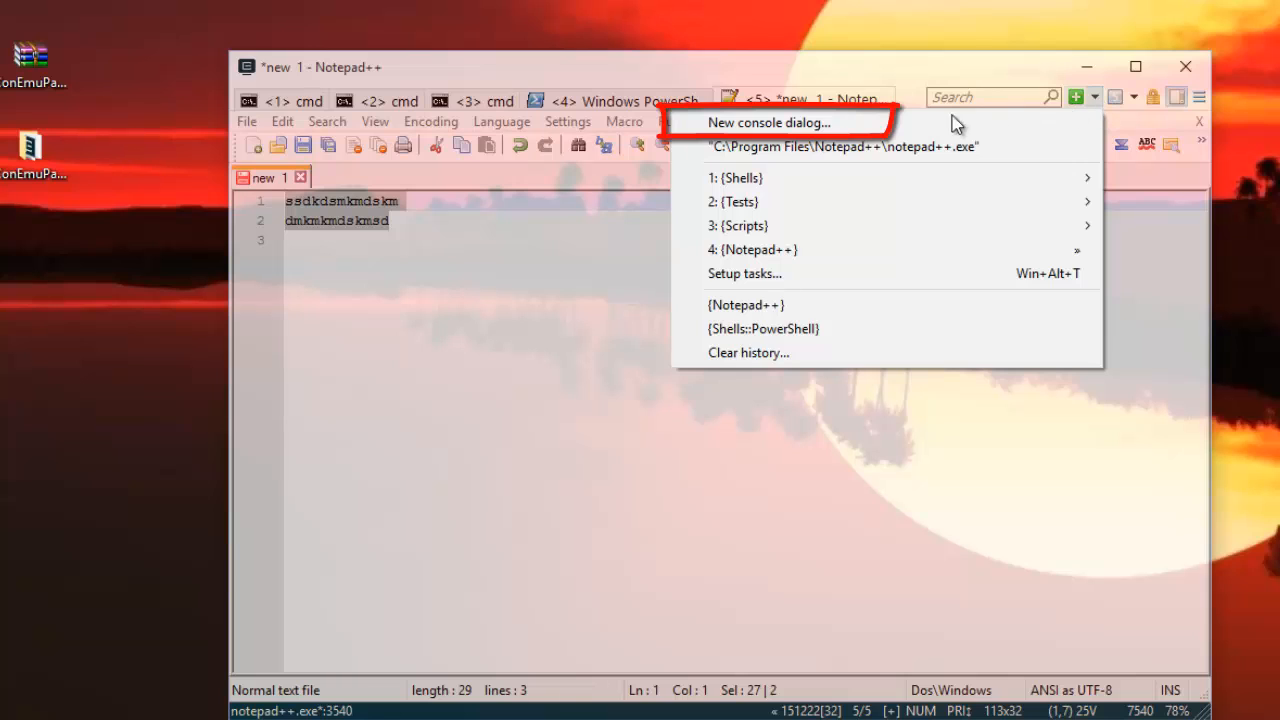
{"action": "mouse_move", "coordinate": [865, 122]}
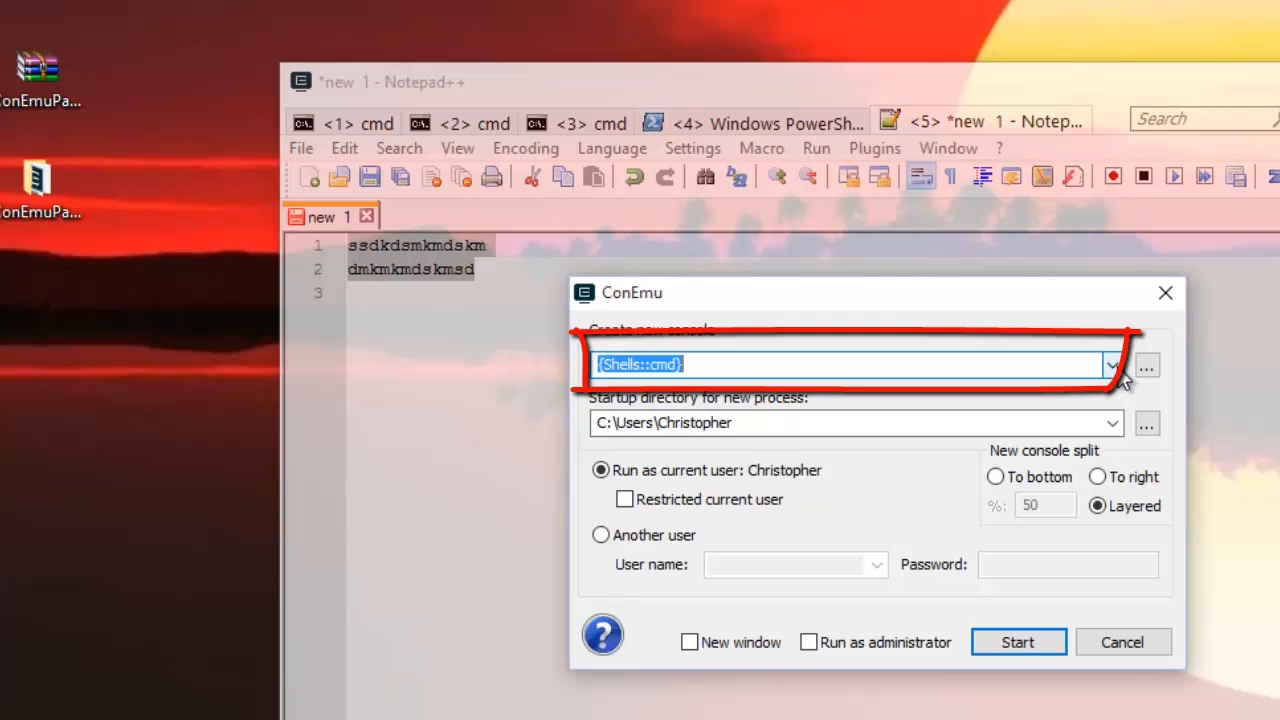
{"action": "left_click", "coordinate": [1112, 364]}
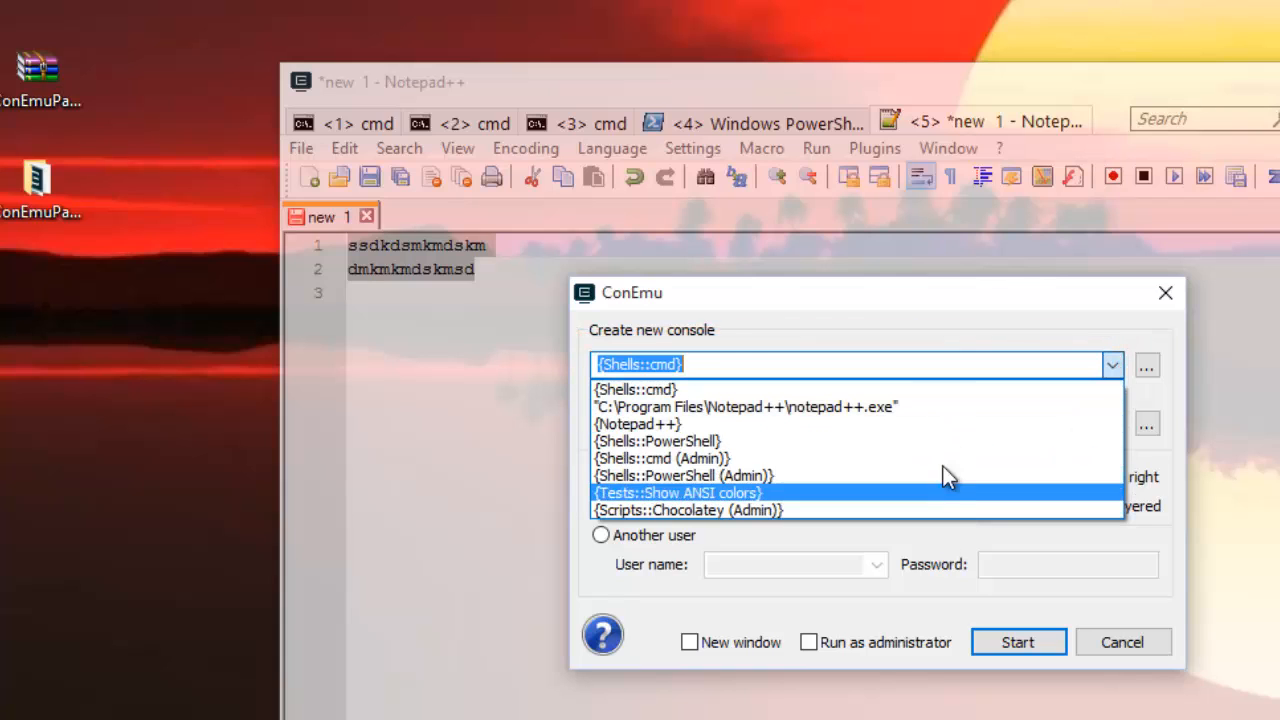
{"action": "mouse_move", "coordinate": [947, 423]}
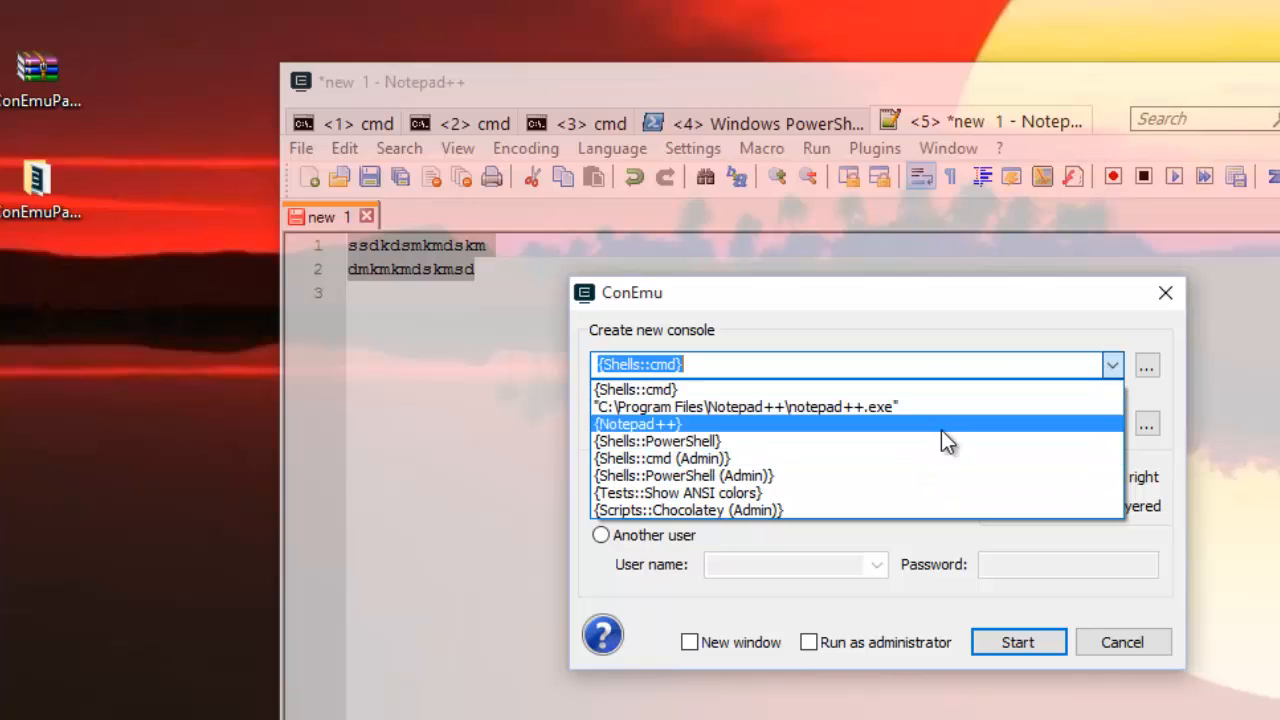
{"action": "mouse_move", "coordinate": [960, 389]}
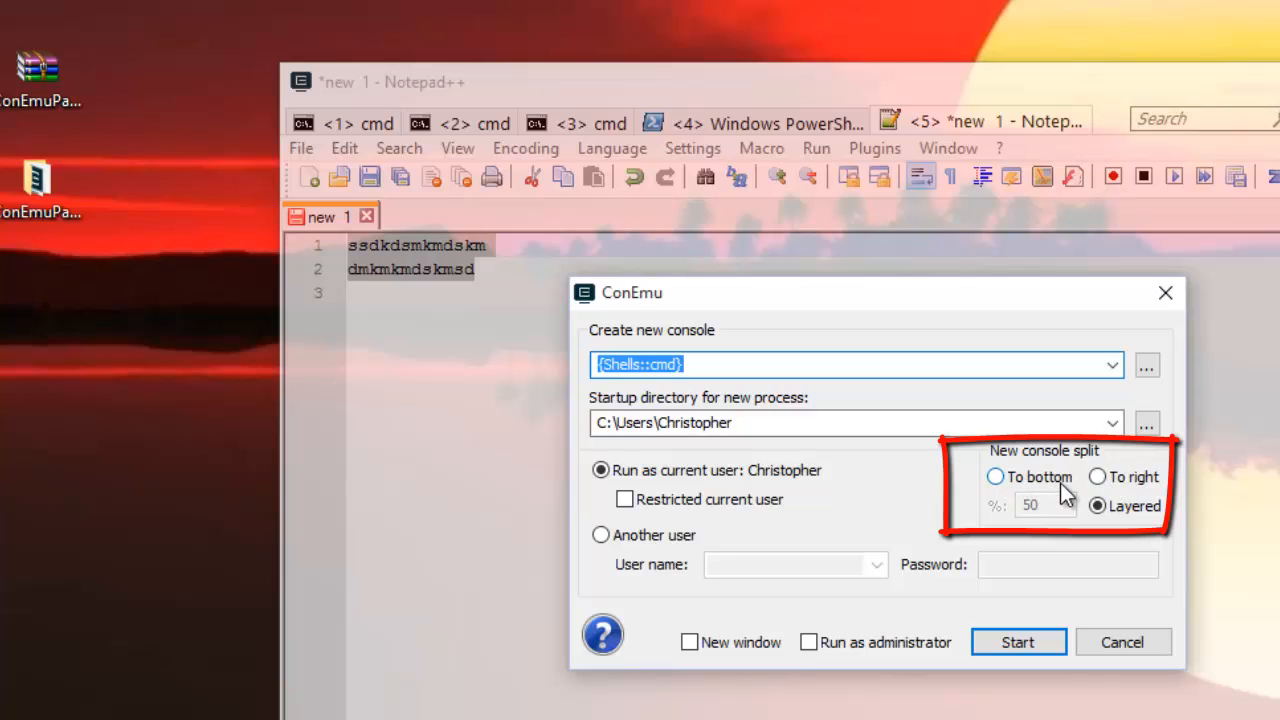
{"action": "mouse_move", "coordinate": [1045, 495]}
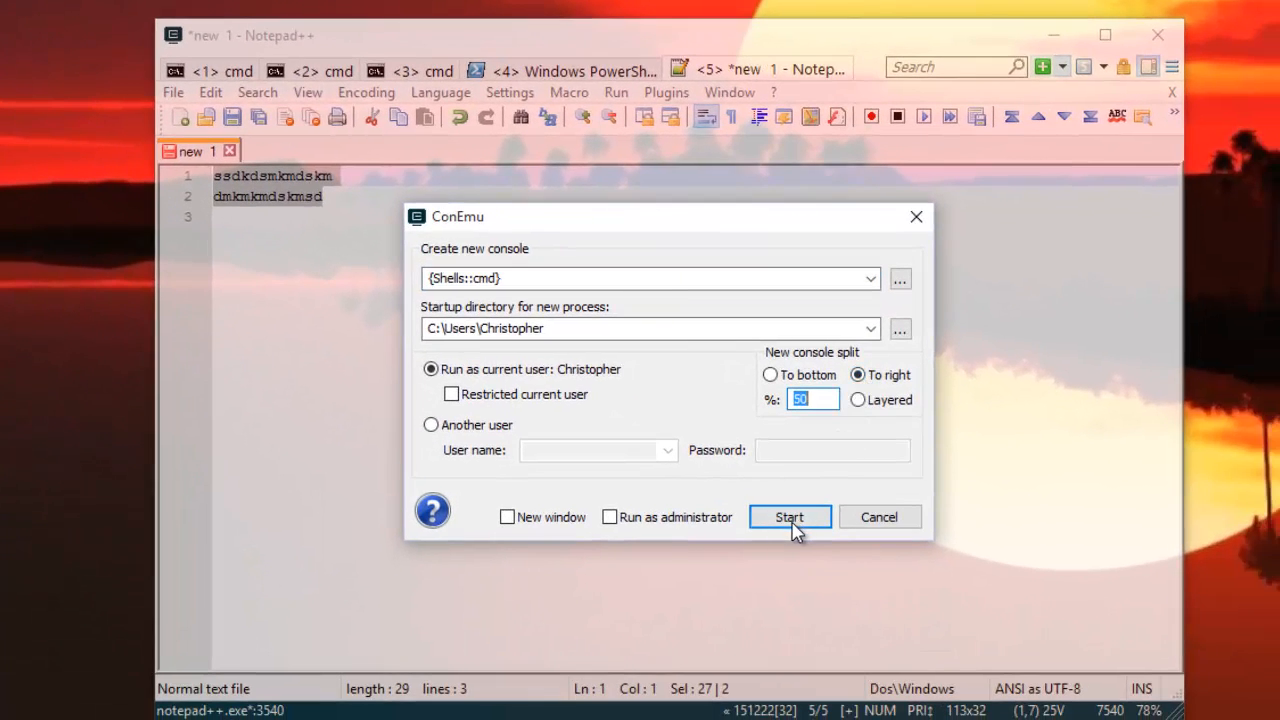
{"action": "left_click", "coordinate": [789, 517]}
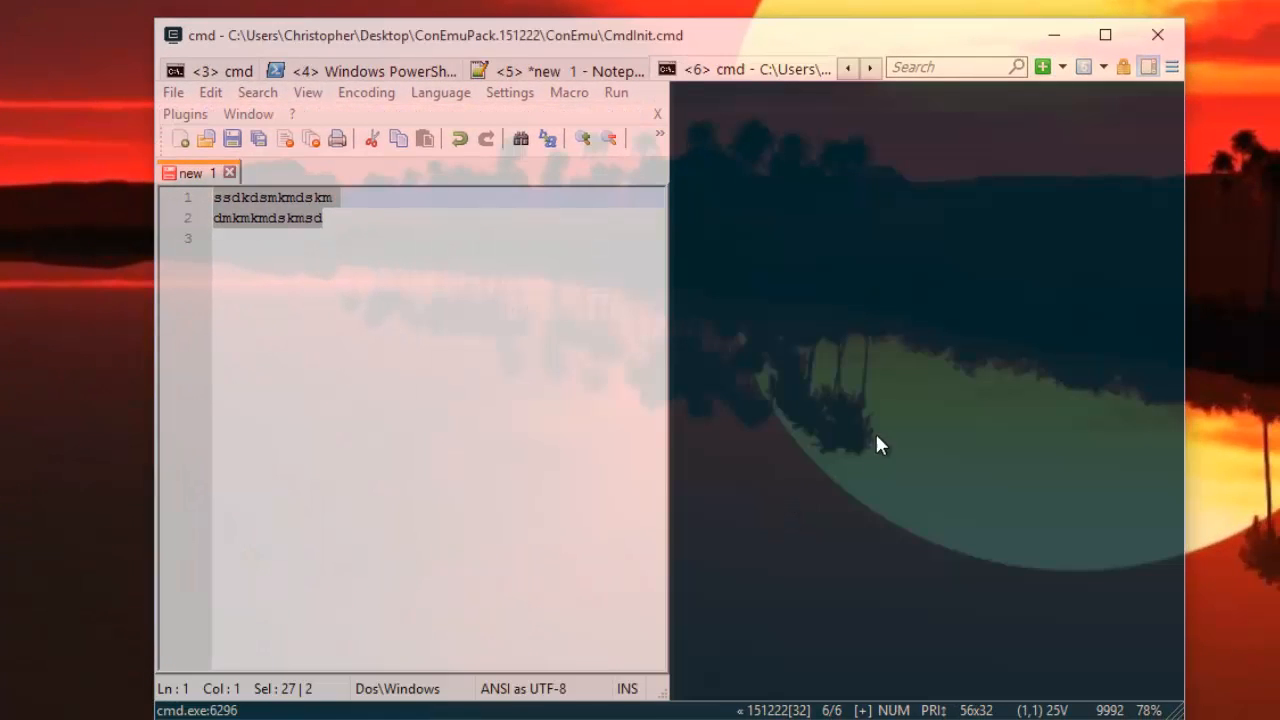
{"action": "left_click", "coordinate": [712, 69]}
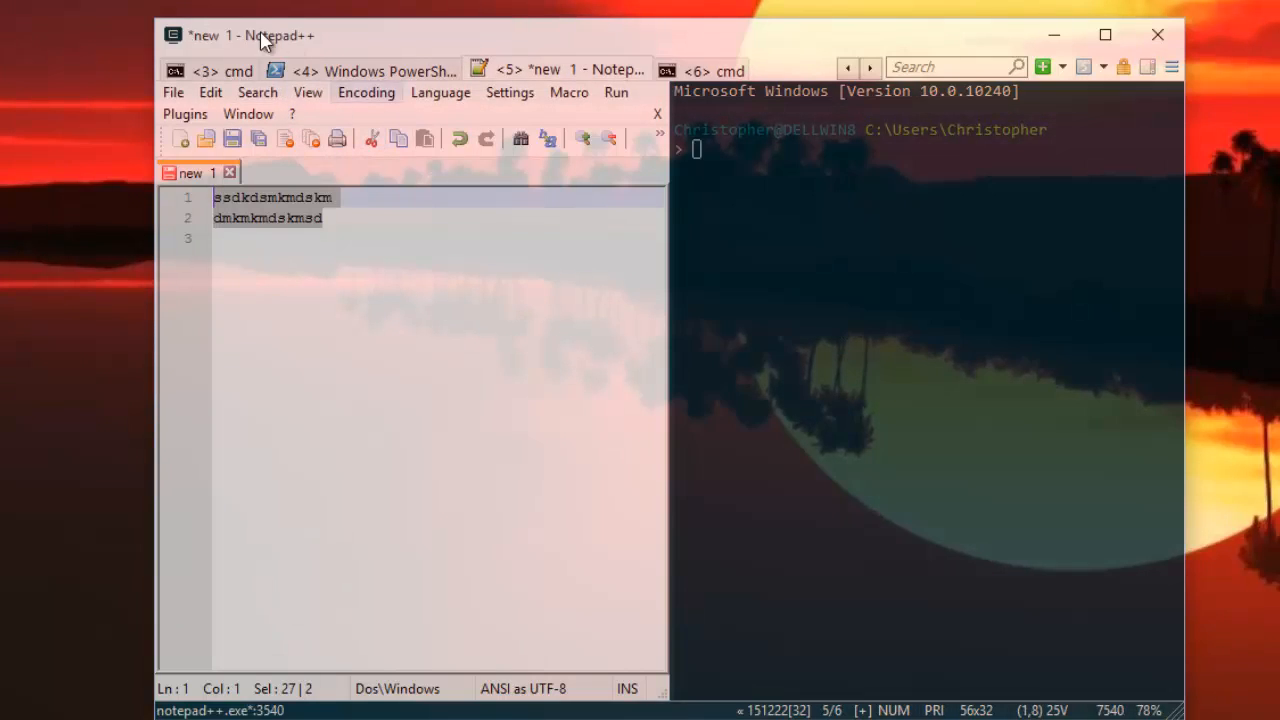
{"action": "left_click", "coordinate": [375, 70]}
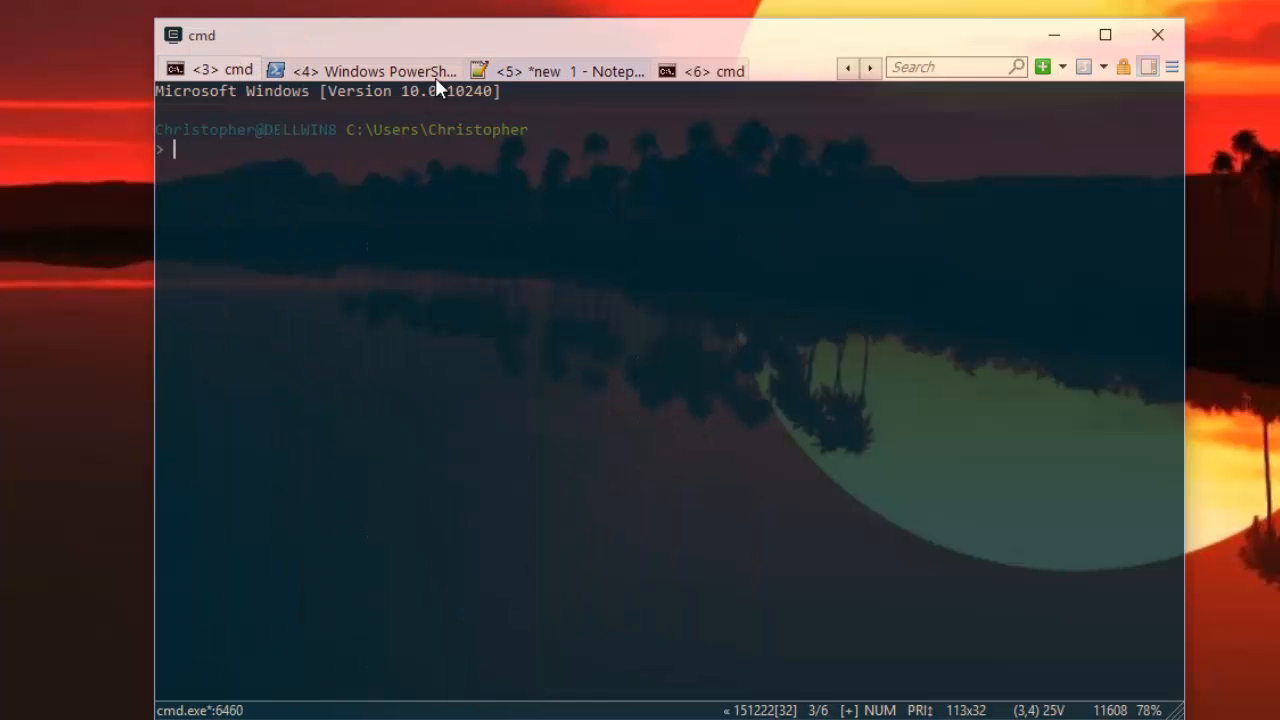
From the split tab, start another cmd console split to the bottom at 50%
{"action": "left_click", "coordinate": [568, 71]}
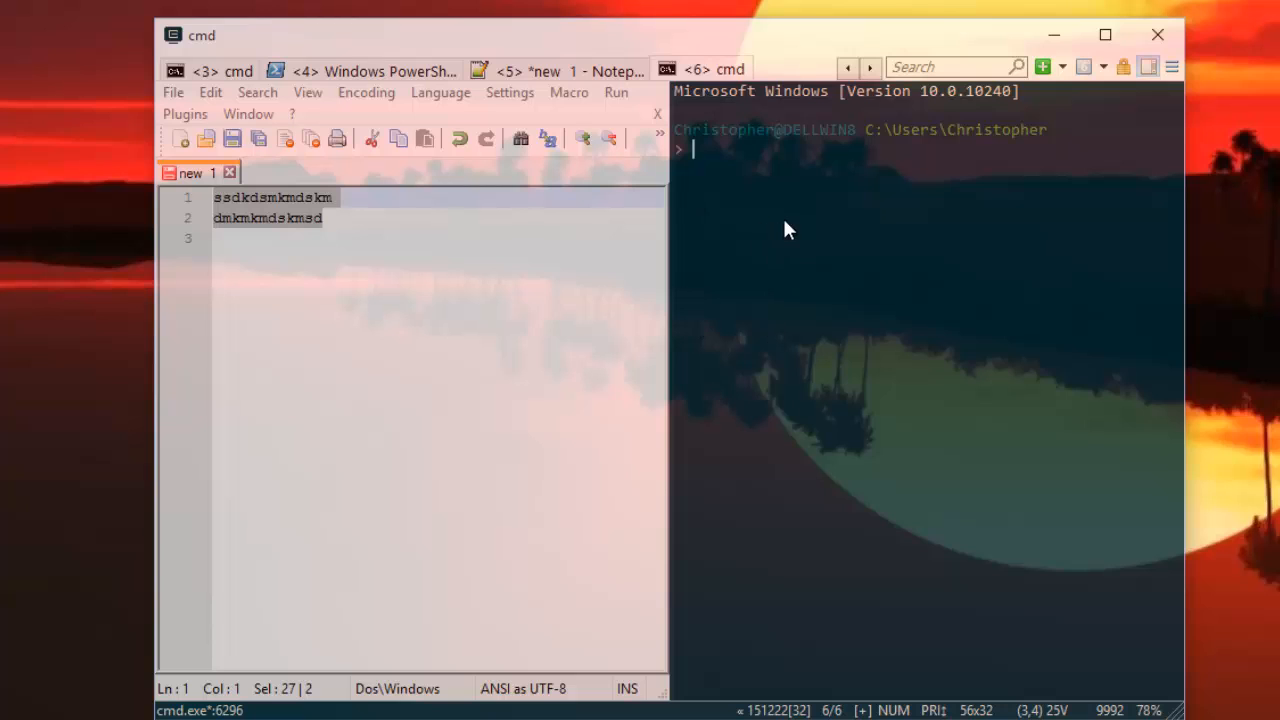
{"action": "mouse_move", "coordinate": [903, 306]}
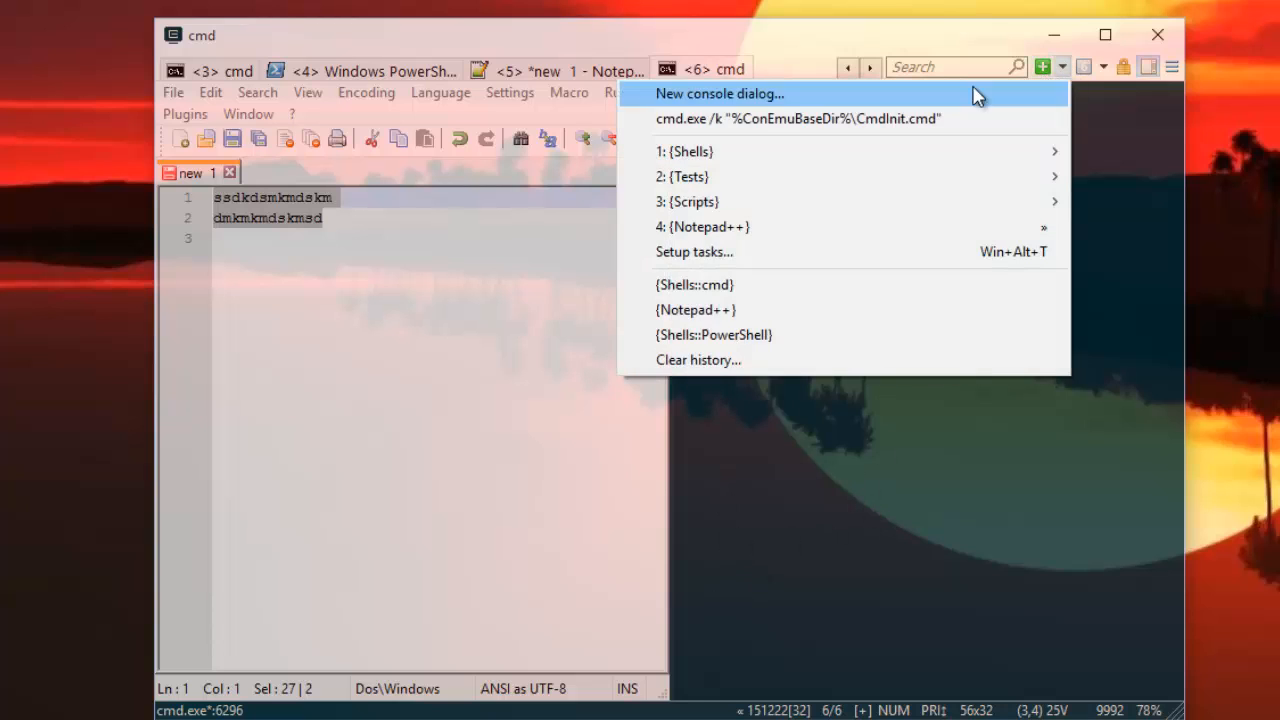
{"action": "left_click", "coordinate": [719, 93]}
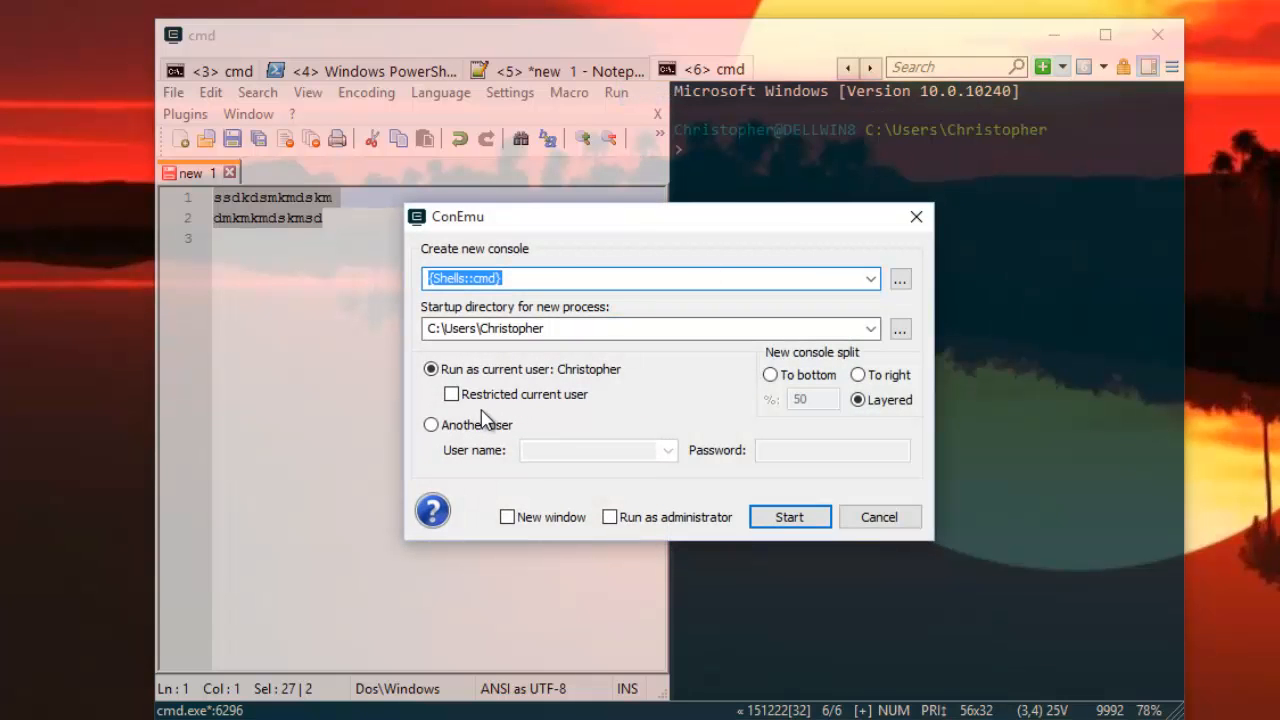
{"action": "mouse_move", "coordinate": [865, 437]}
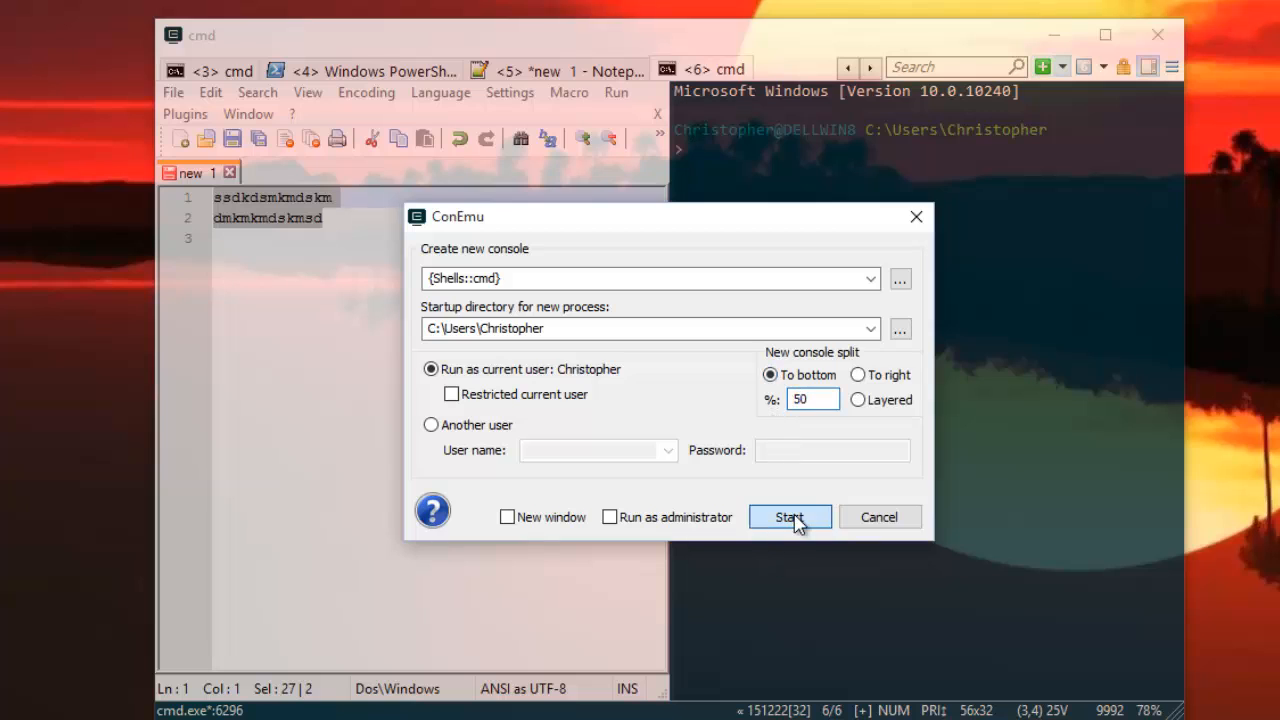
{"action": "left_click", "coordinate": [789, 517]}
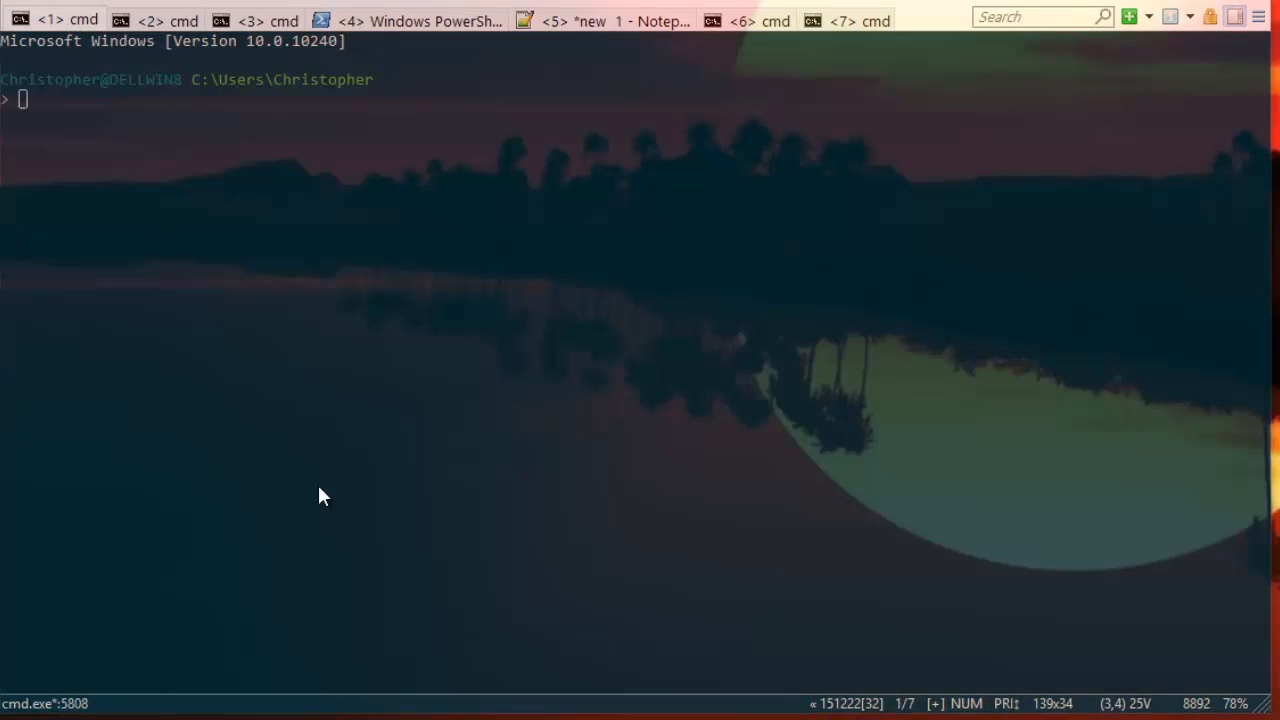
{"action": "mouse_move", "coordinate": [295, 429]}
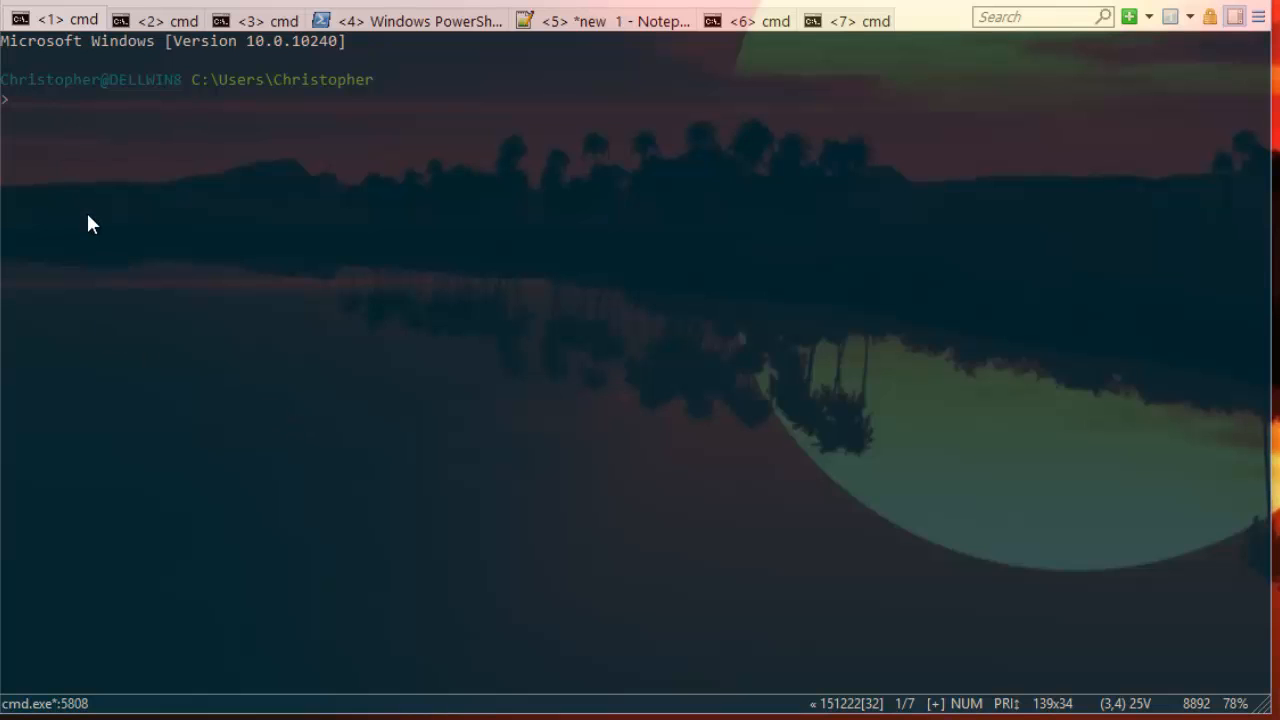
{"action": "type", "text": "kdhkhkdkhkhdkhk   kdhkhkdkhkhdkhk kdhkhkdkhkhdkhk kdhkhkdkhkhdkhk"}
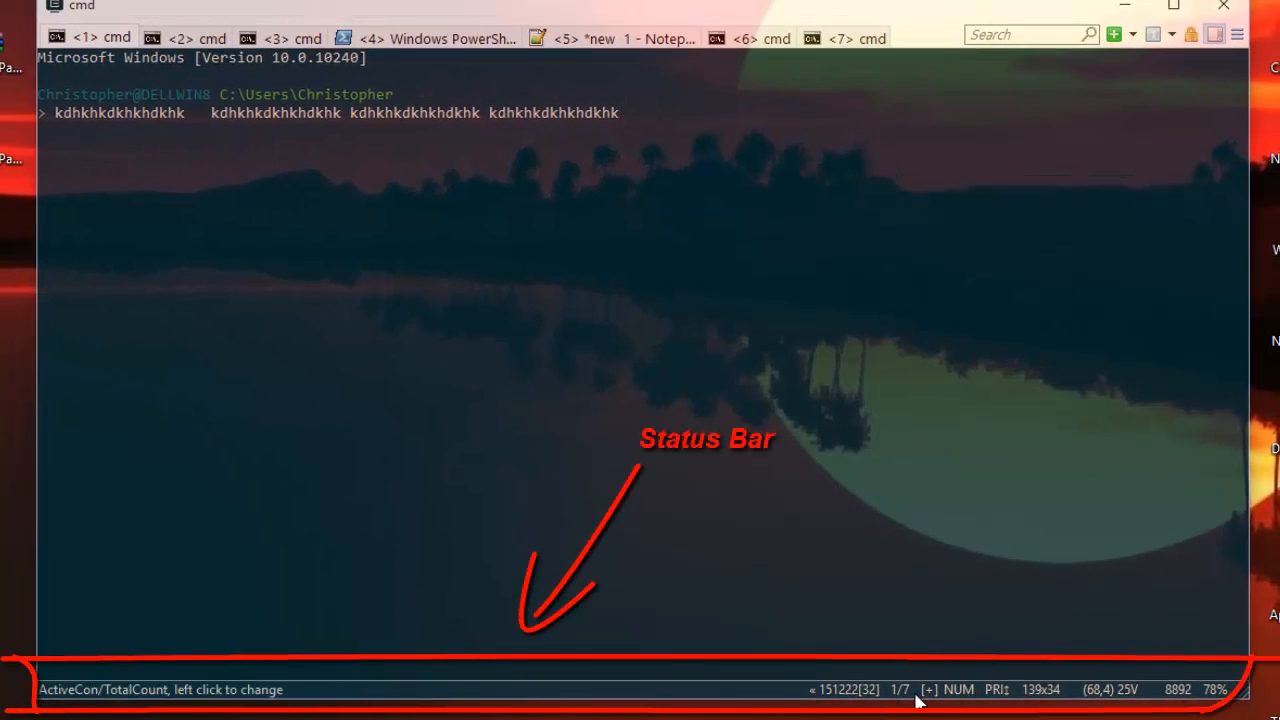
Tick 'System time' in the status bar's right-click menu and close the menu
{"action": "left_click", "coordinate": [160, 689]}
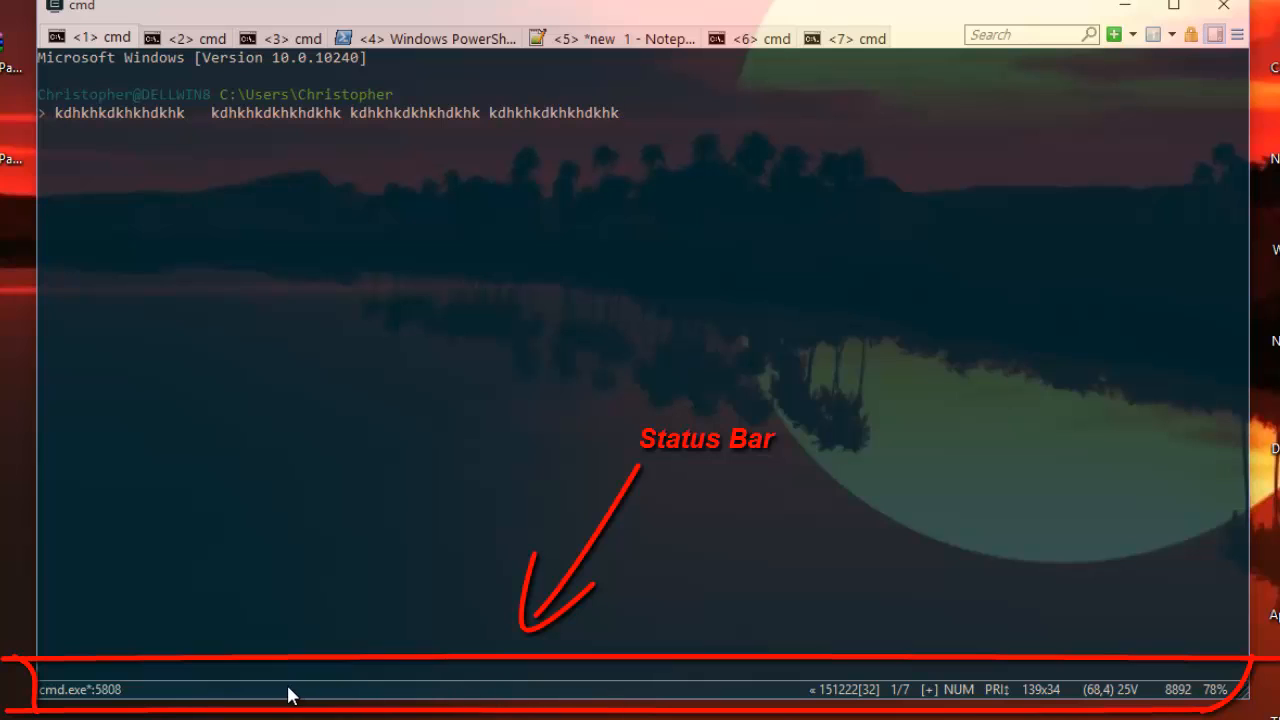
{"action": "mouse_move", "coordinate": [808, 698]}
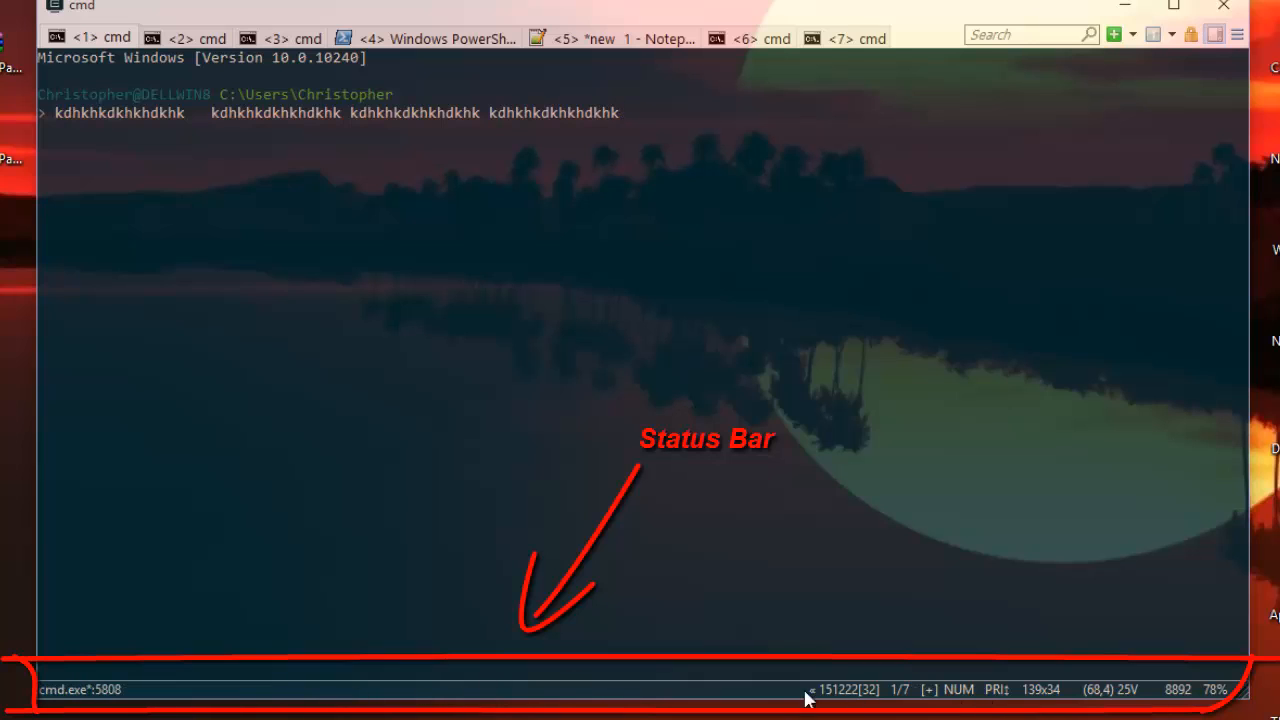
{"action": "mouse_move", "coordinate": [471, 698]}
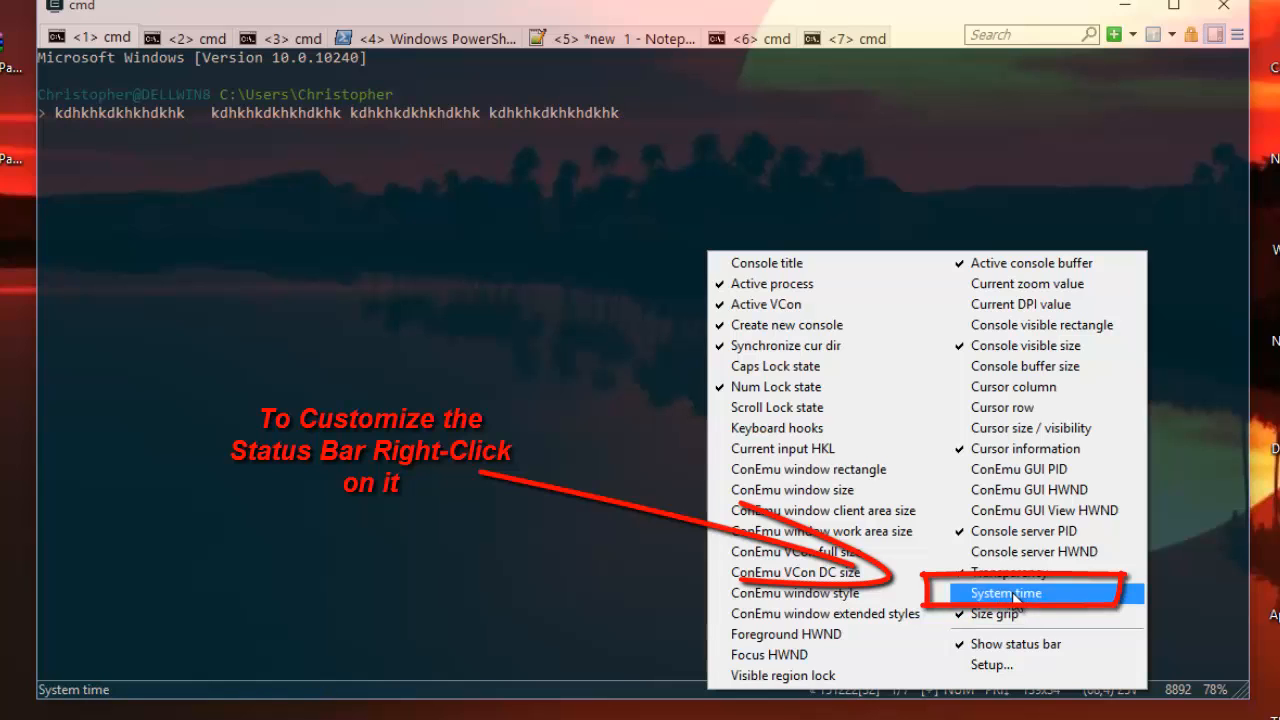
{"action": "left_click", "coordinate": [1006, 593]}
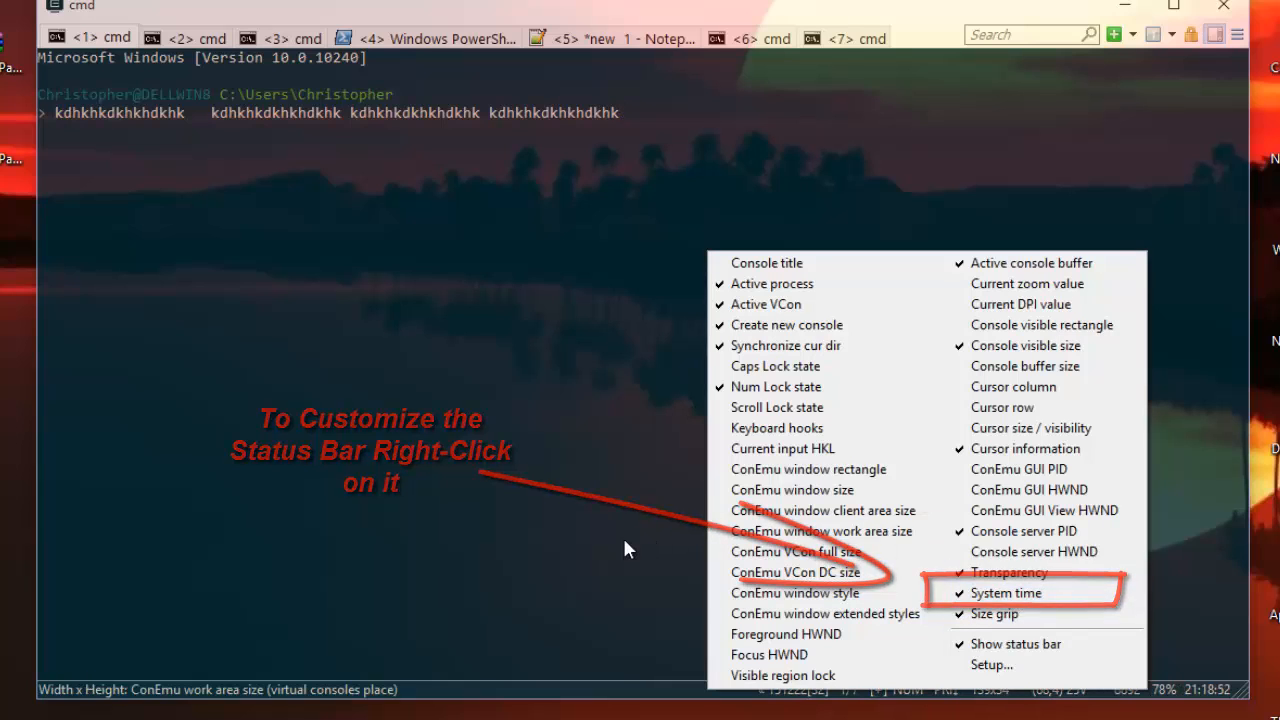
{"action": "left_click", "coordinate": [1006, 592]}
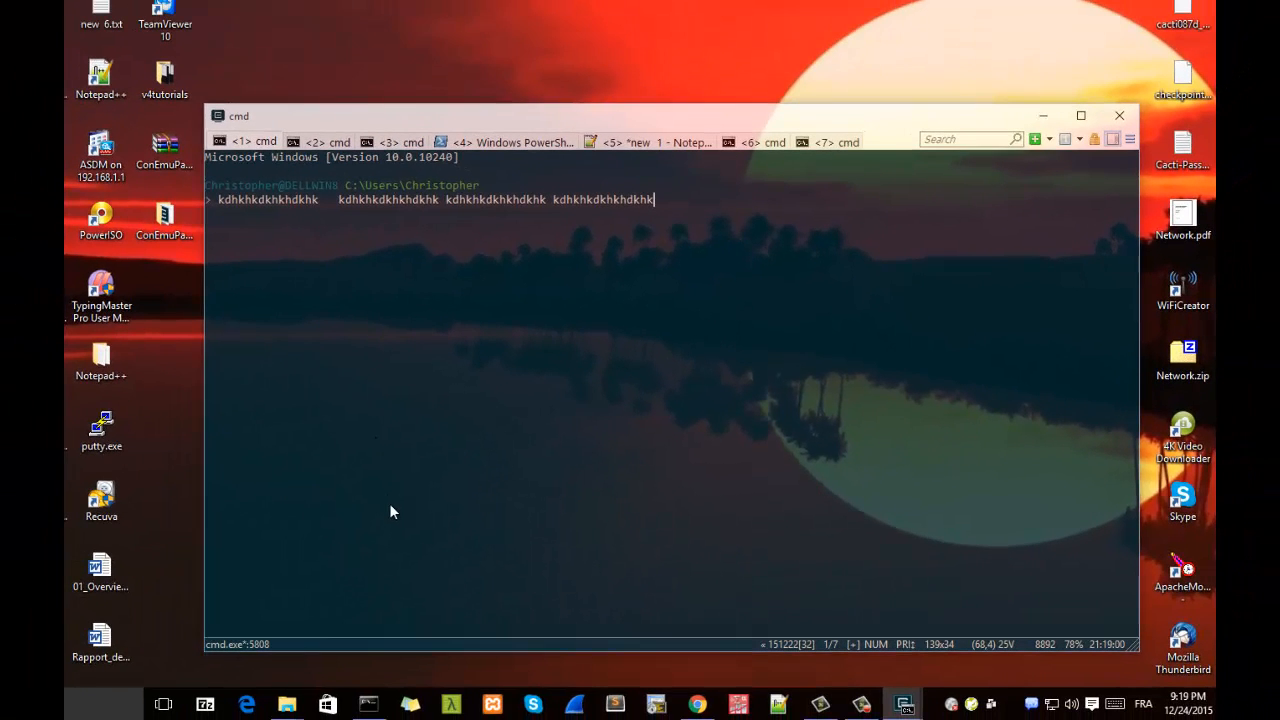
{"action": "mouse_move", "coordinate": [390, 501]}
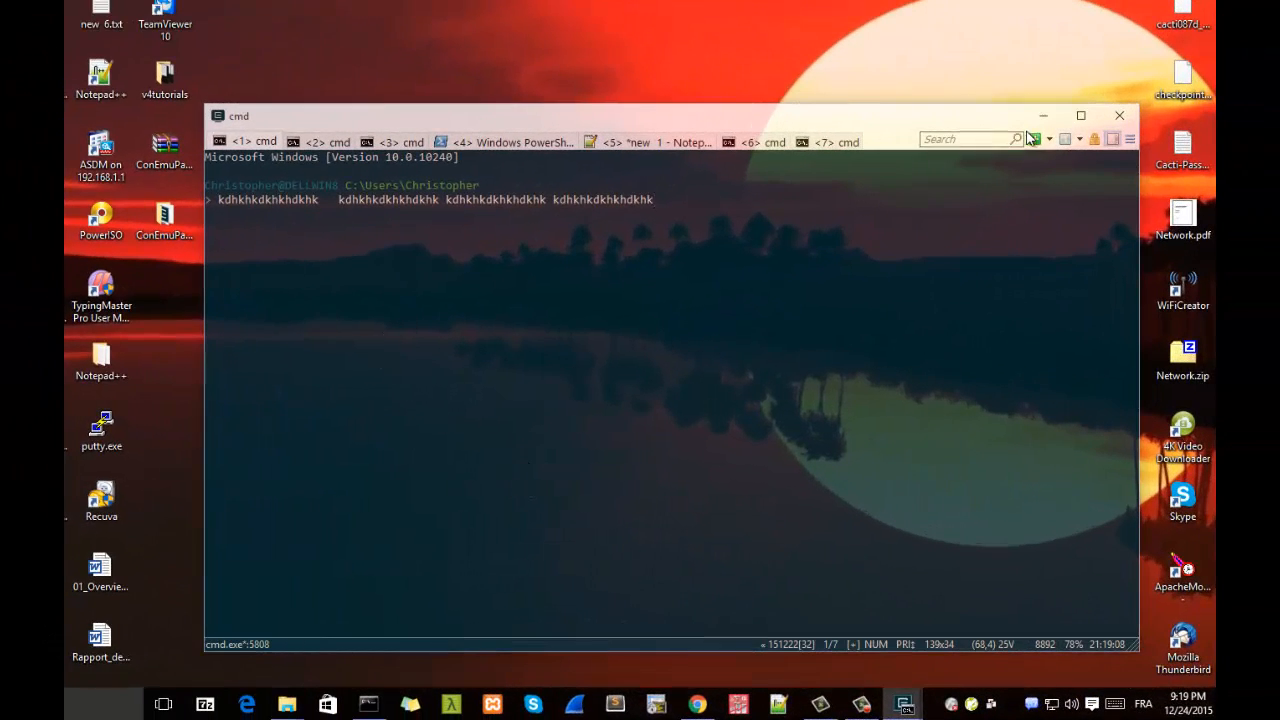
{"action": "mouse_move", "coordinate": [982, 355]}
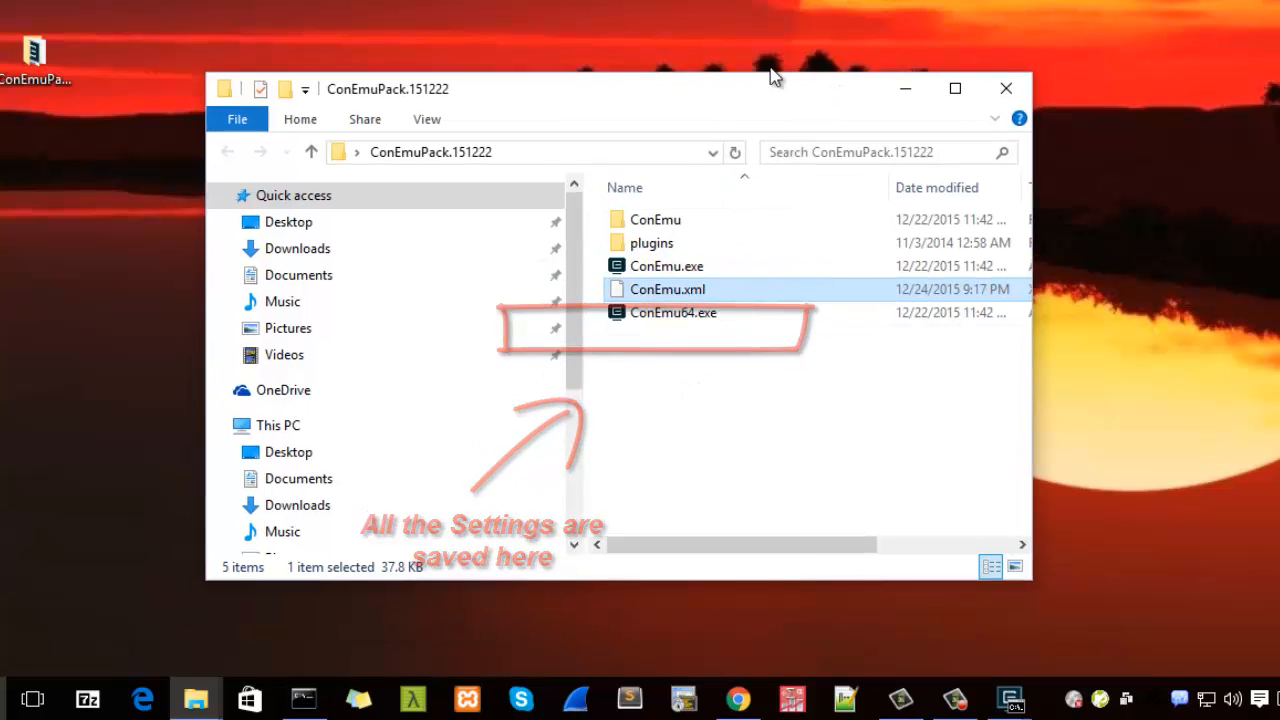
Select ConEmu.xml in the ConEmuPack.151222 folder
{"action": "right_click", "coordinate": [666, 289]}
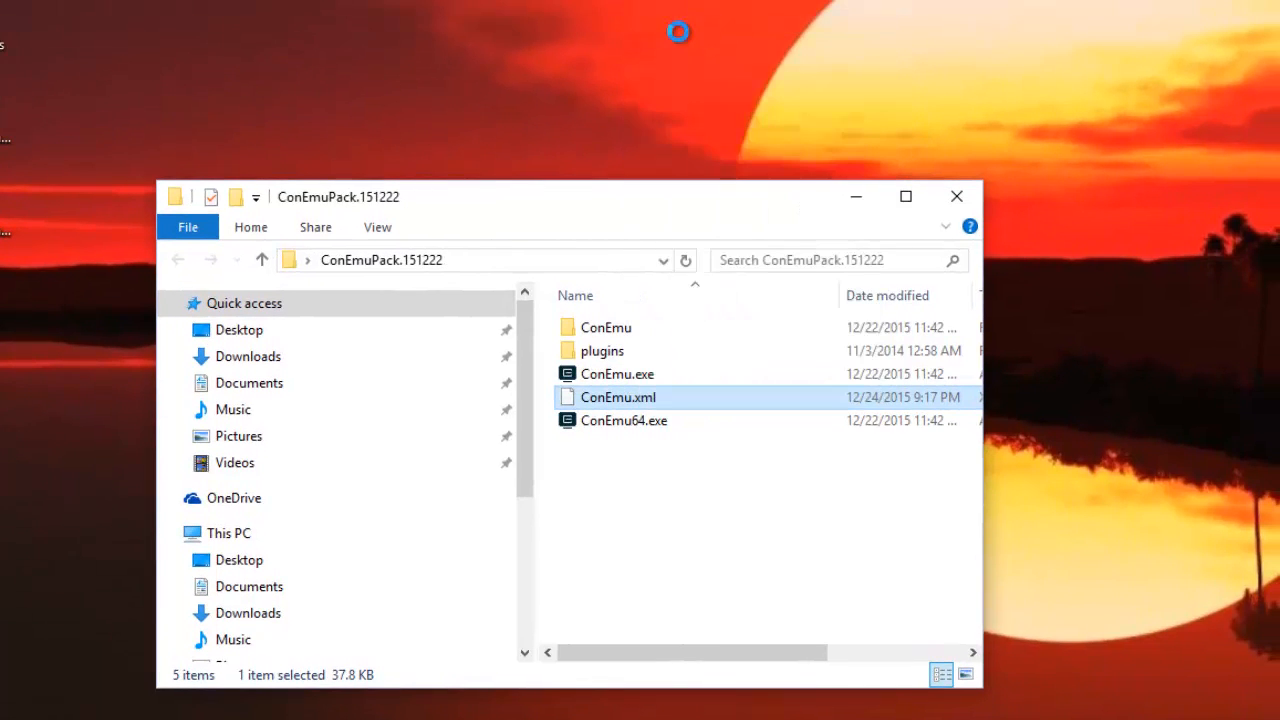
Open ConEmu.xml in Notepad++ and scroll to the StatusBar settings
{"action": "double_click", "coordinate": [618, 397]}
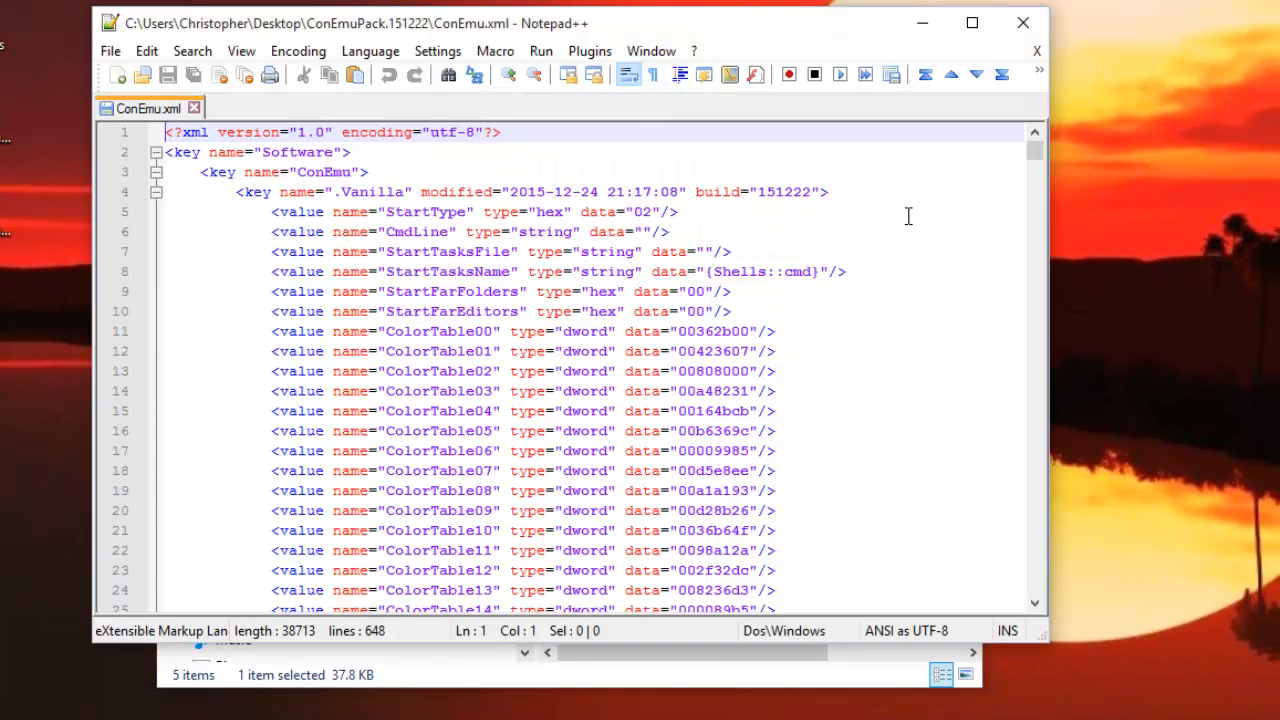
{"action": "scroll", "scroll_direction": "down", "scroll_amount": 3}
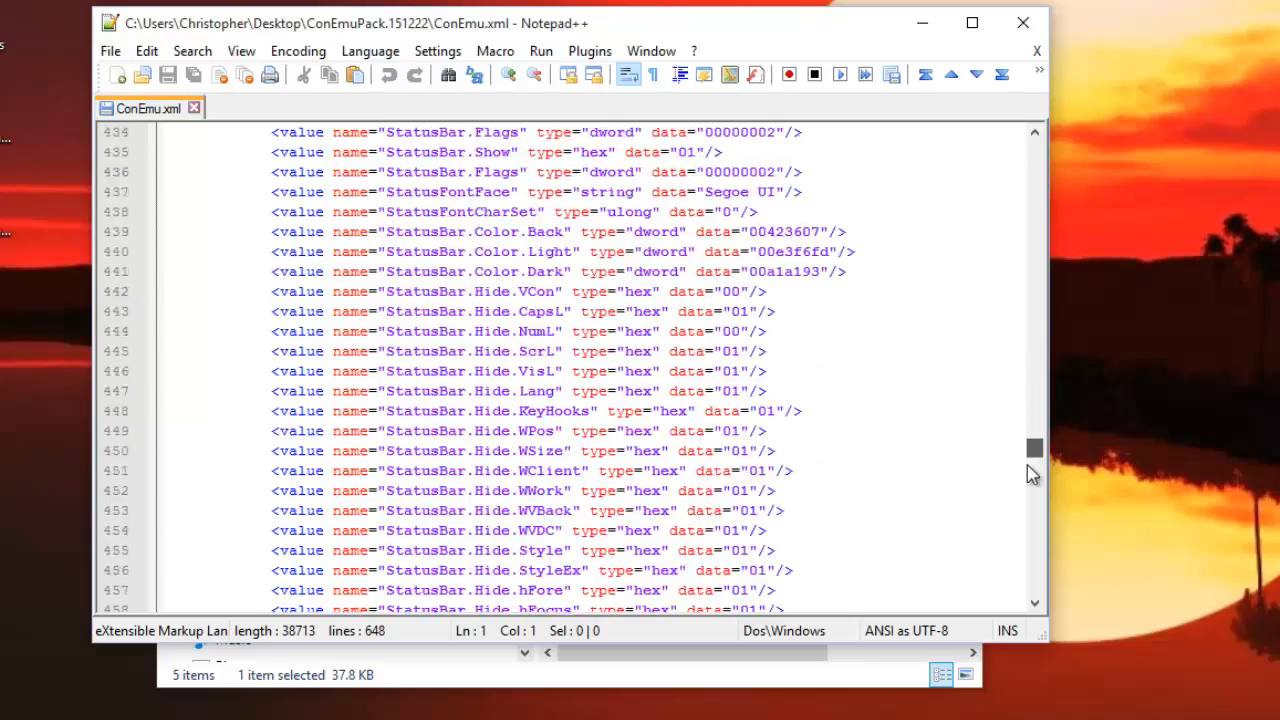
{"action": "left_click_drag", "start_coordinate": [1033, 448], "coordinate": [1033, 573]}
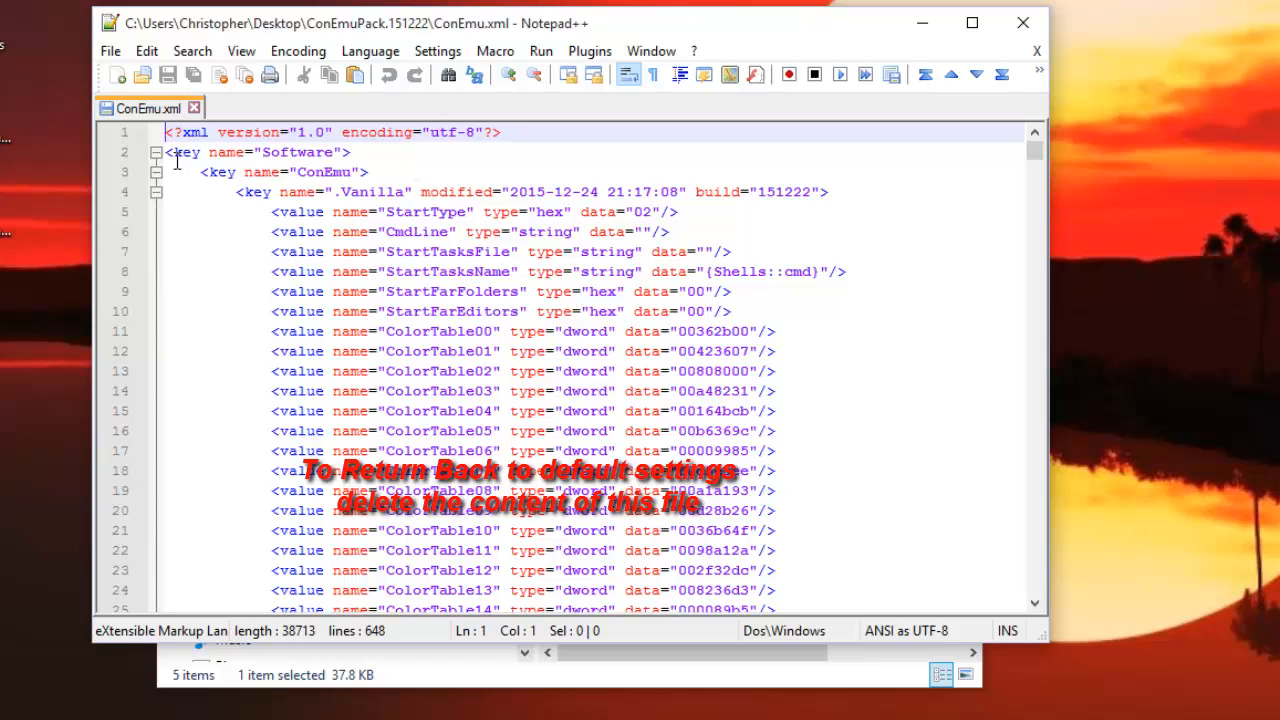
{"action": "mouse_move", "coordinate": [945, 108]}
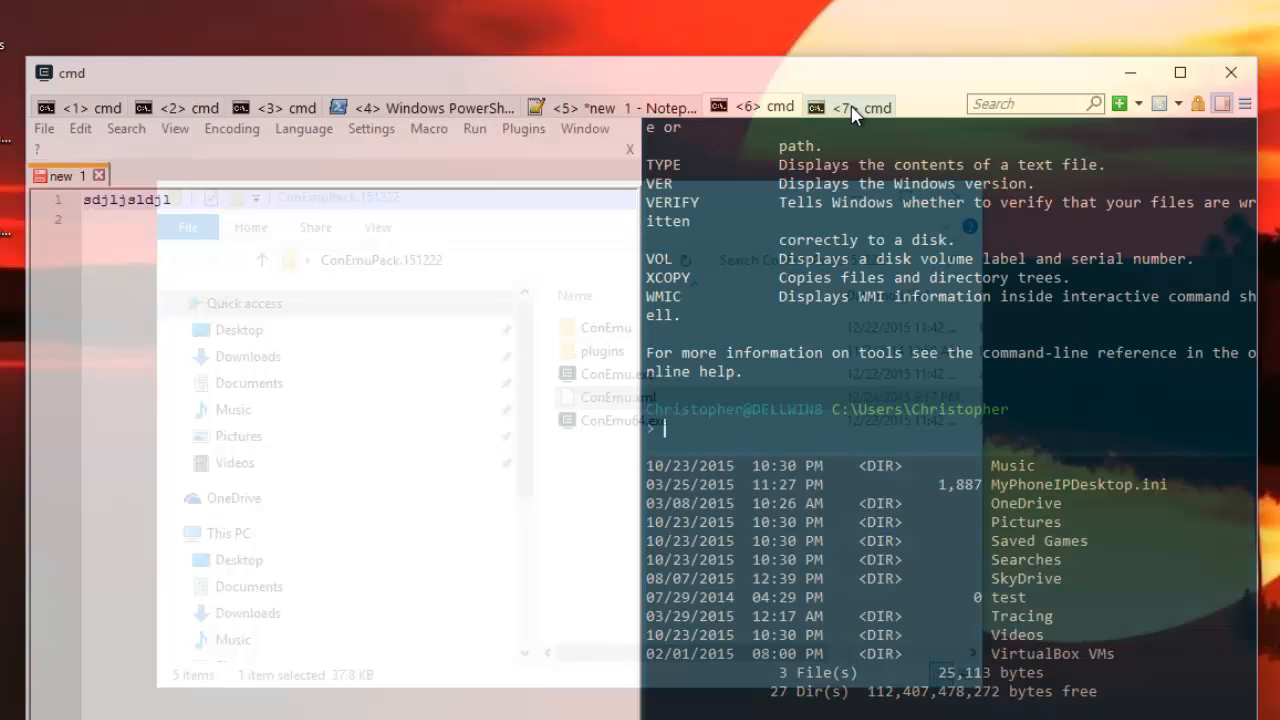
{"action": "mouse_move", "coordinate": [855, 420]}
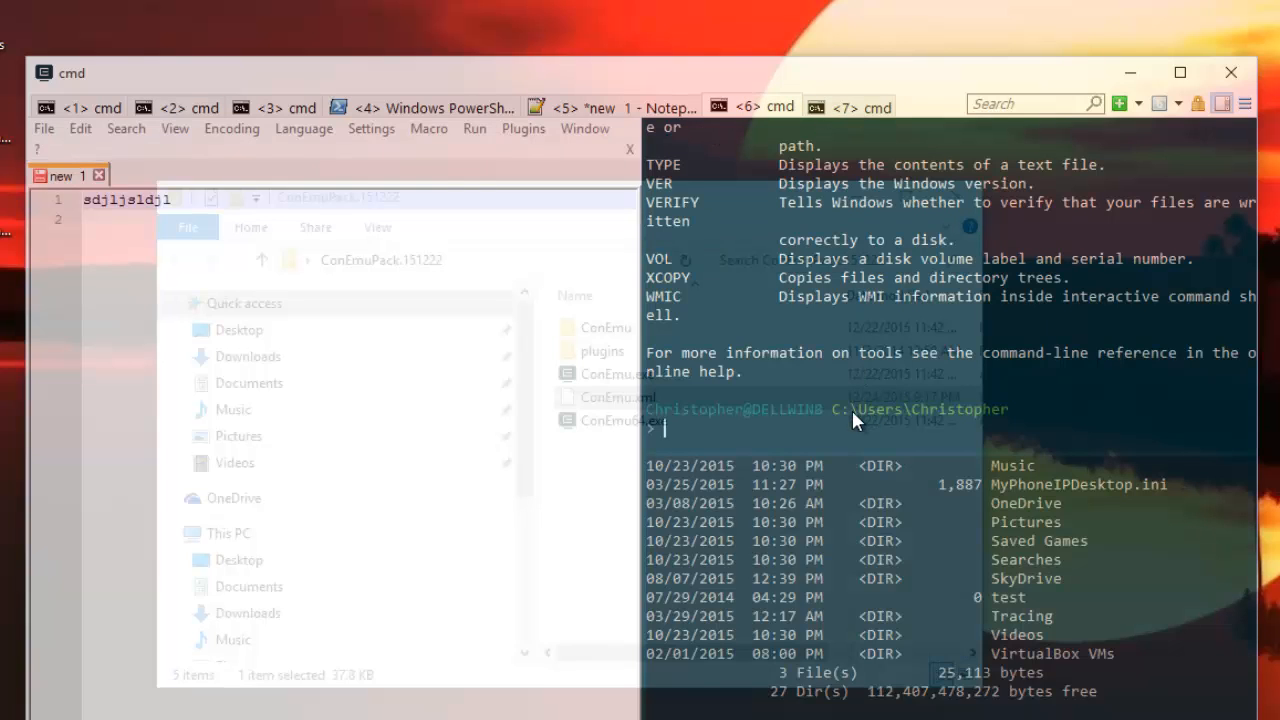